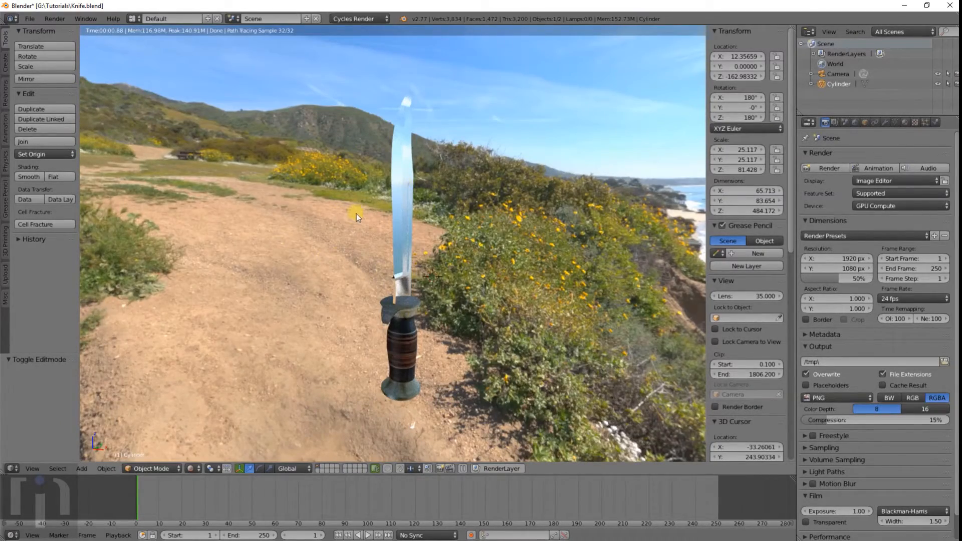
mouse_move(417, 268)
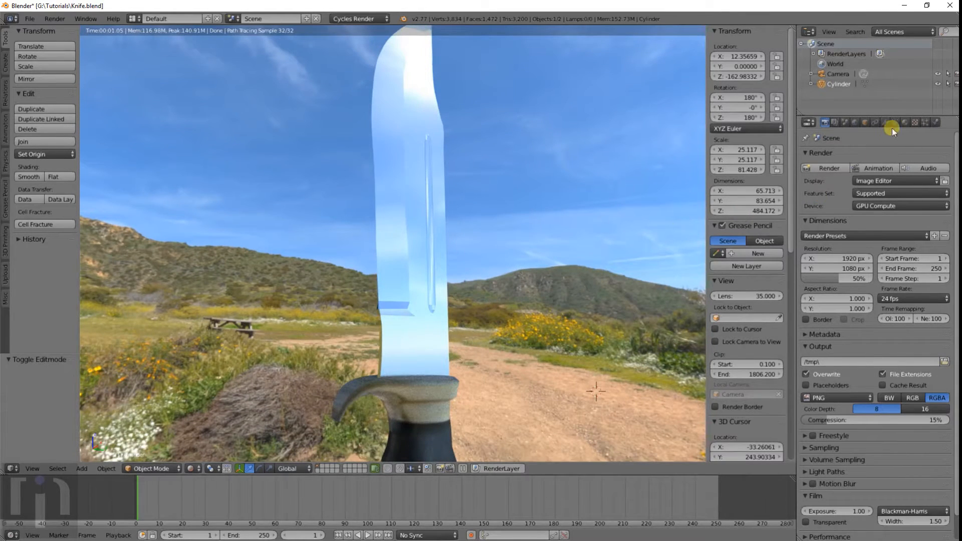
Show the Material settings of the rendered knife in the Properties editor
left_click(903, 122)
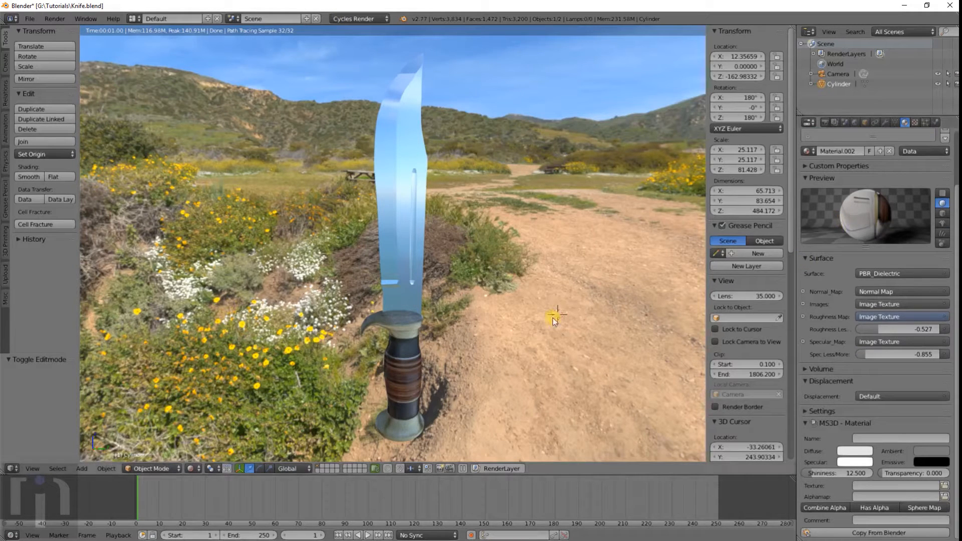
mouse_move(415, 348)
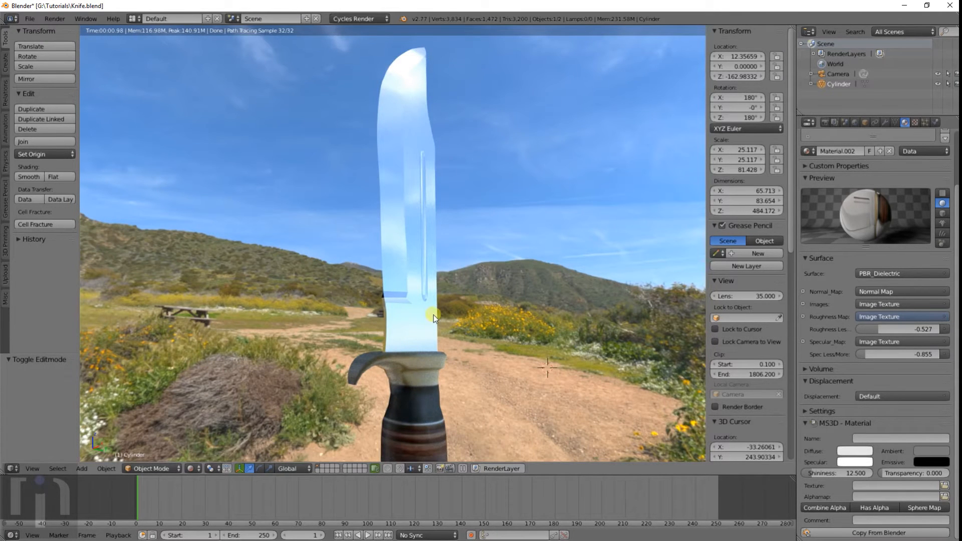
mouse_move(438, 289)
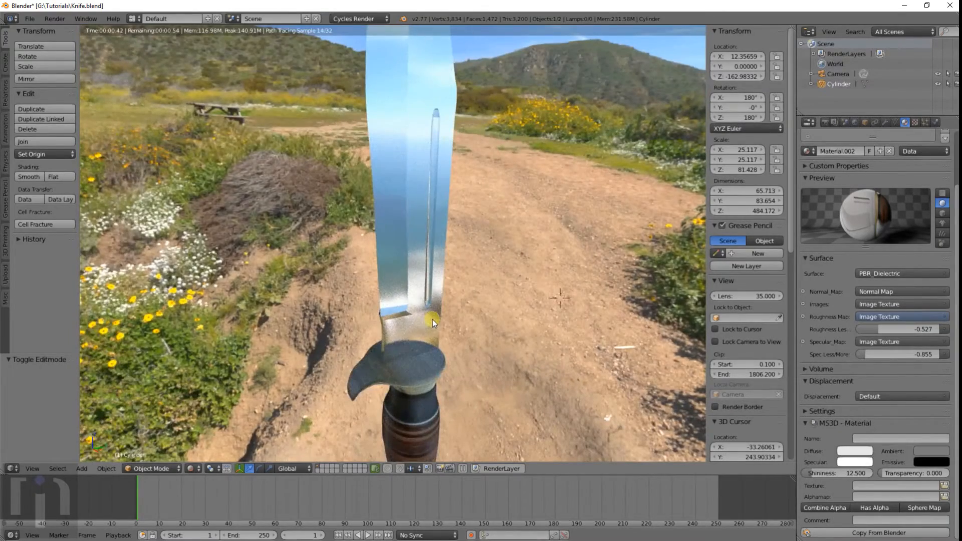
mouse_move(29, 18)
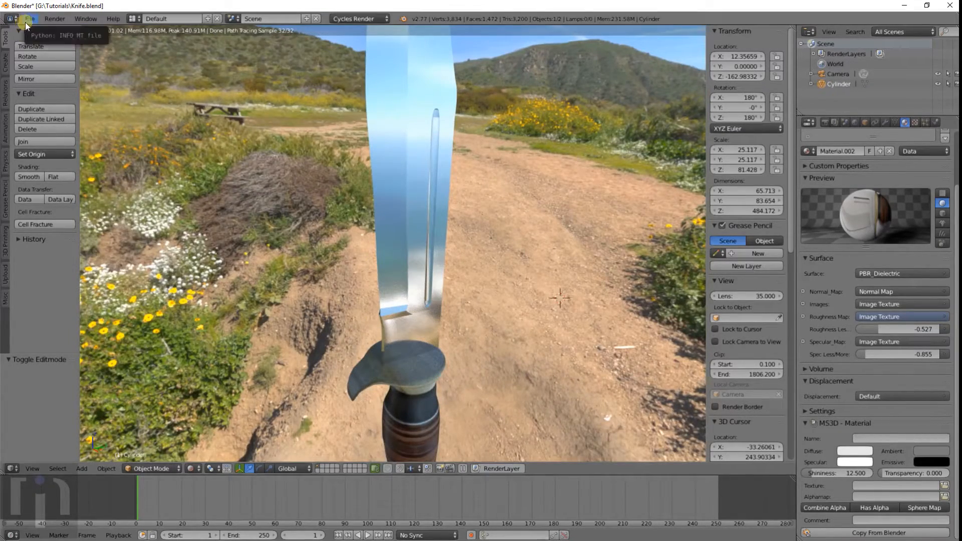
Reload the start-up file, enable Screencast Keys and bring up the Add menu with Shift+A
left_click(29, 18)
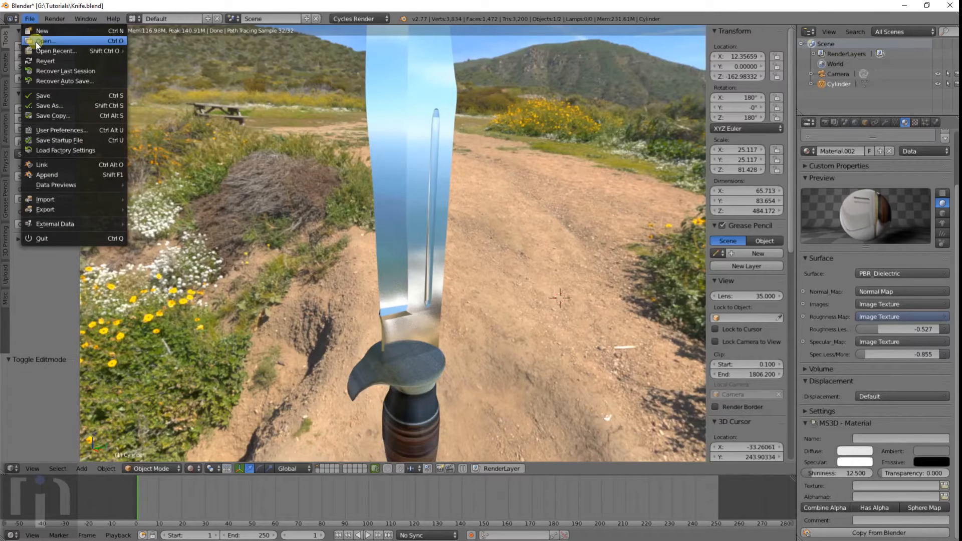
left_click(42, 31)
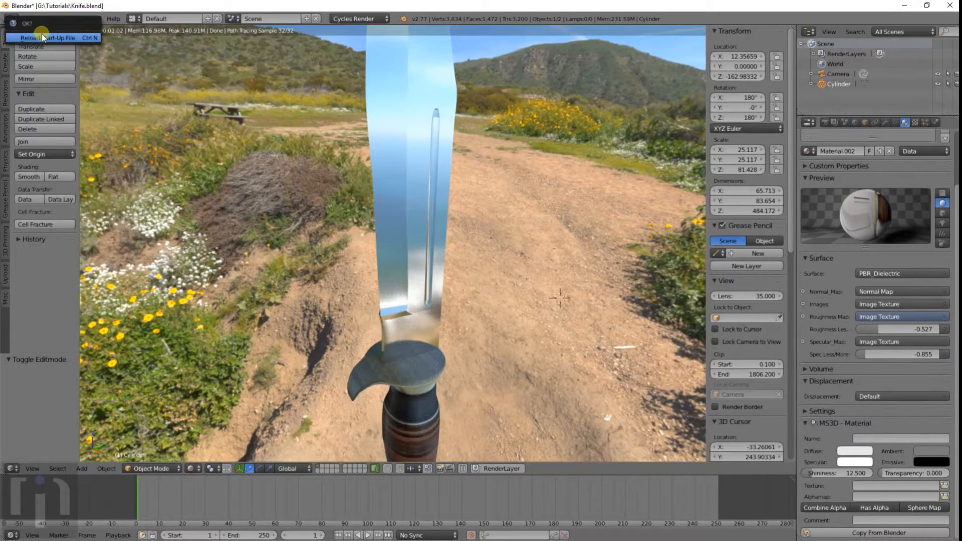
left_click(56, 37)
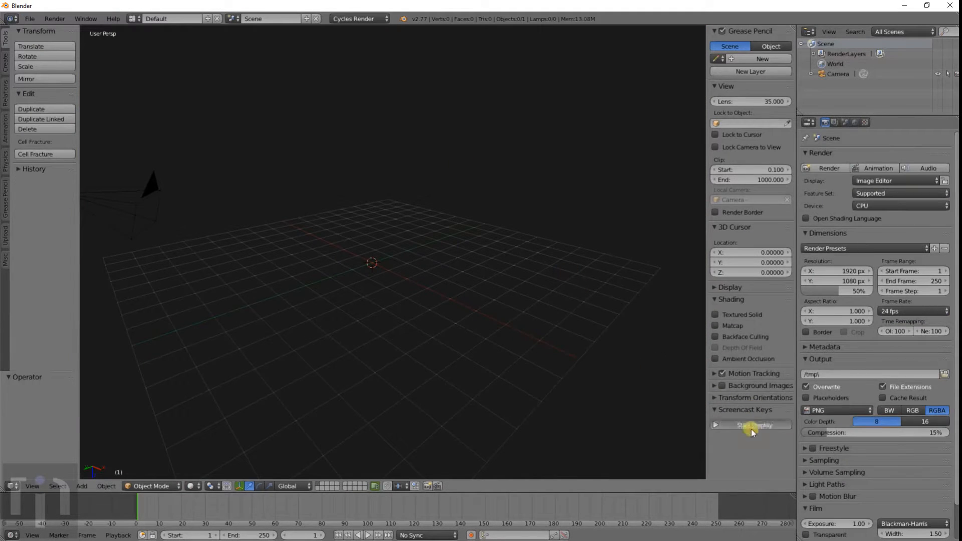
left_click(751, 425)
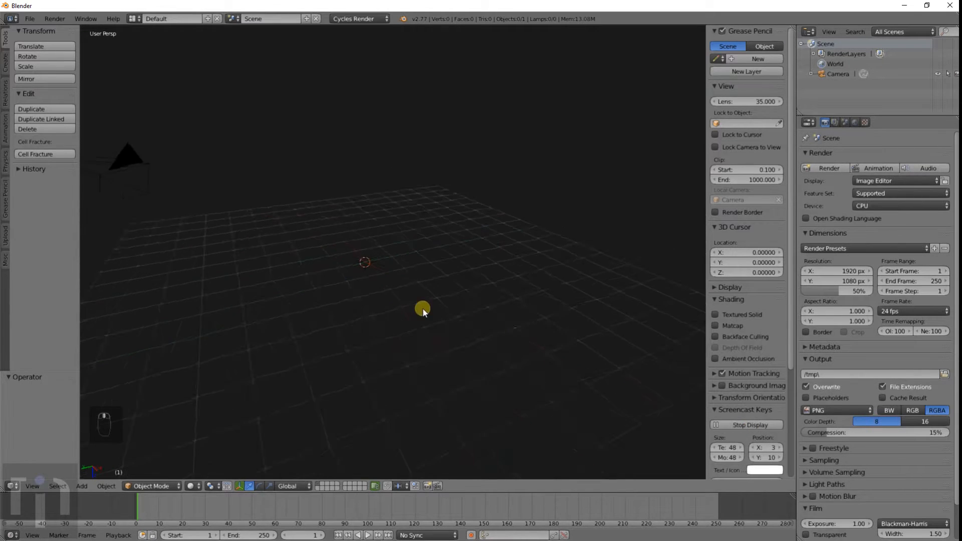
key("shift+a")
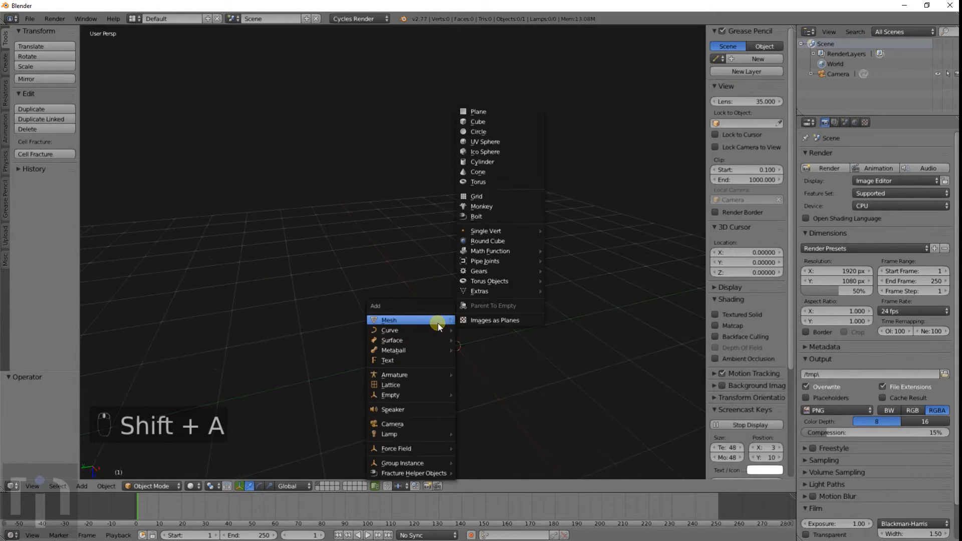
mouse_move(469, 152)
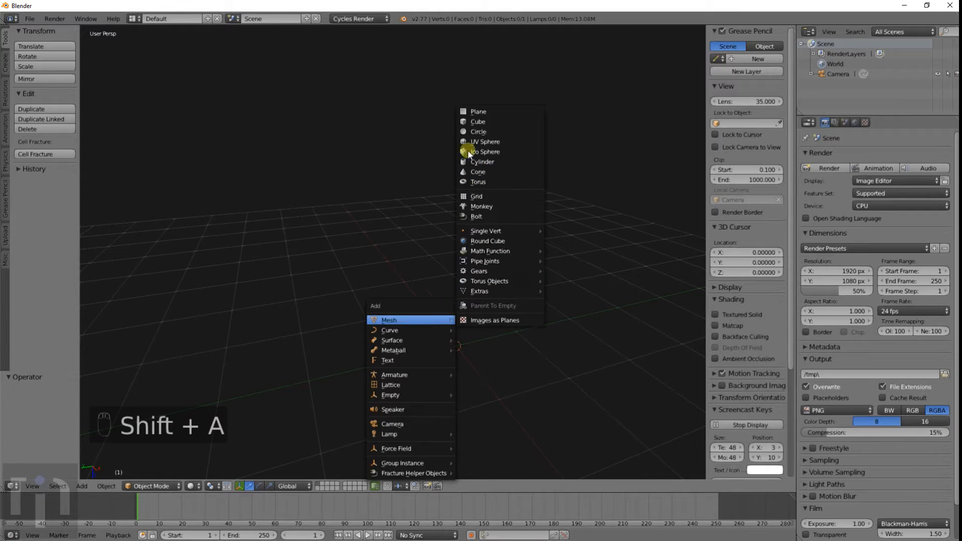
mouse_move(478, 121)
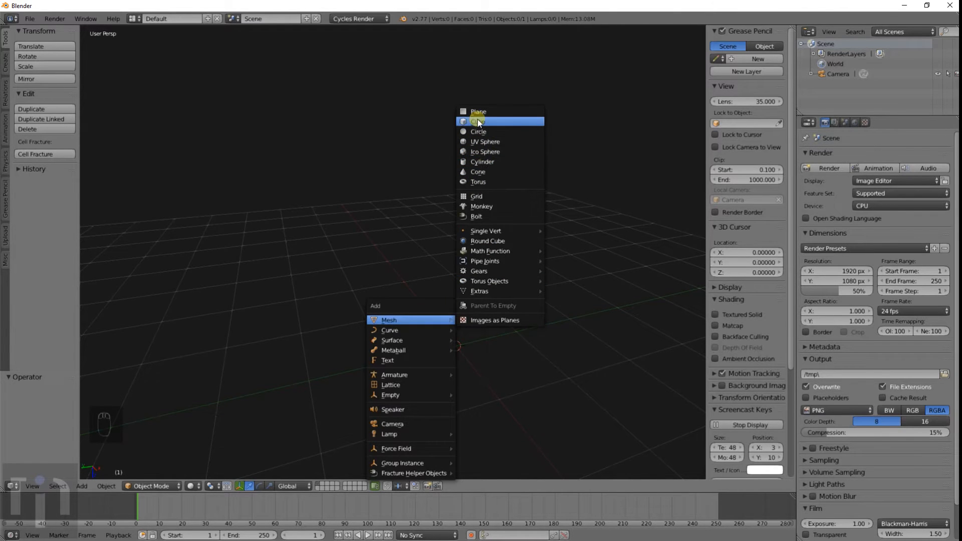
Add a cube, enter Edit Mode, make a trial Knife cut and undo it back to eight vertices
left_click(477, 122)
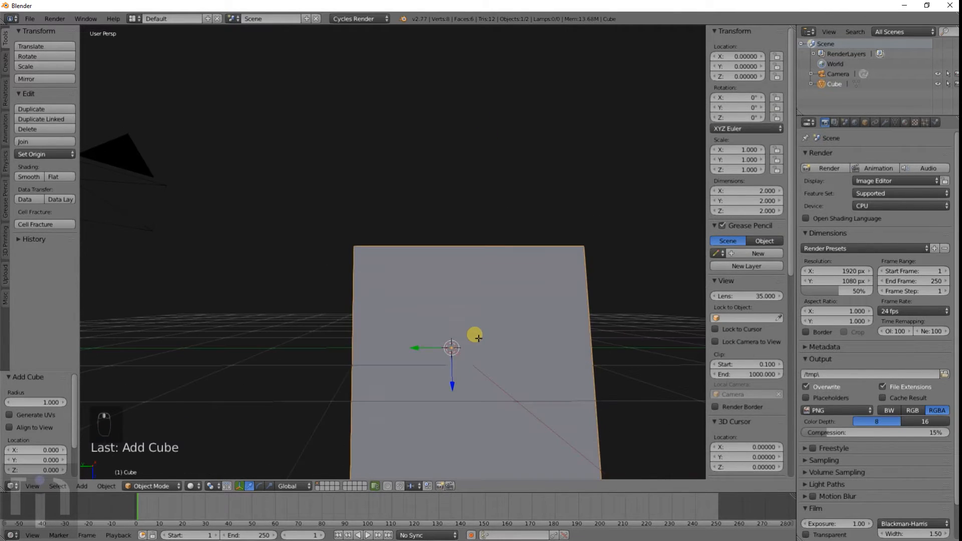
key("Tab")
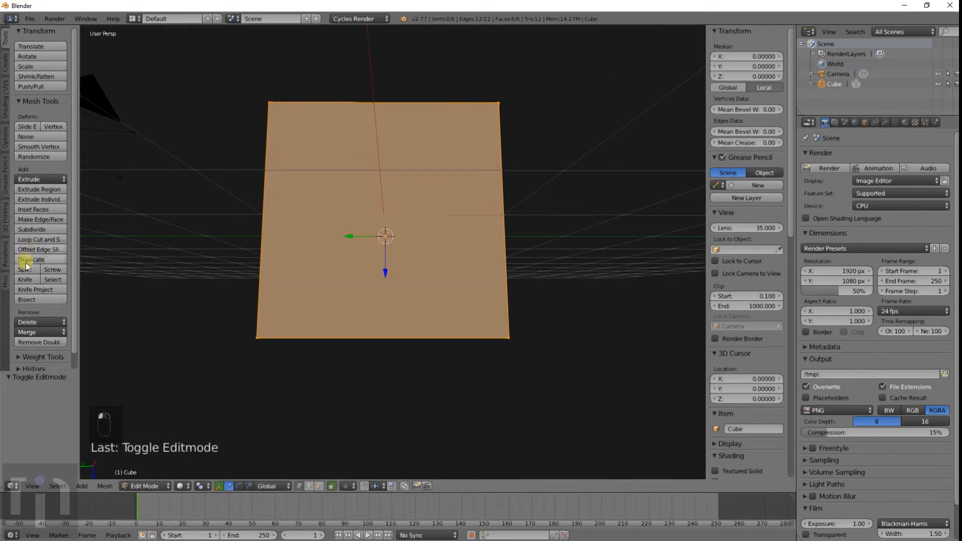
mouse_move(24, 279)
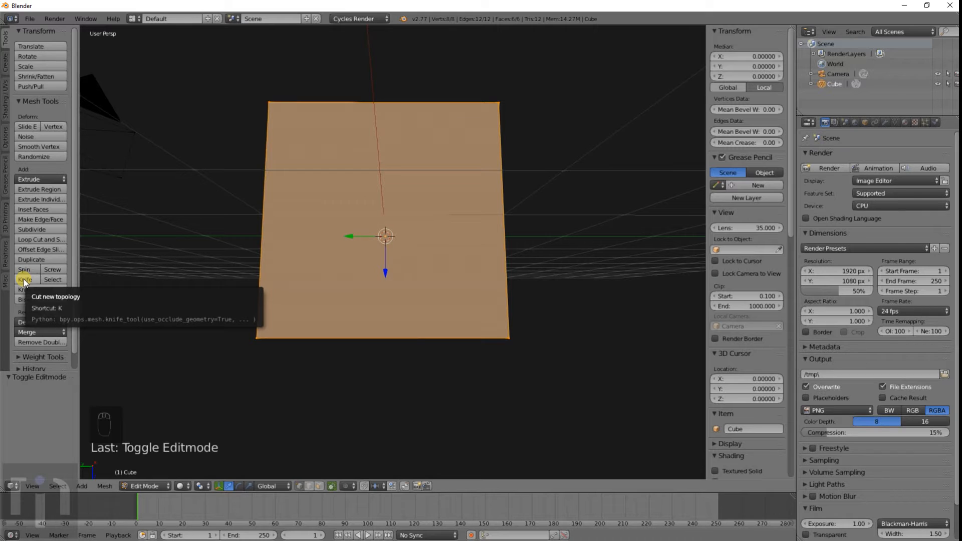
left_click(25, 279)
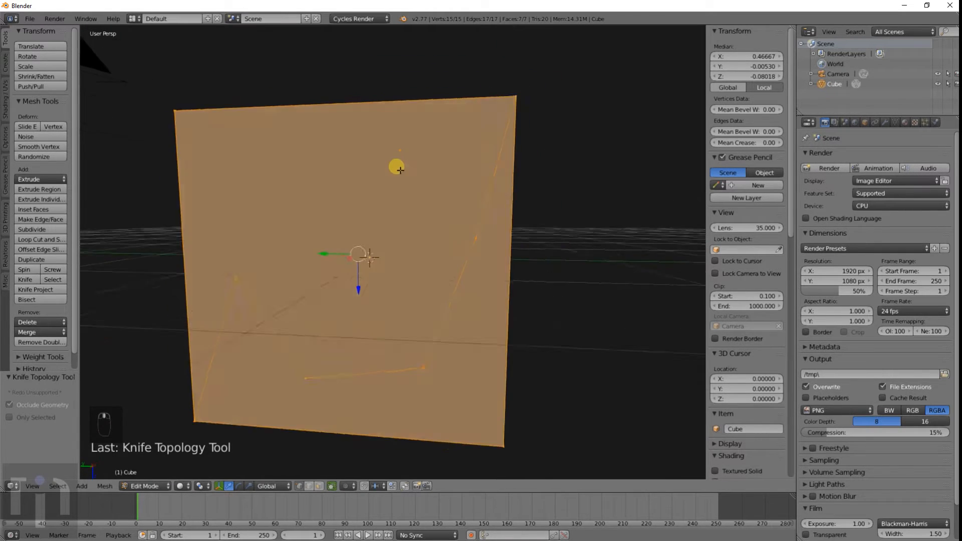
key("ctrl+z")
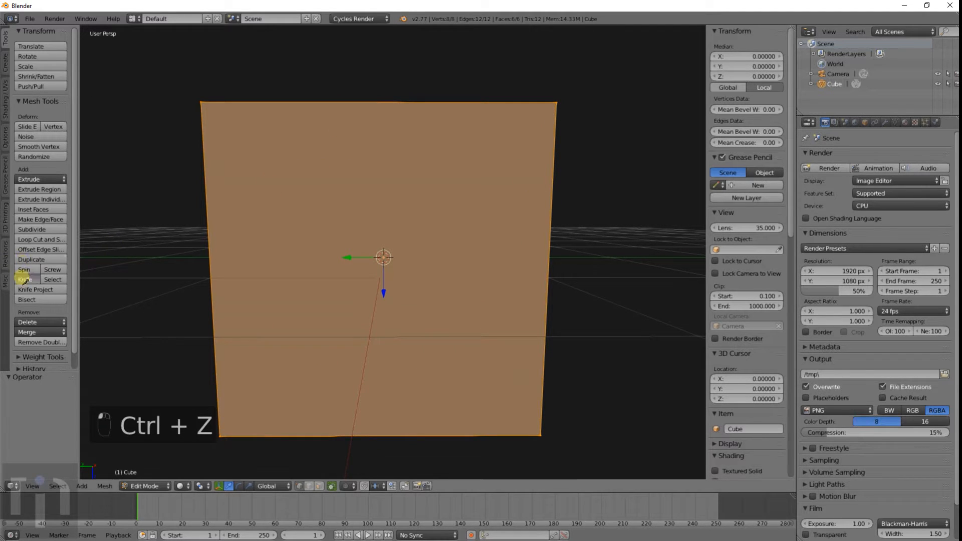
Knife a pentagon onto the cube face, orbit to inspect it, then undo the cut
left_click(24, 279)
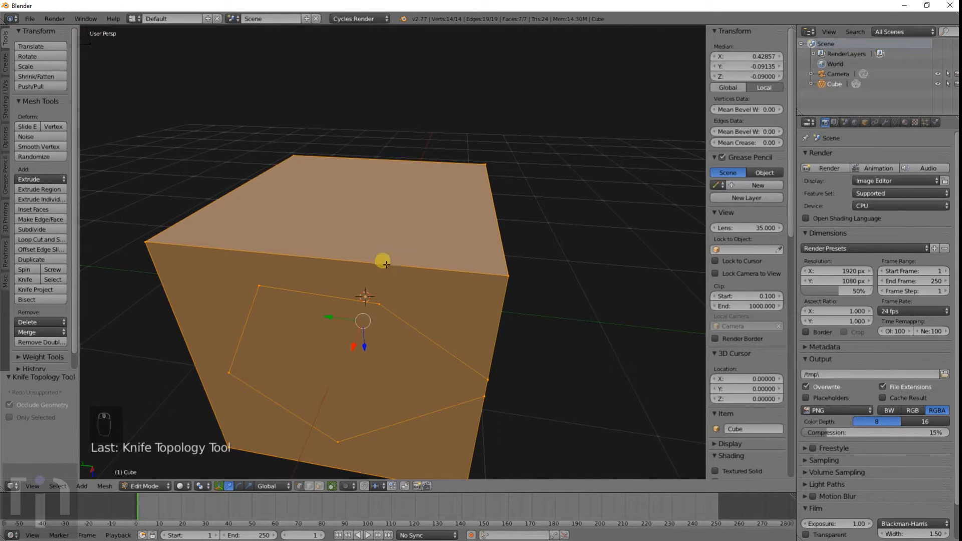
left_click_drag(387, 263, 520, 252)
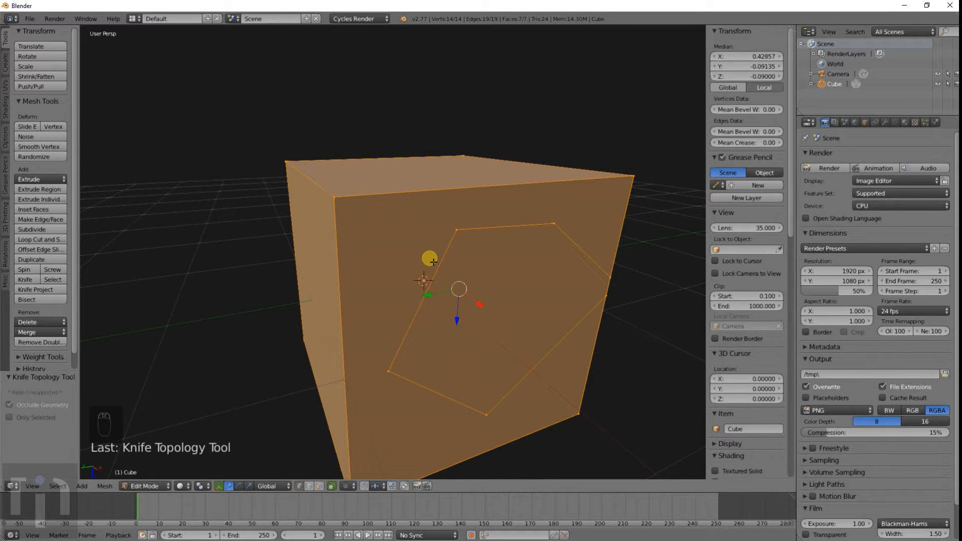
key("ctrl+z")
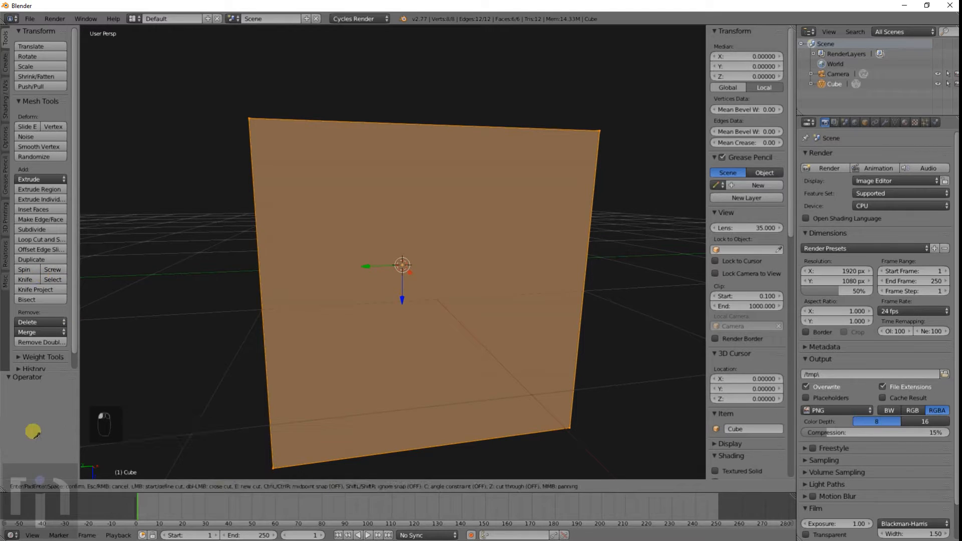
mouse_move(208, 493)
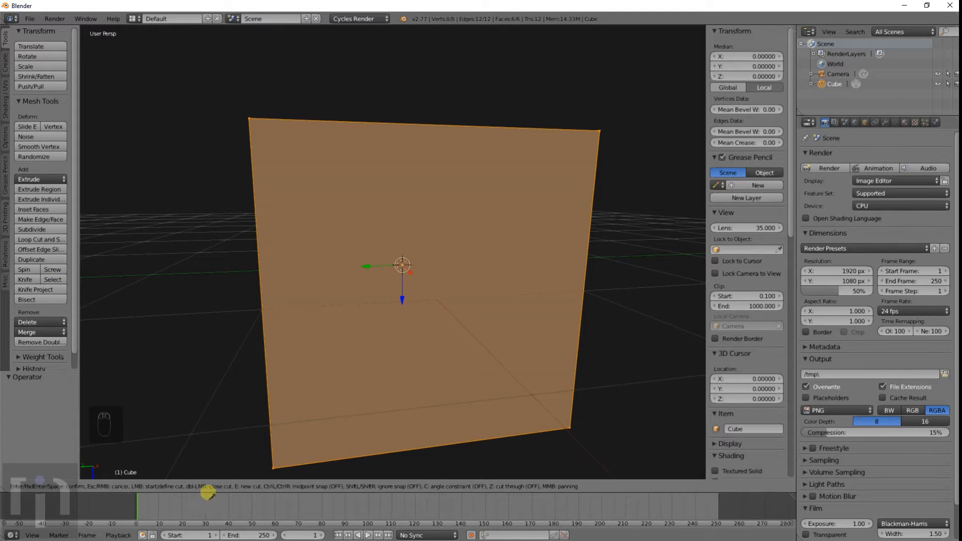
mouse_move(563, 487)
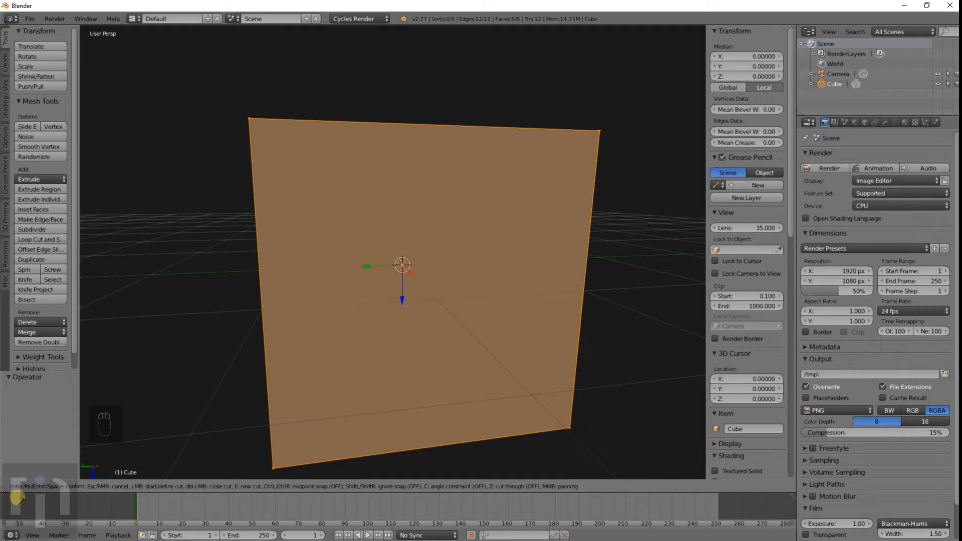
mouse_move(49, 499)
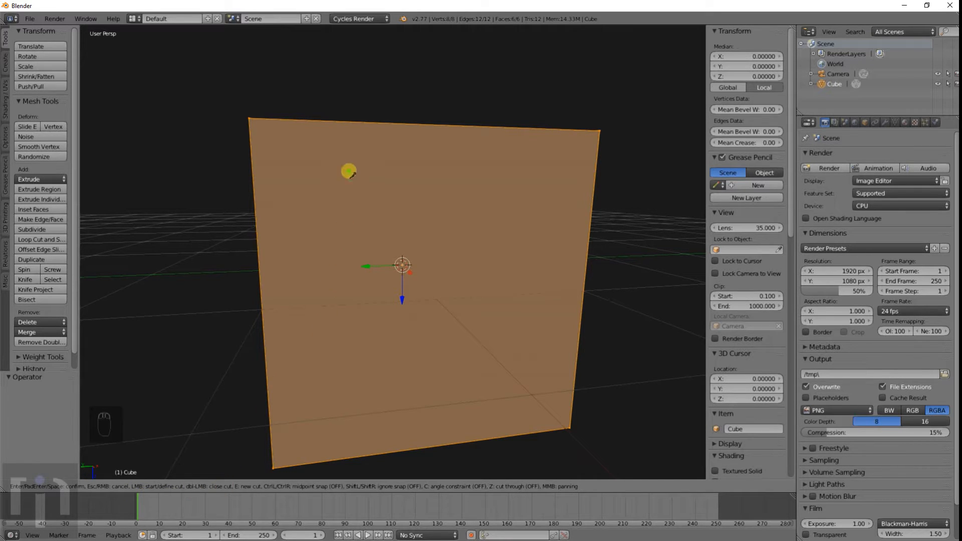
Draw zigzag Knife cut lines across the front face, reaching thirteen vertices
left_click_drag(349, 171, 361, 331)
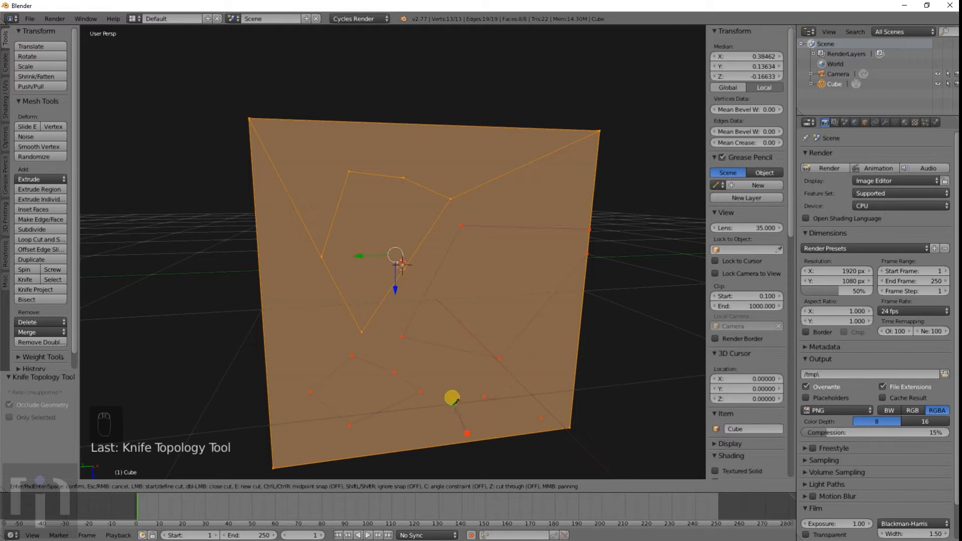
mouse_move(485, 393)
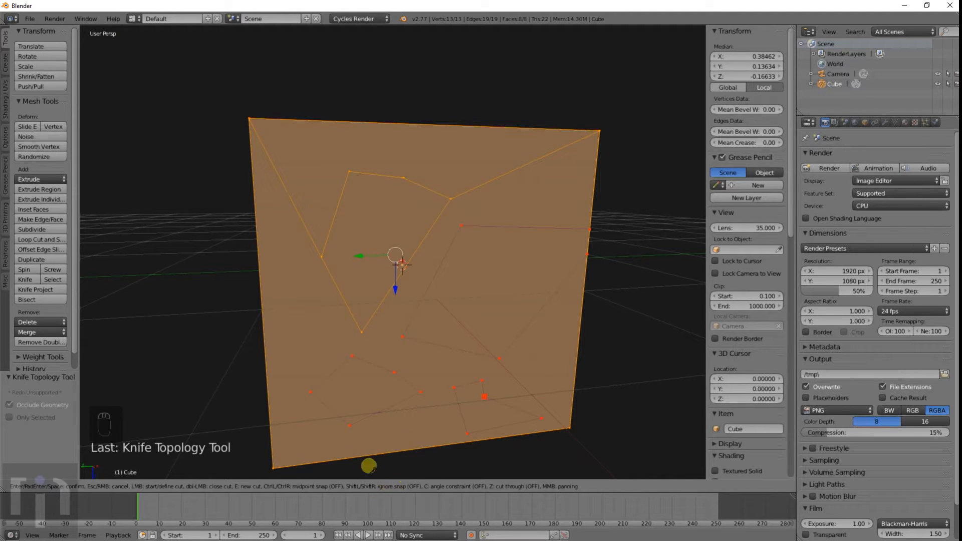
Confirm the diamond Knife cut linking the front face's edge midpoints
key("Return")
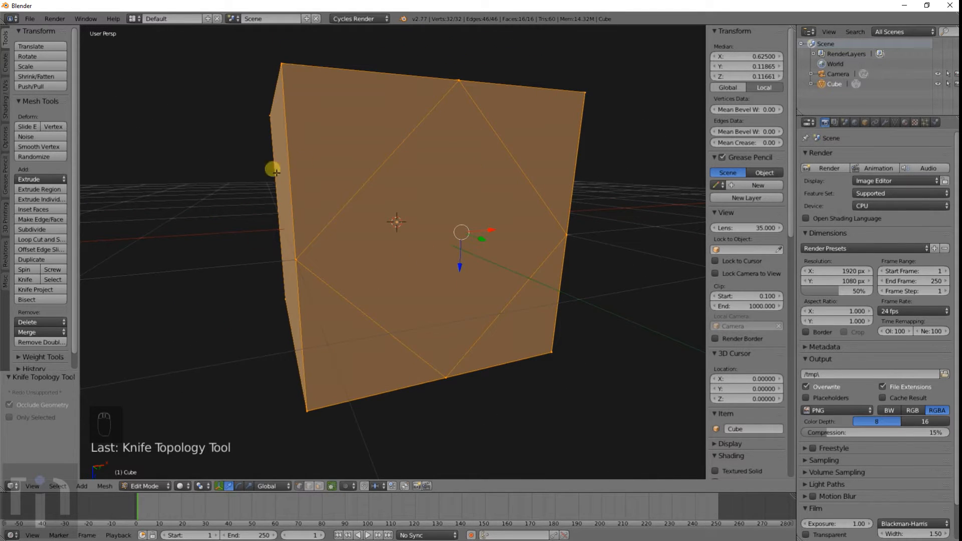
mouse_move(411, 249)
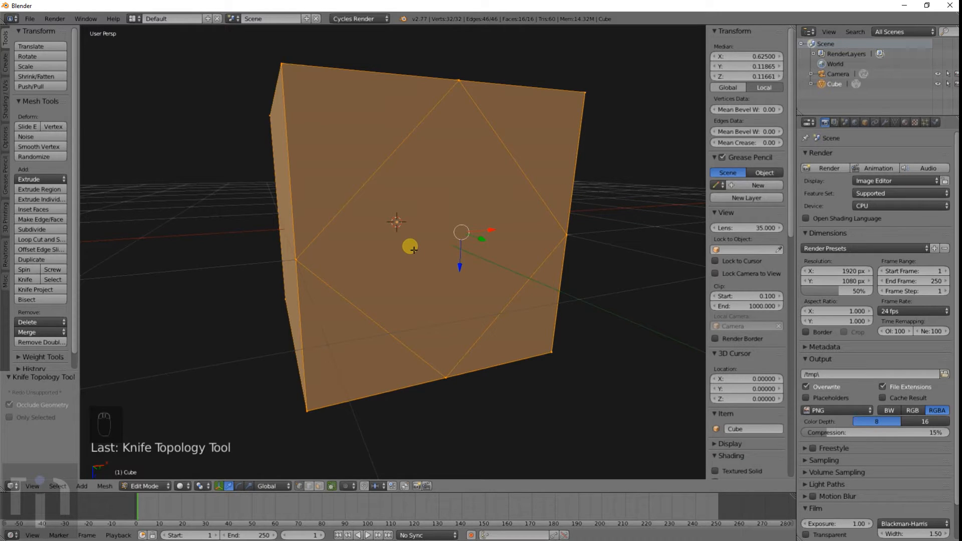
mouse_move(594, 207)
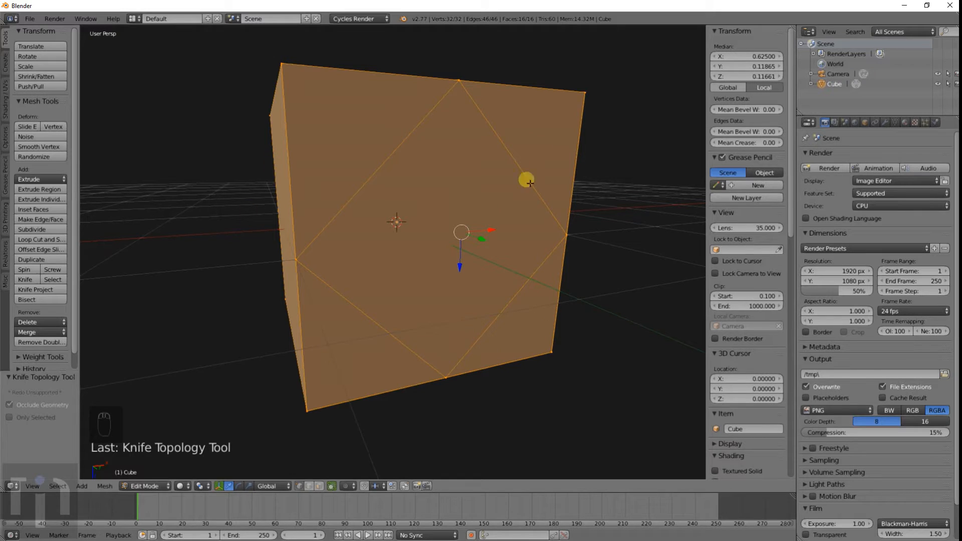
mouse_move(412, 257)
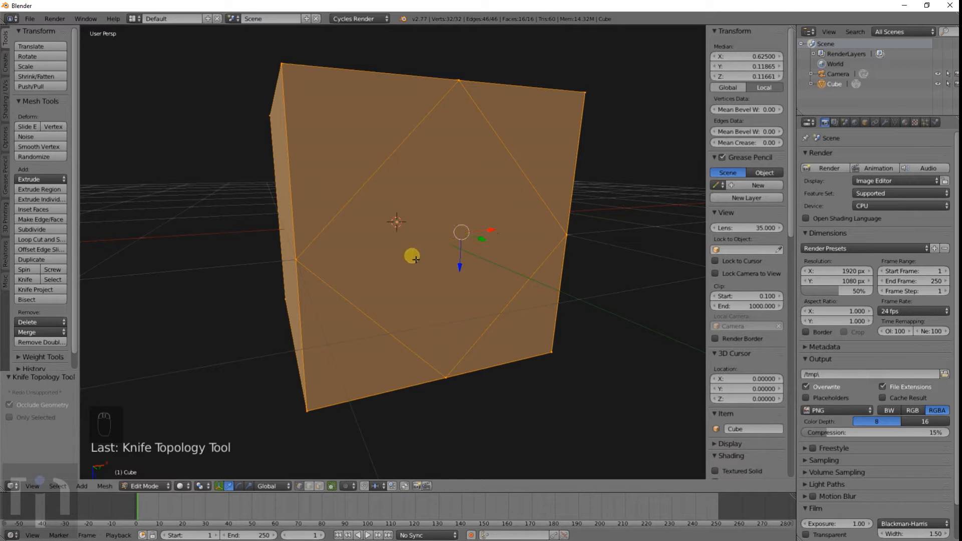
Undo the diamond cut, remove the failed V-cut vertices and restart the Knife on a clean face
key("ctrl+z")
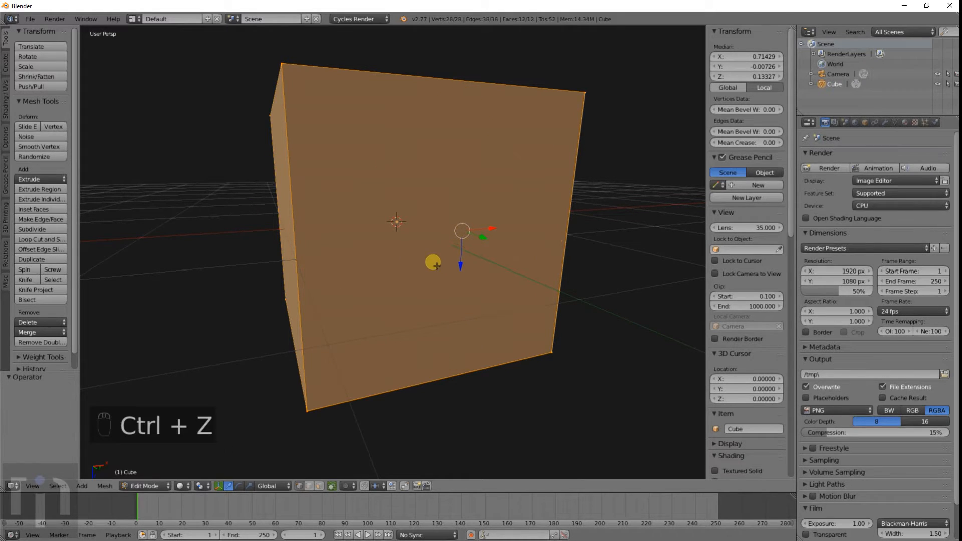
left_click(24, 280)
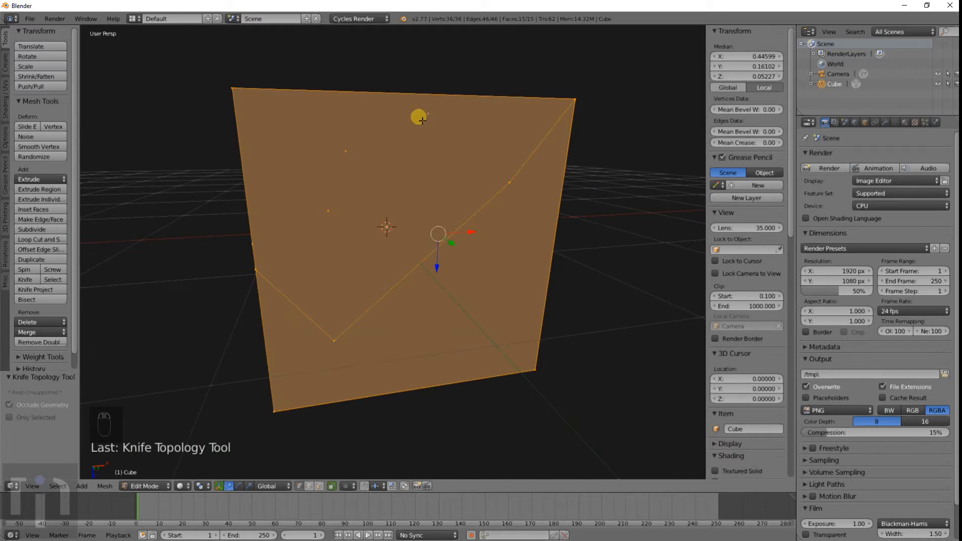
key("g")
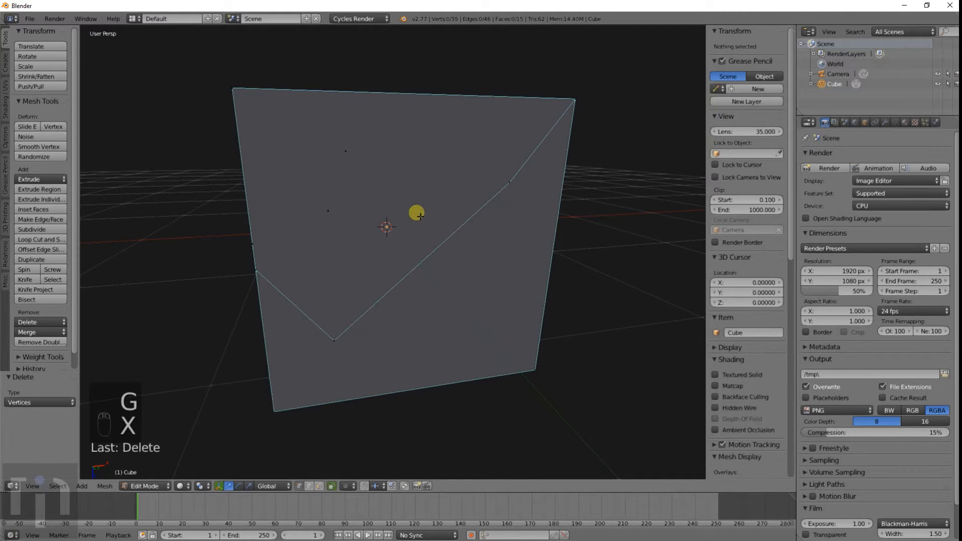
key("ctrl+z")
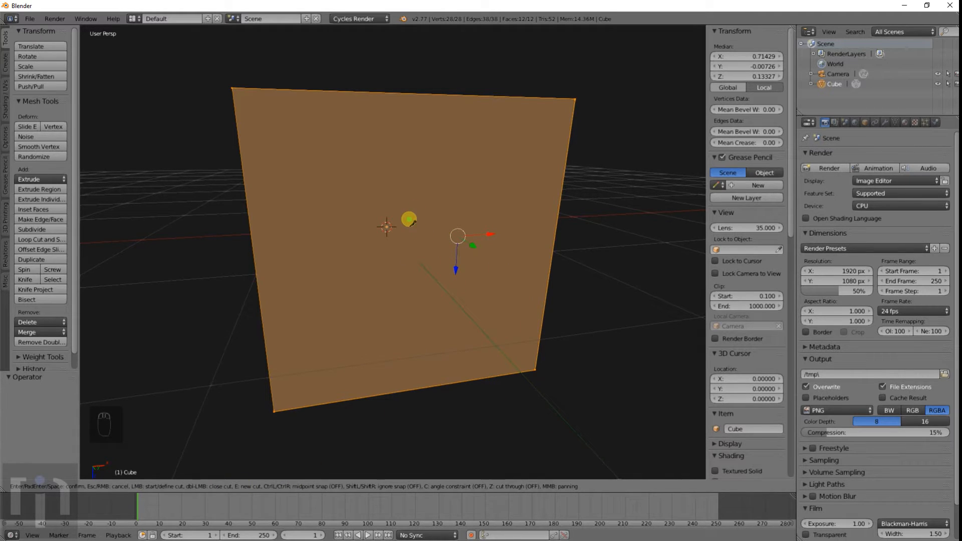
Scale the cube up, subdivide its mesh repeatedly to 1,536 faces and look straight down at the top
key("shift+a")
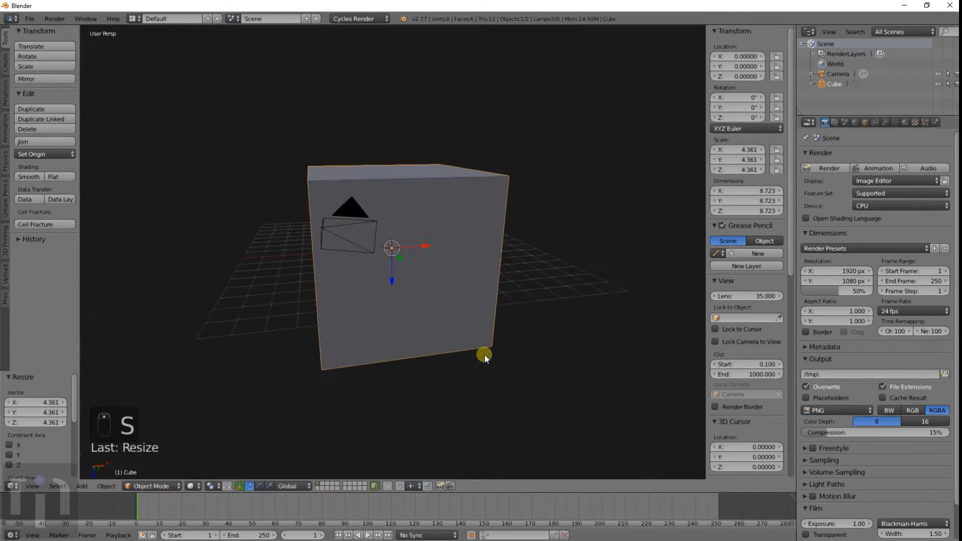
key("Tab")
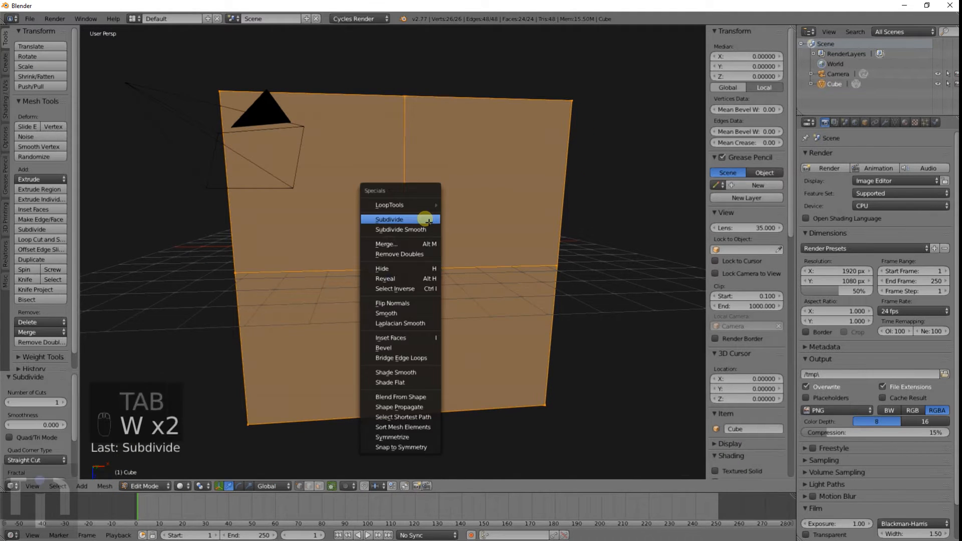
left_click(388, 219)
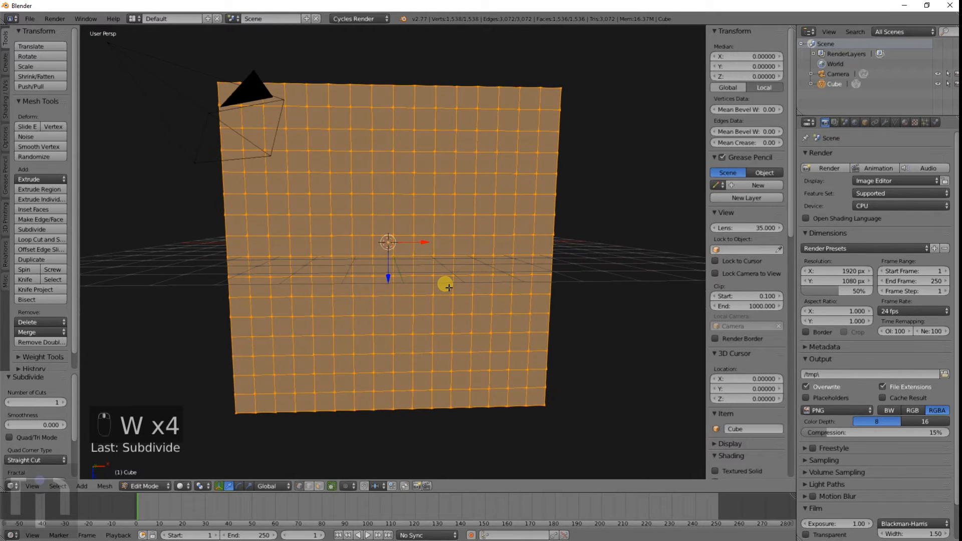
key("KP_1")
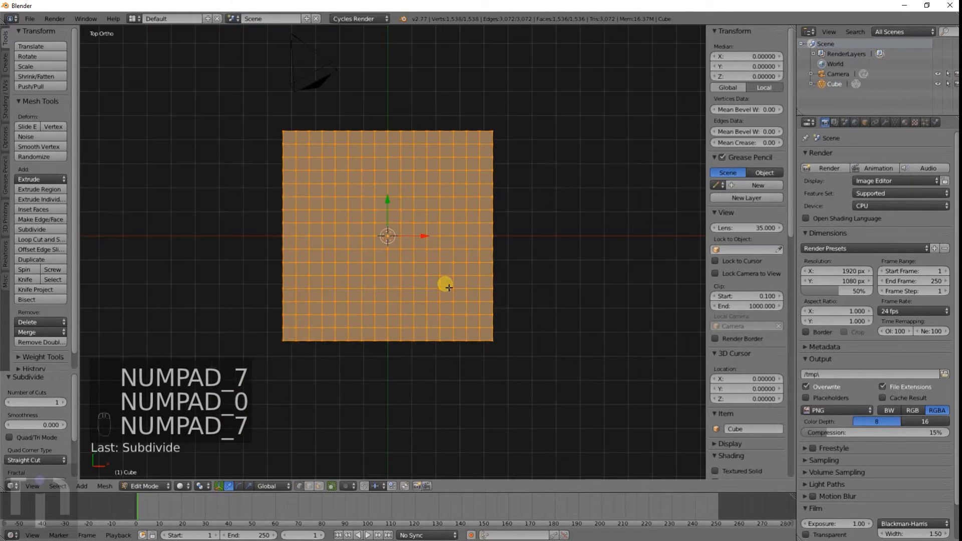
key("a")
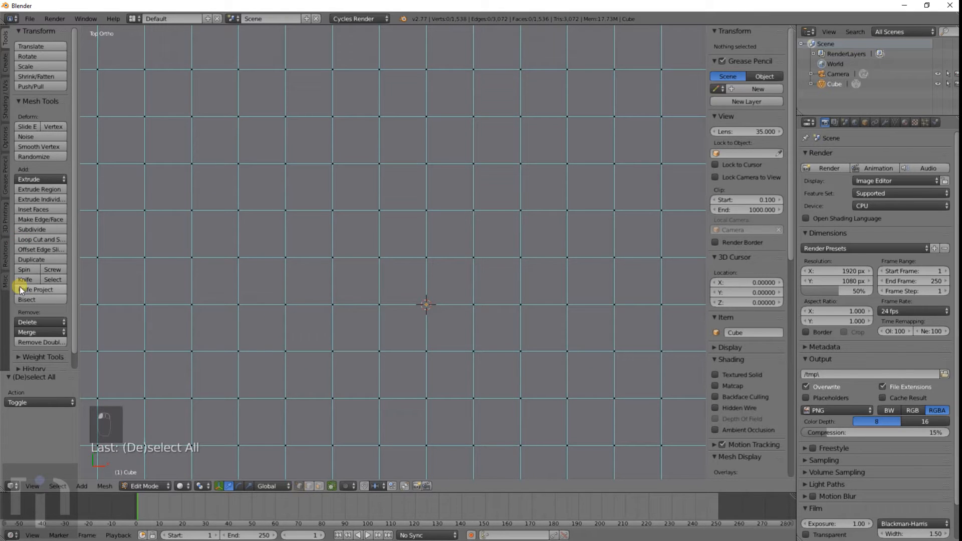
Knife an L-shaped, grid-aligned outline across the subdivided top face
left_click(24, 280)
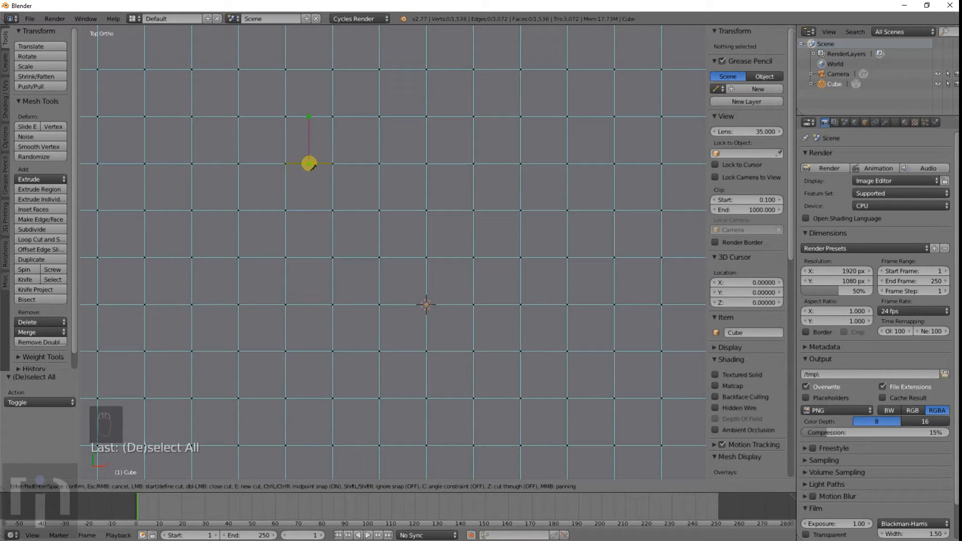
left_click_drag(309, 162, 308, 254)
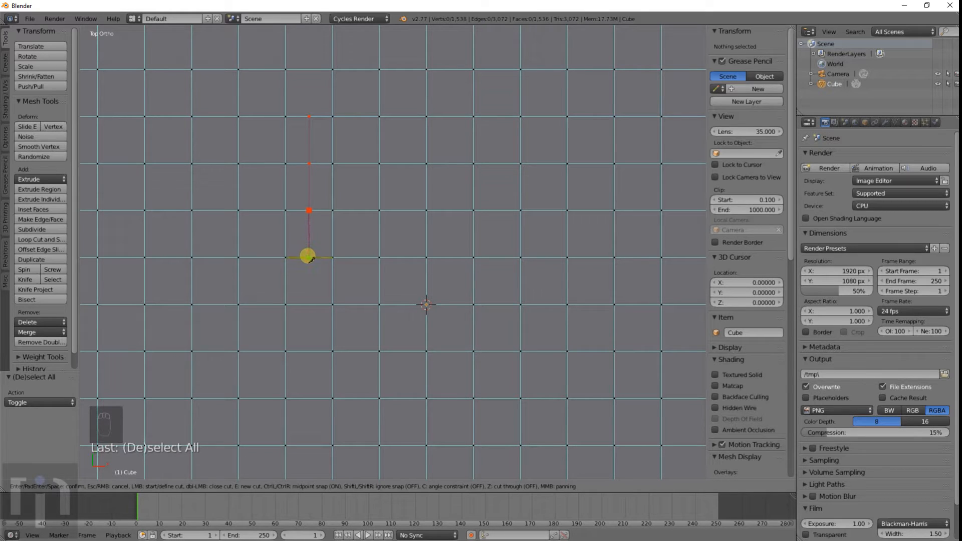
left_click_drag(306, 256, 313, 348)
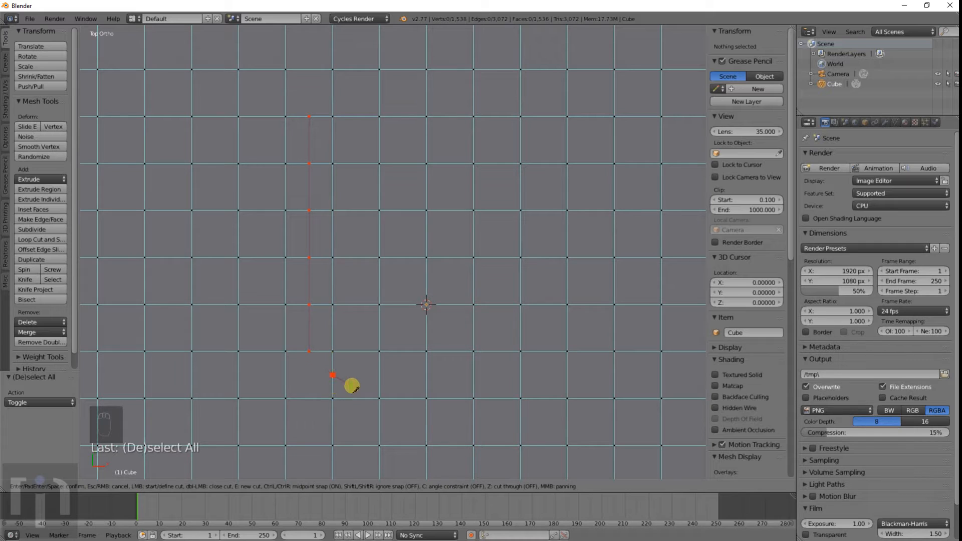
left_click_drag(352, 385, 355, 266)
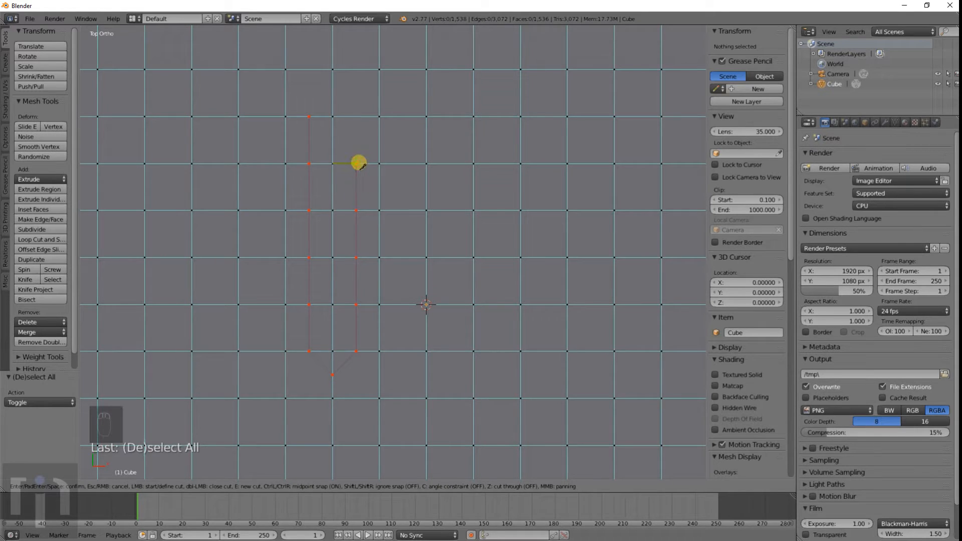
left_click_drag(358, 161, 472, 141)
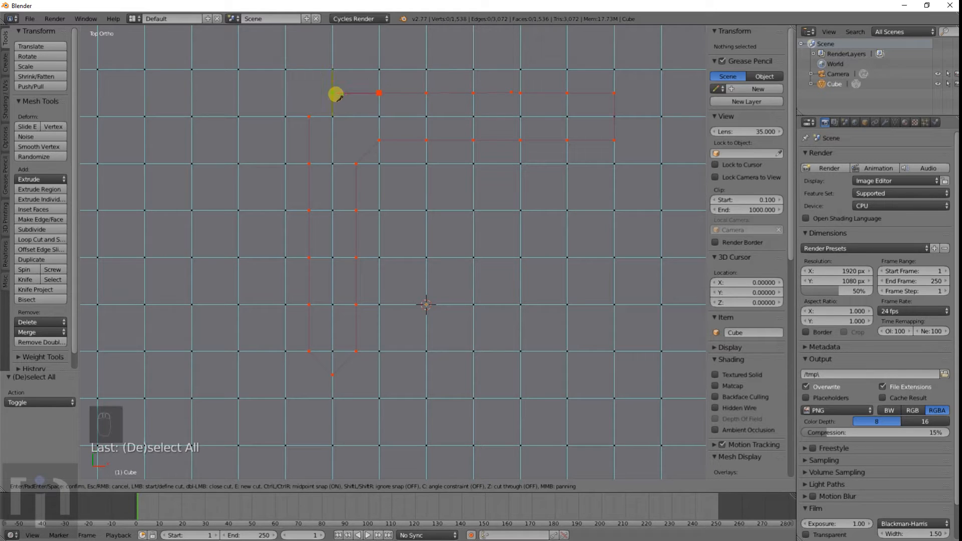
left_click_drag(335, 94, 332, 115)
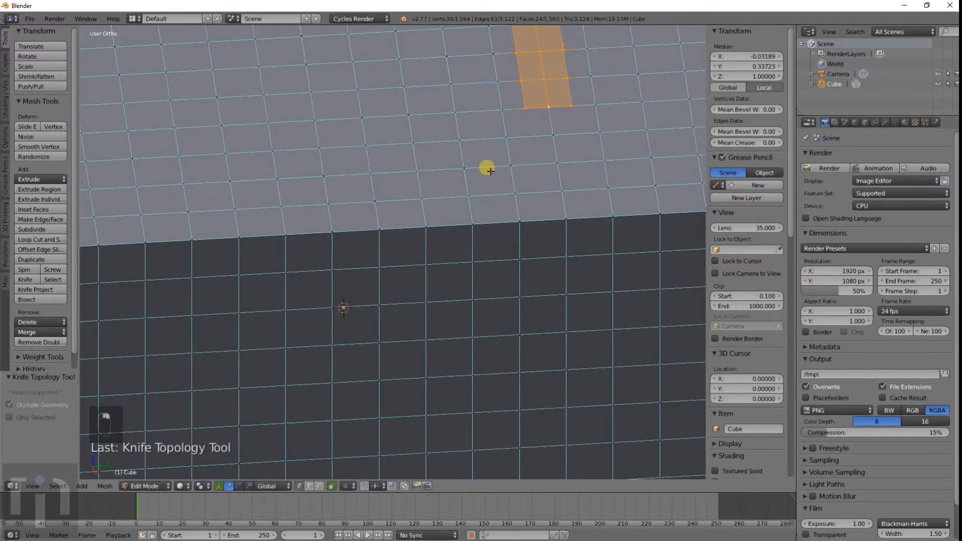
Extrude the L-shaped region into a raised wall, check it in Object Mode, then undo back to the plain grid
key("e")
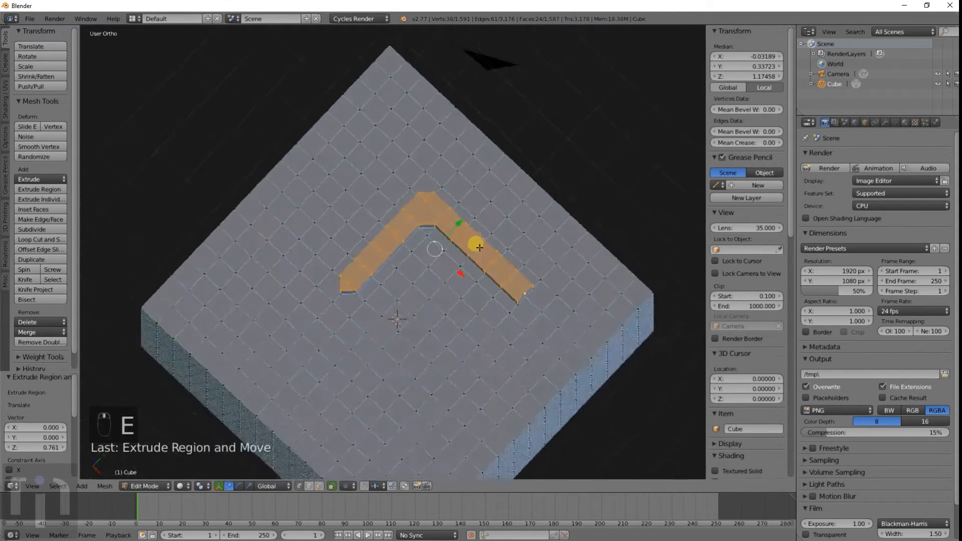
key("Tab")
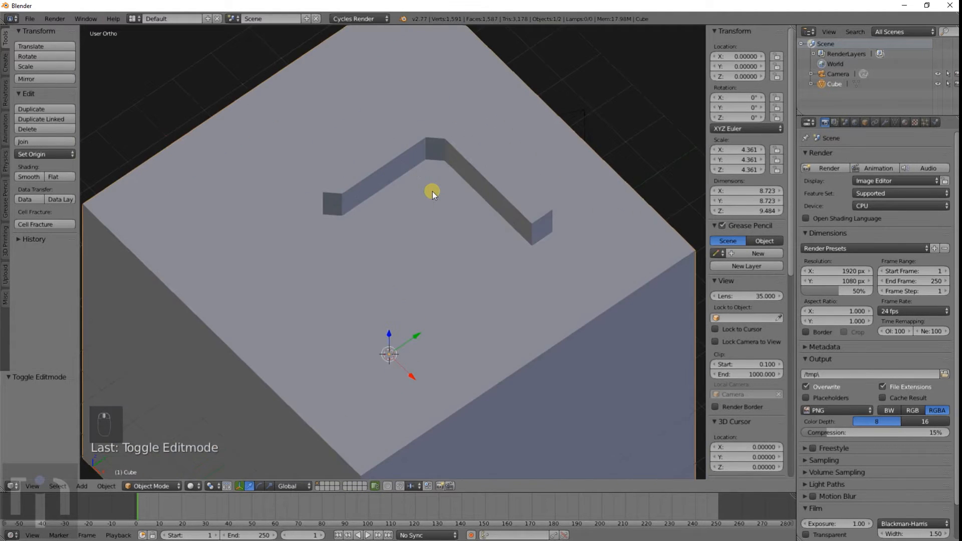
key("Tab")
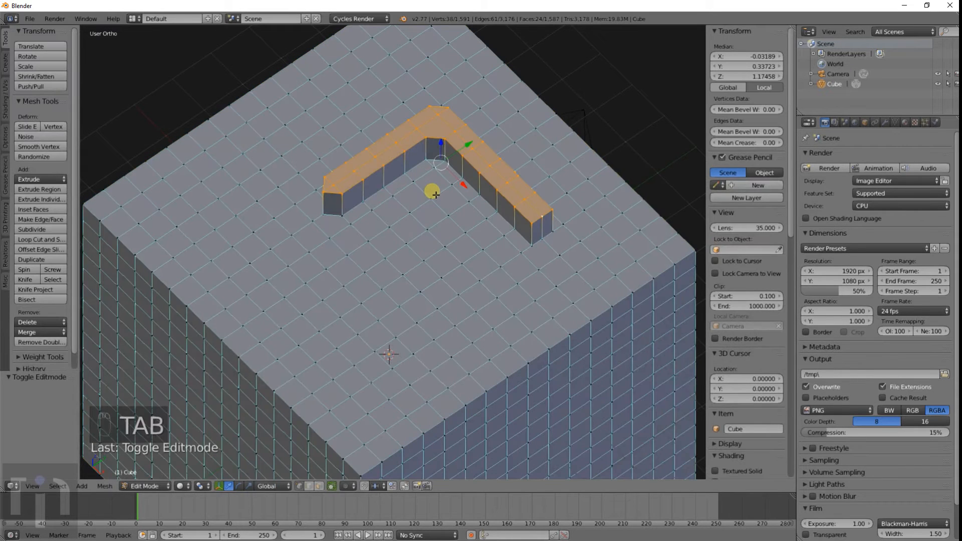
key("ctrl+z")
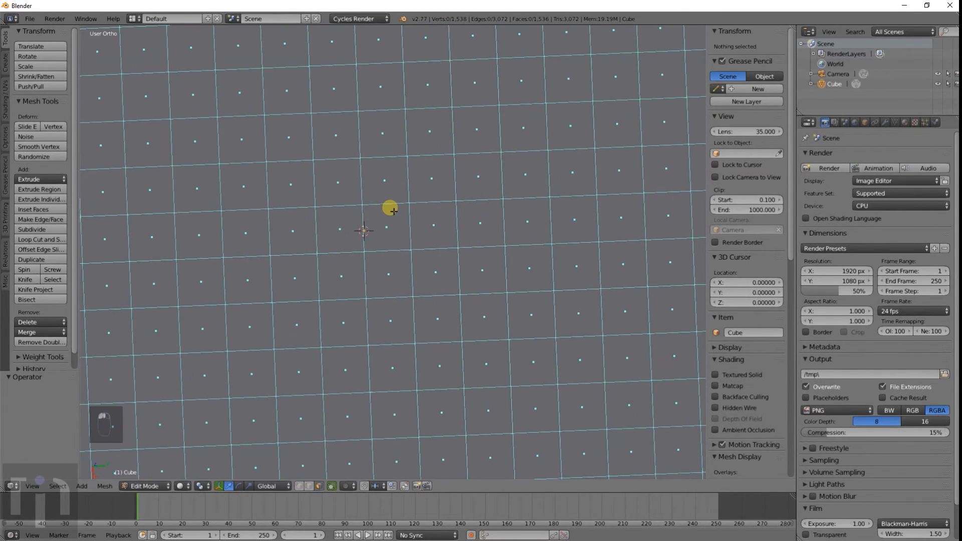
key("KP_7")
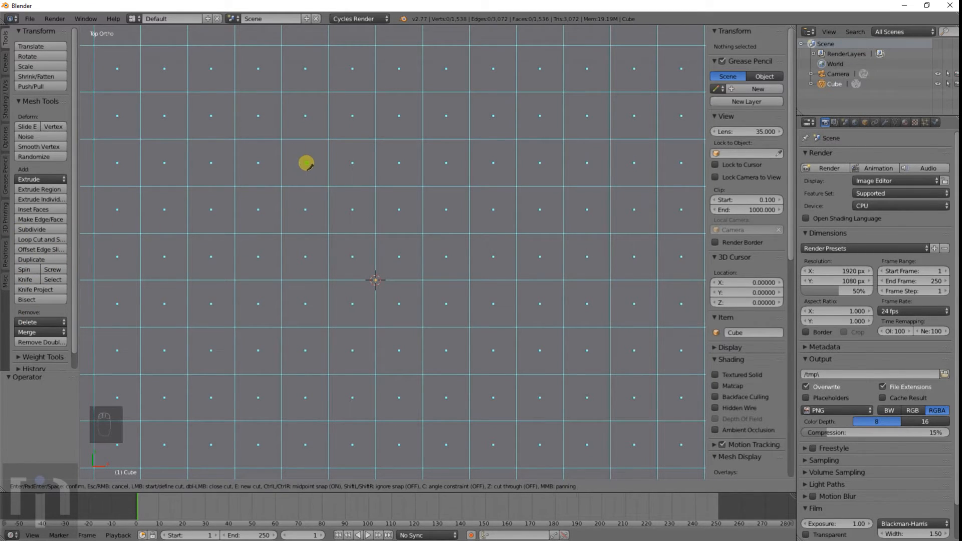
left_click_drag(307, 163, 307, 306)
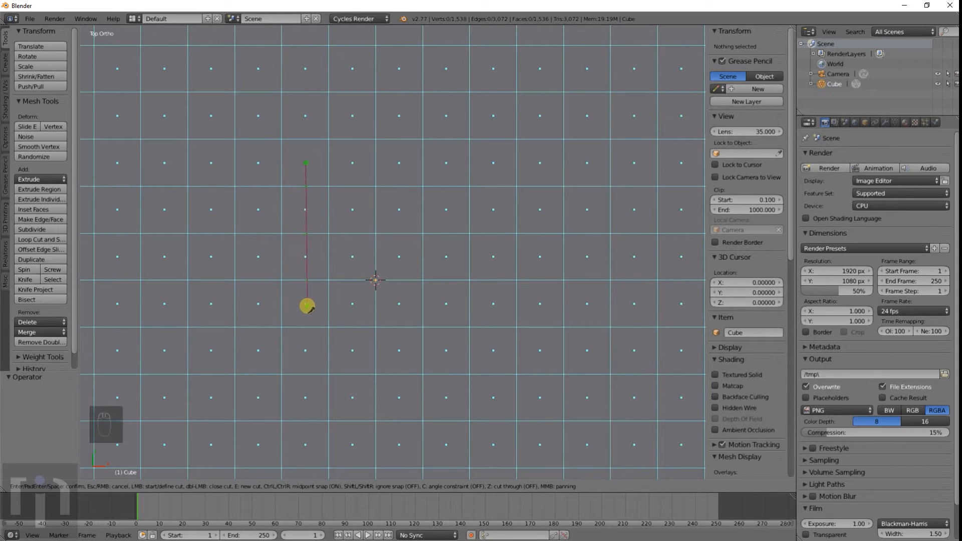
left_click_drag(306, 307, 304, 375)
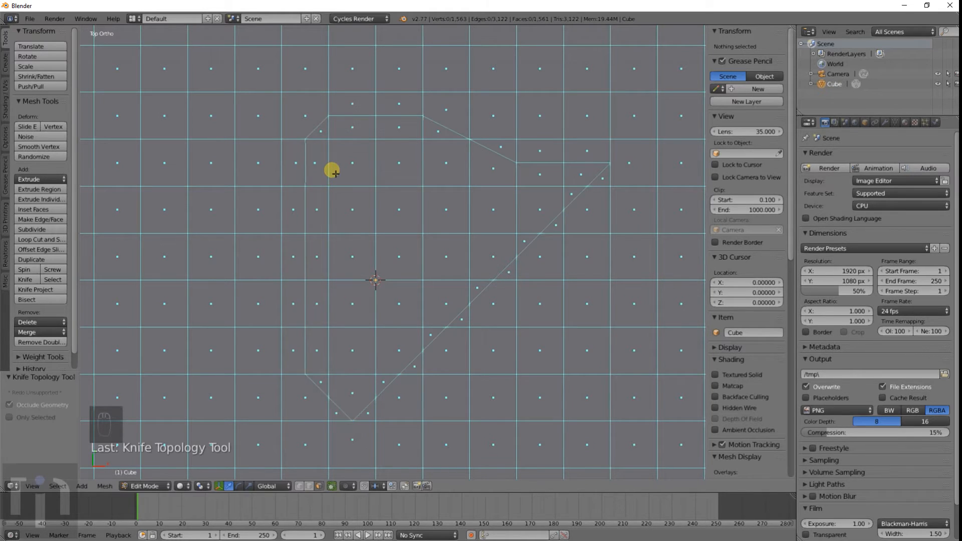
key("ctrl+z")
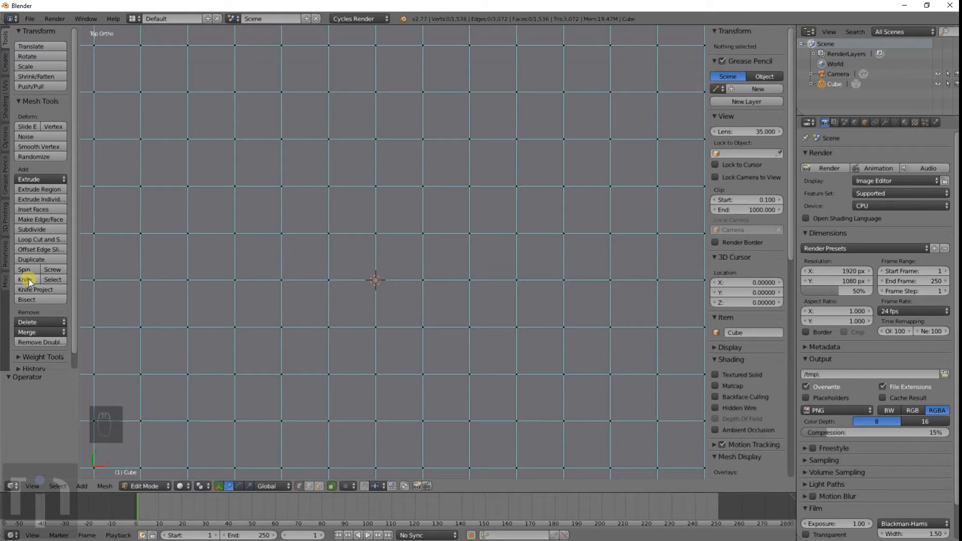
Trace a closed wedge outline across the cube's top grid with the Knife tool and adjust its top corner
left_click(24, 279)
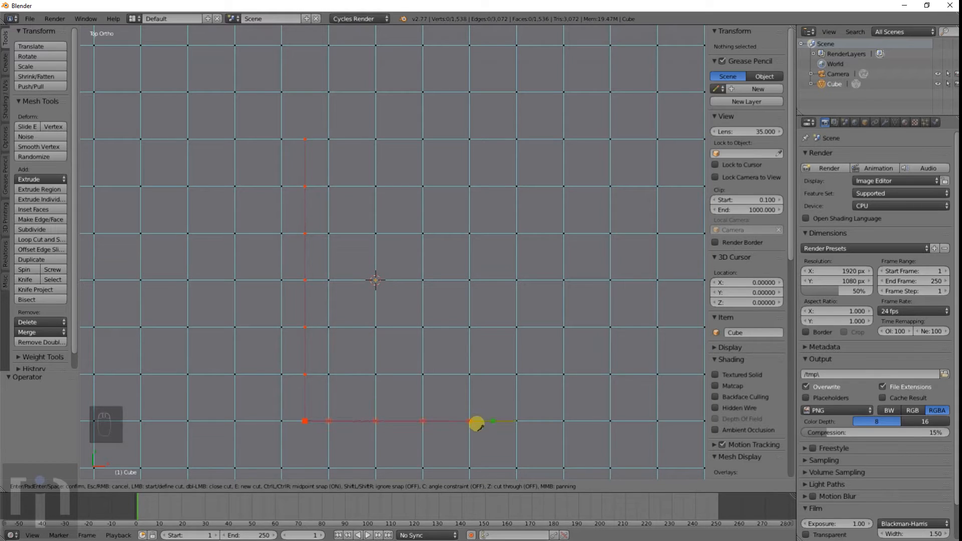
left_click_drag(474, 422, 584, 214)
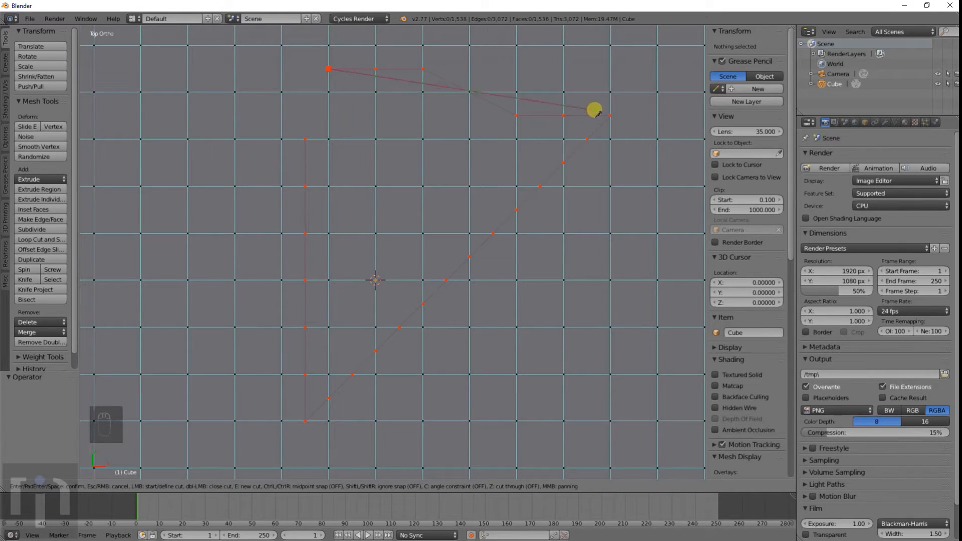
left_click_drag(594, 110, 304, 141)
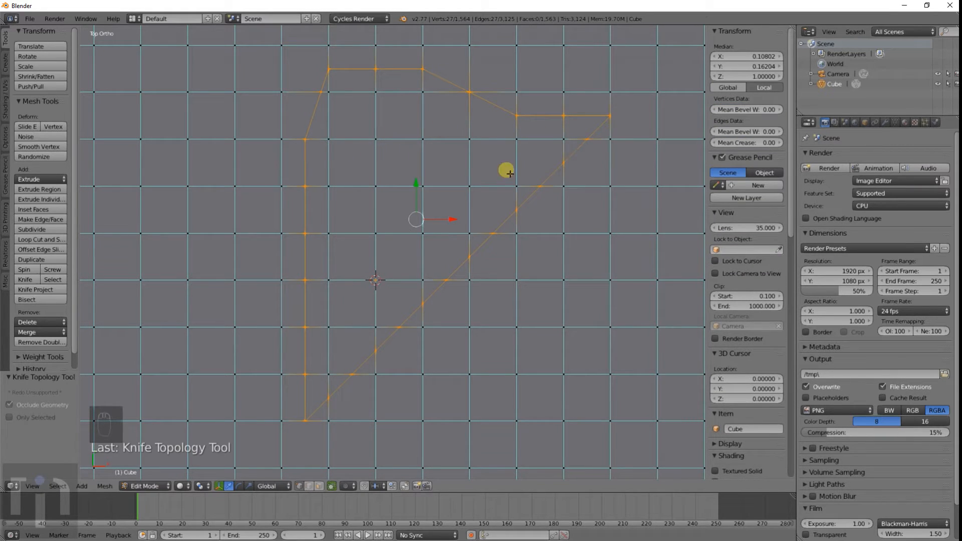
mouse_move(418, 112)
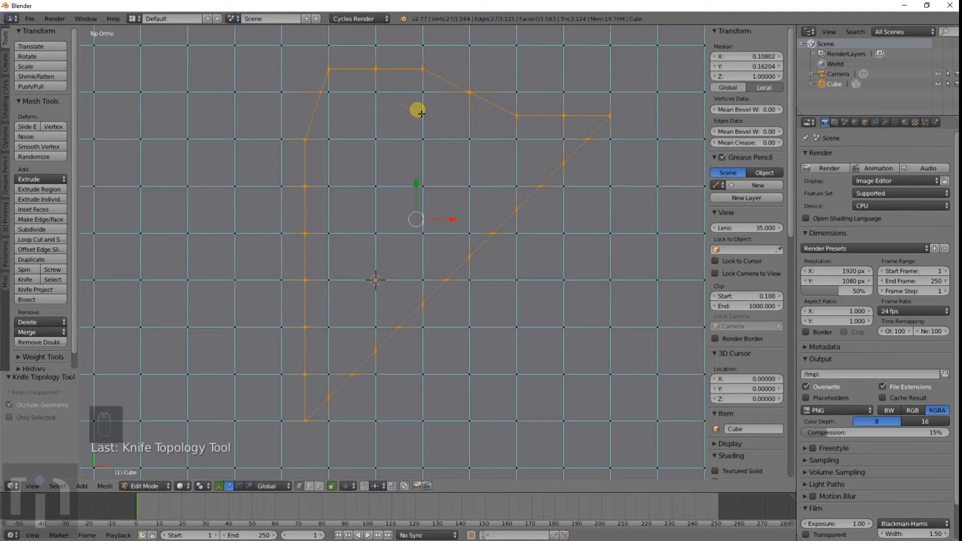
key("ctrl+z")
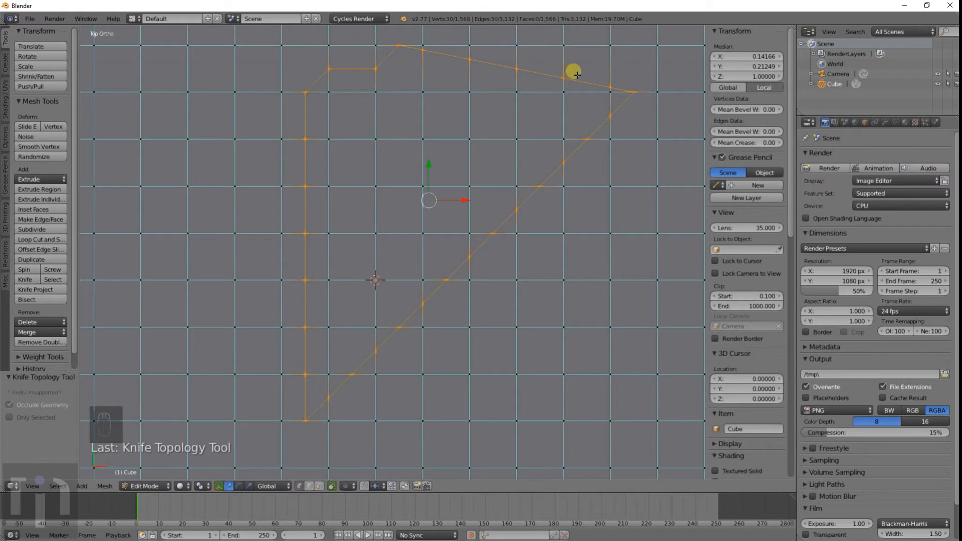
mouse_move(371, 142)
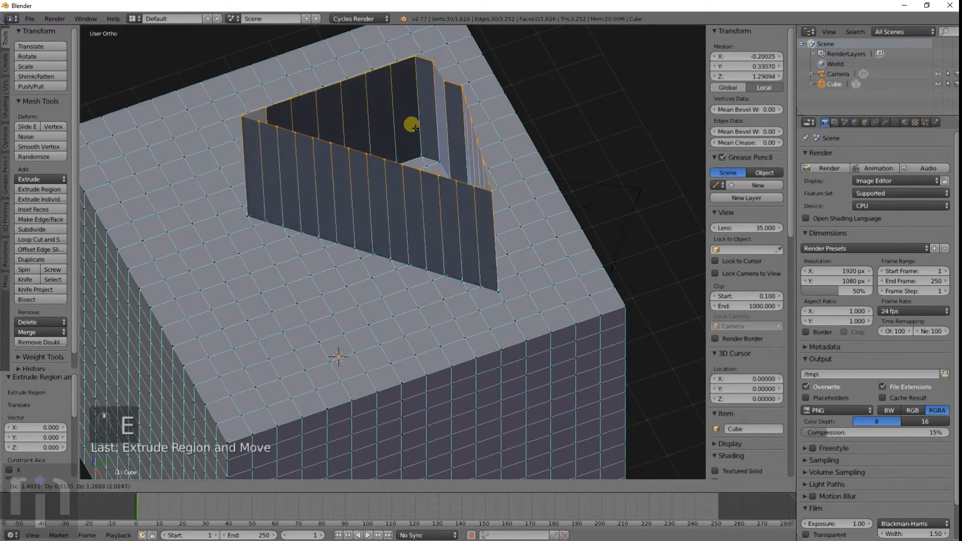
key("ctrl+z")
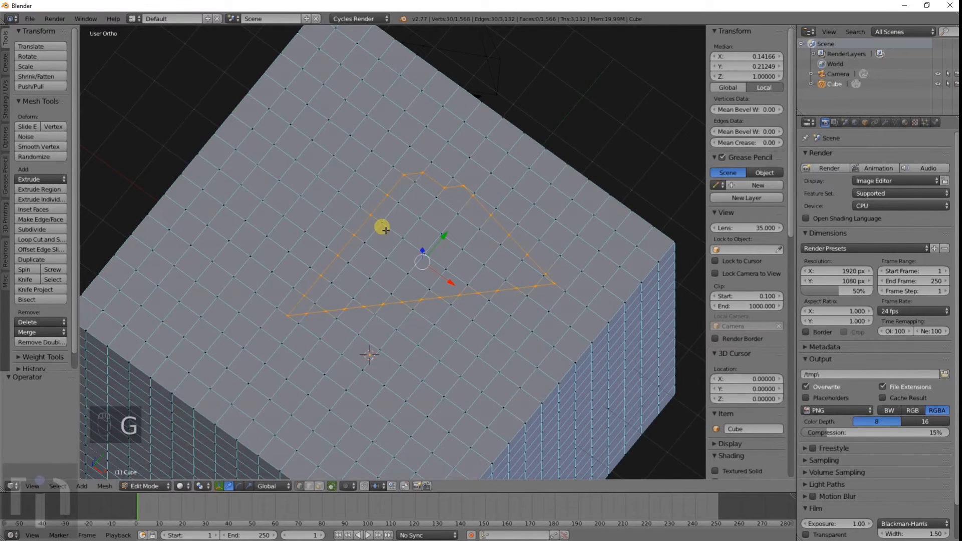
key("Tab")
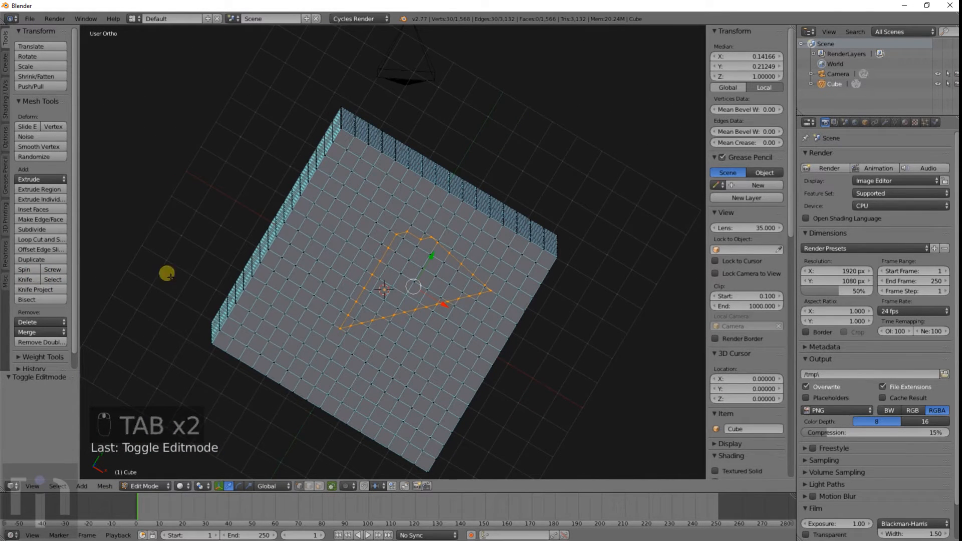
key("ctrl+z")
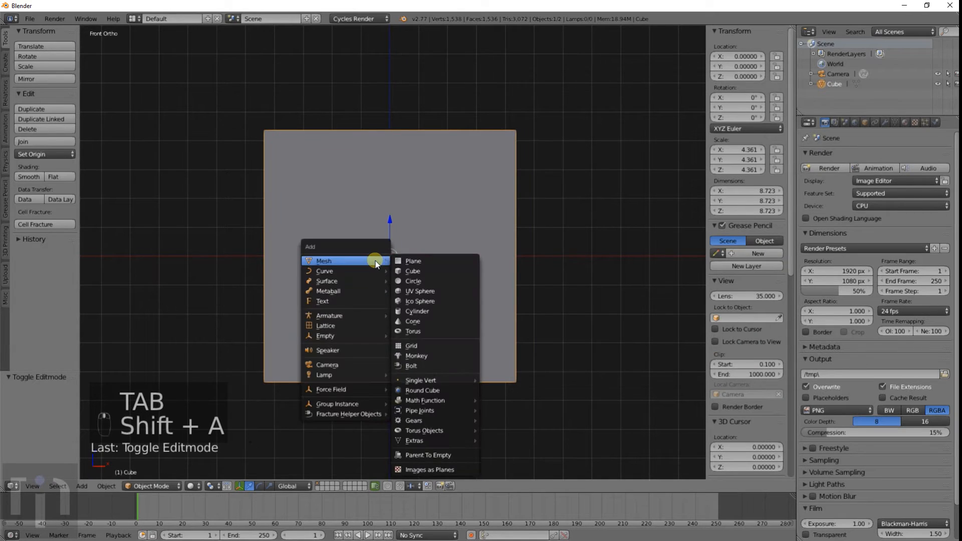
mouse_move(337, 301)
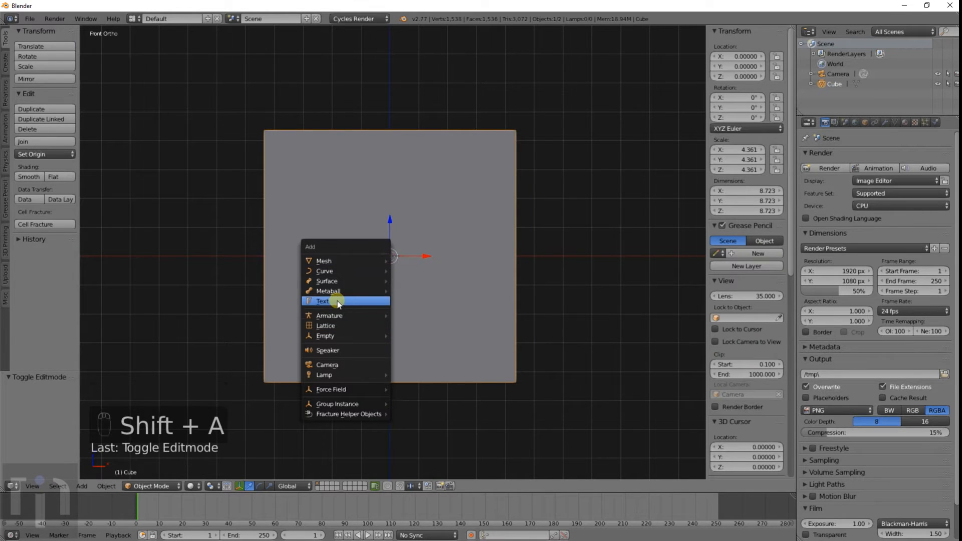
Add a text object reading 'Knife Tool', rotated upright, scaled up and moved in front of the cube
left_click(324, 301)
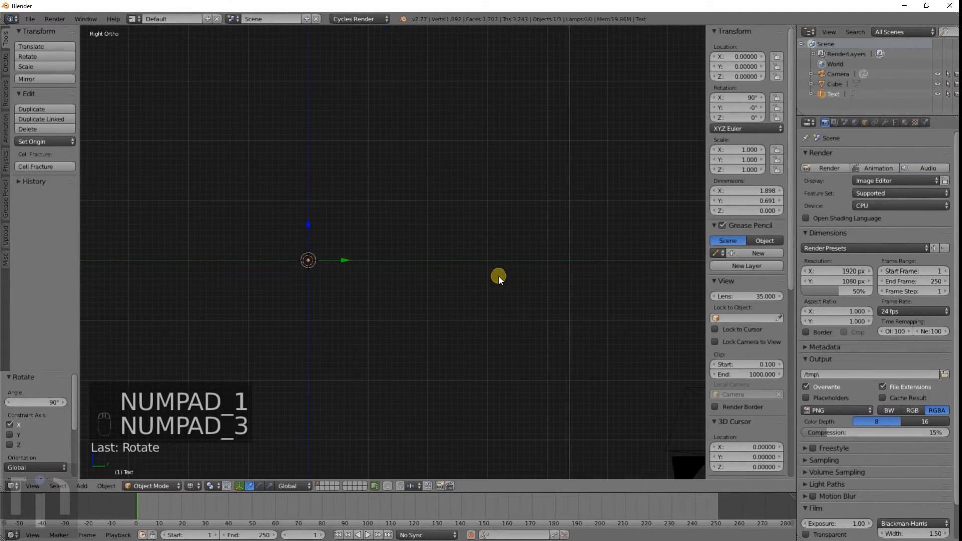
key("g")
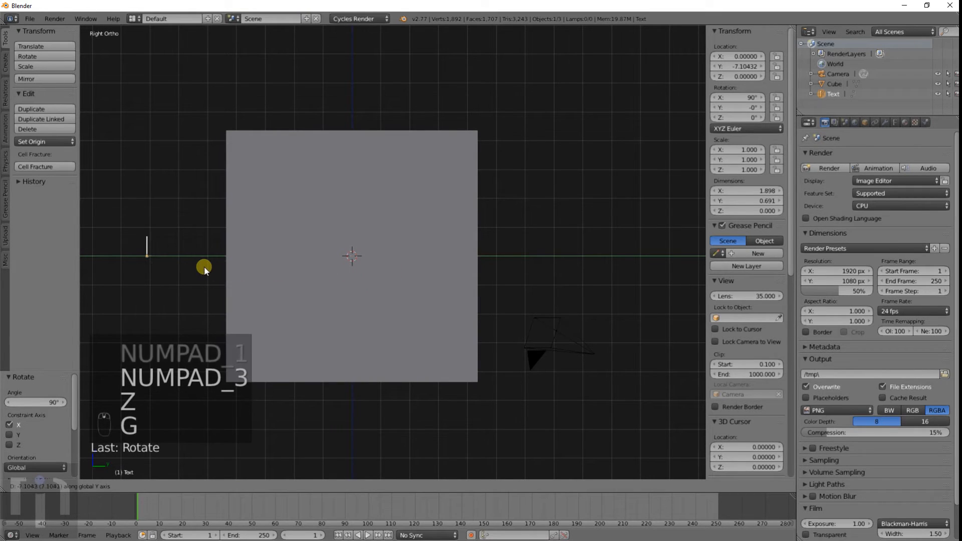
key("Tab")
type("z")
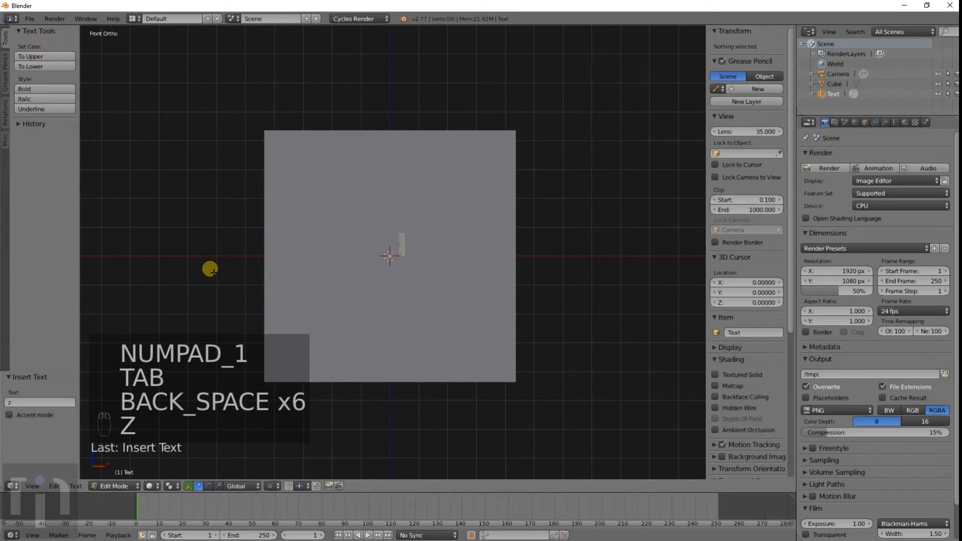
type("fe Tool")
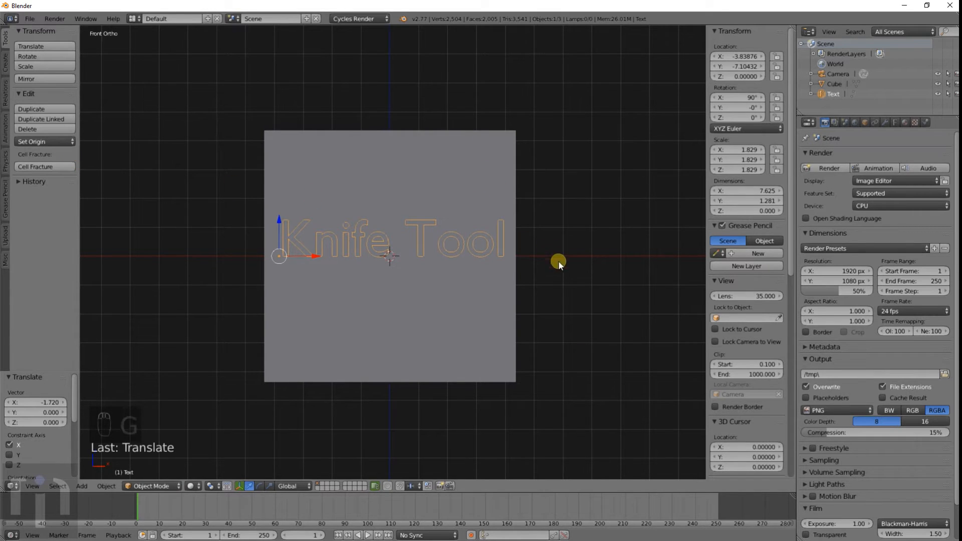
left_click_drag(558, 261, 304, 269)
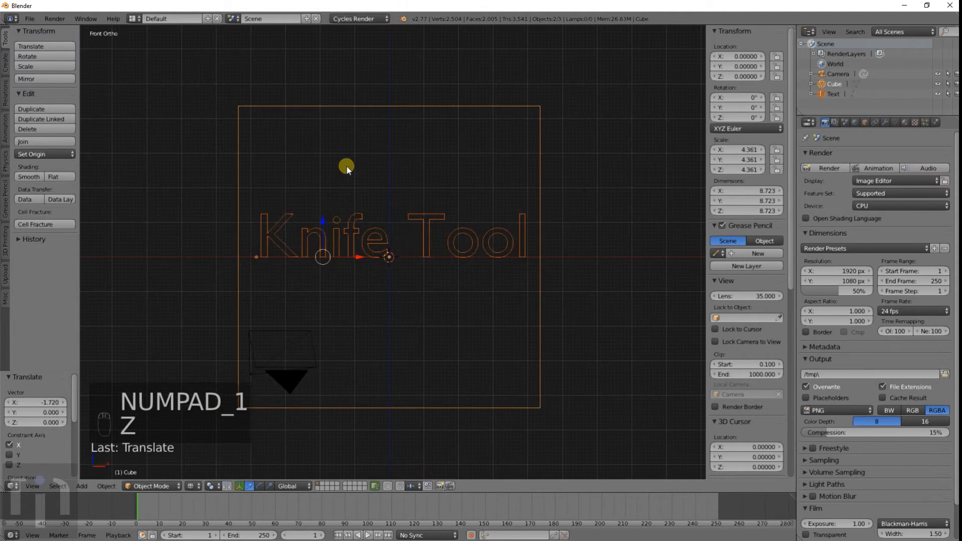
Orbit the wireframe view so the Knife Tool text shows inside the cube at an angle
left_click_drag(346, 169, 457, 234)
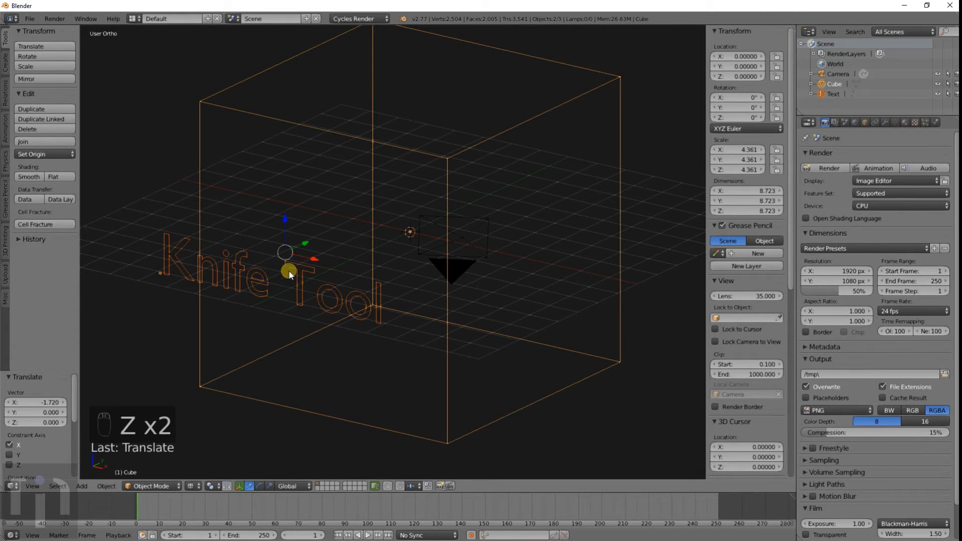
mouse_move(144, 186)
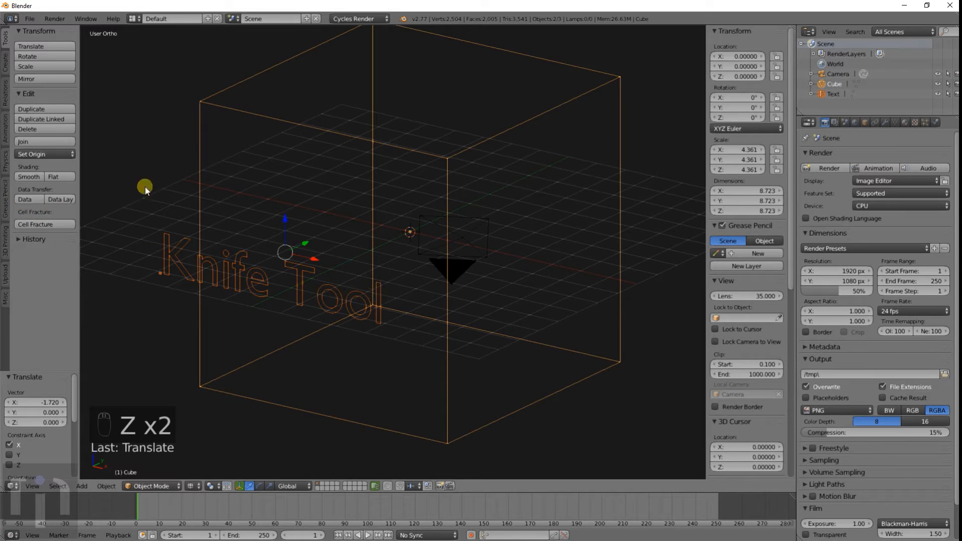
Attempt Knife Project on the cube in Edit Mode, undo it and switch to the front view
key("Tab")
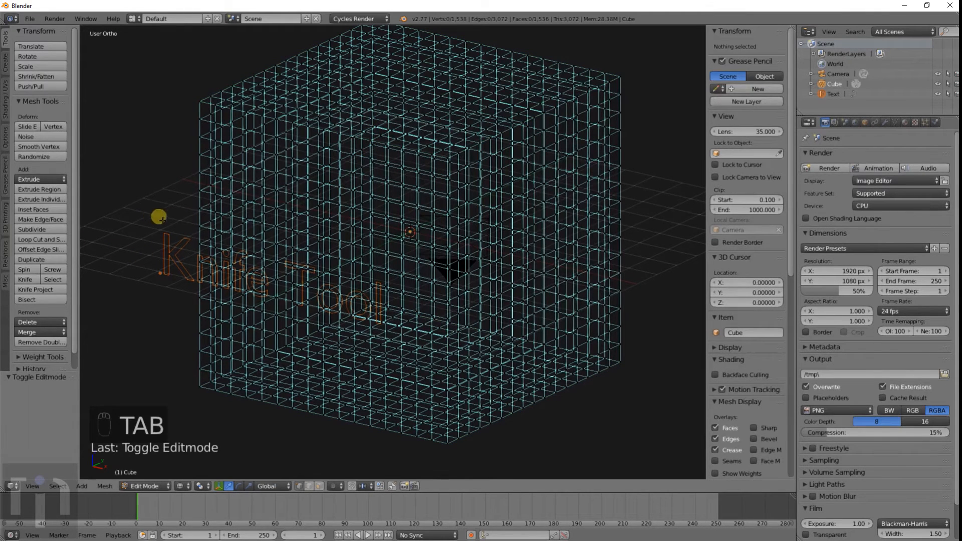
mouse_move(29, 289)
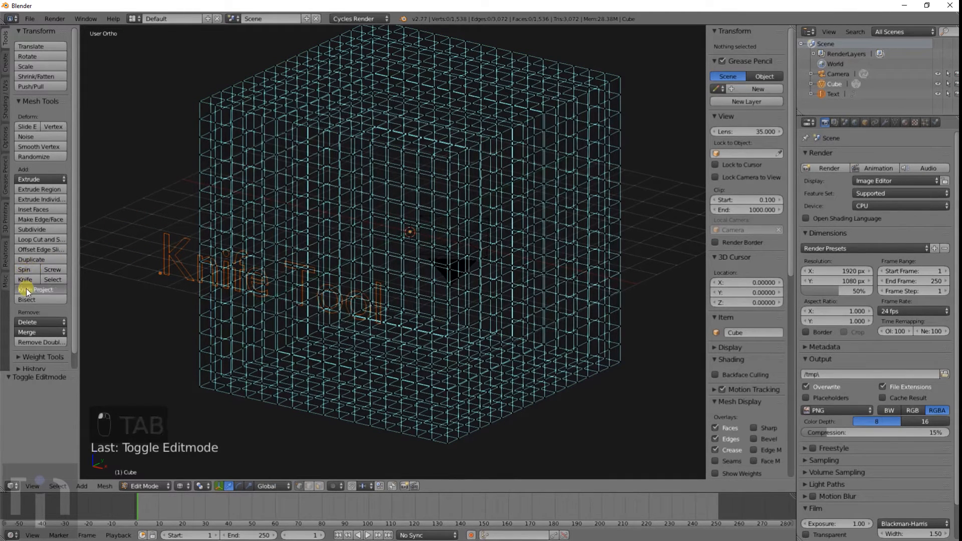
left_click(43, 289)
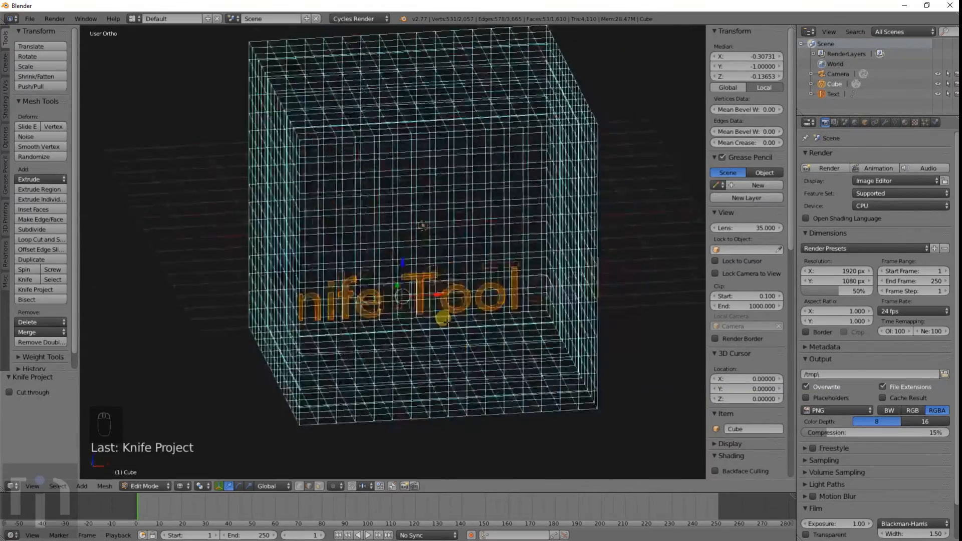
key("ctrl+z")
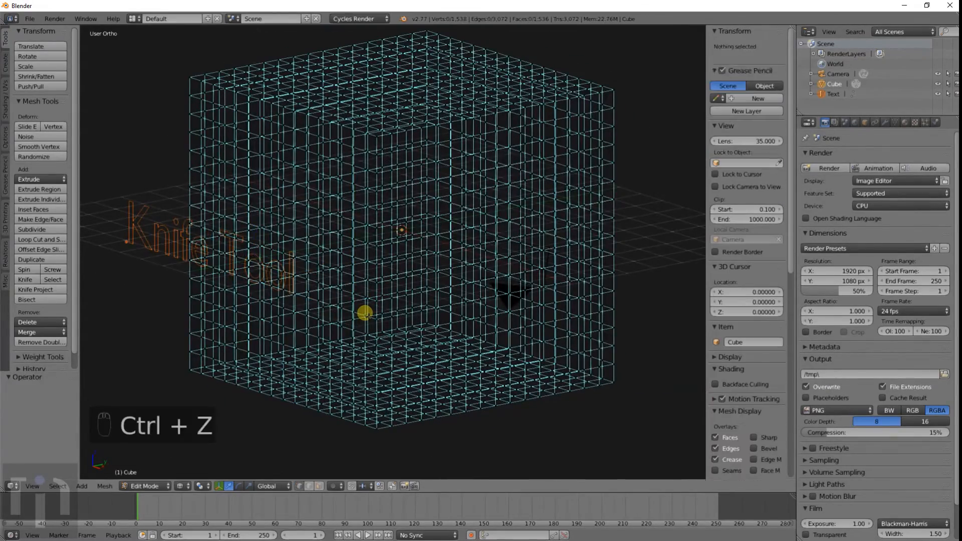
key("KP_1")
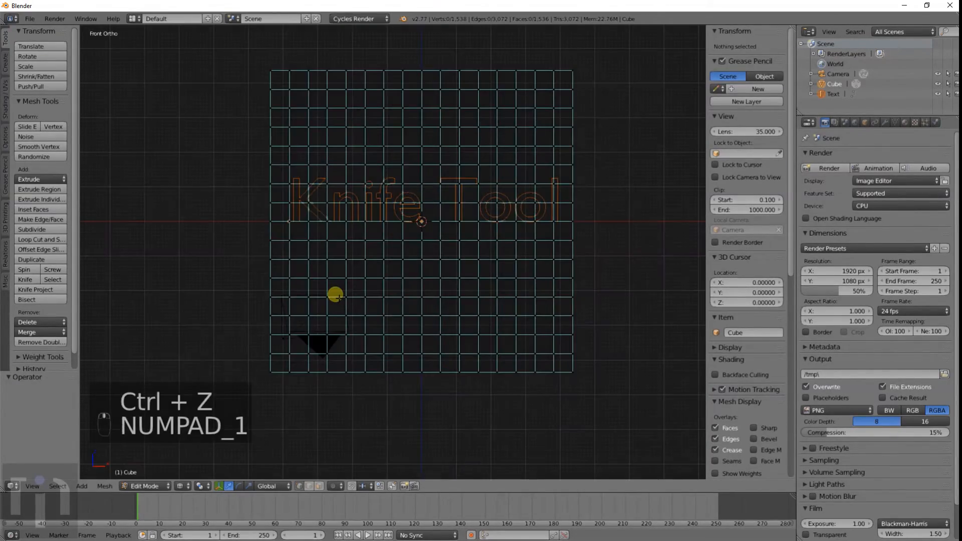
key("ctrl+z")
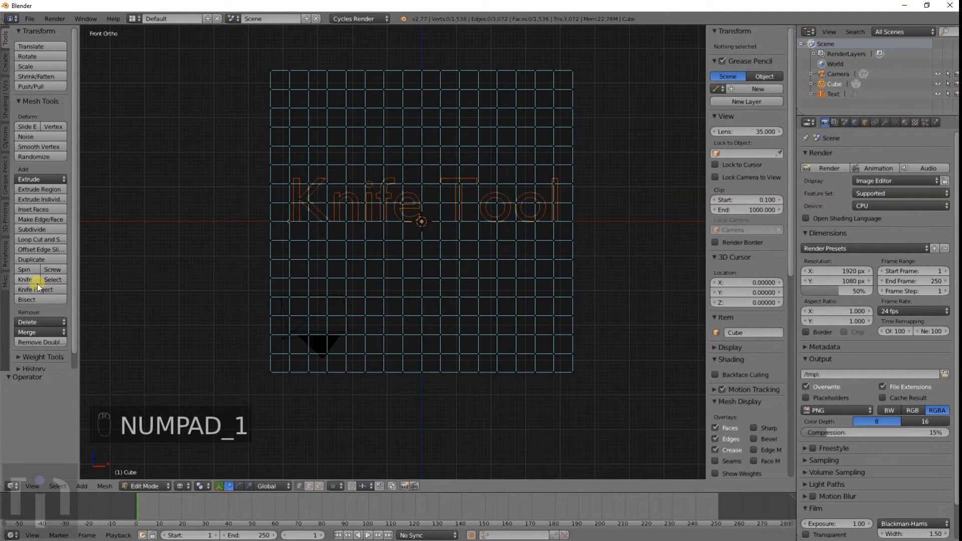
mouse_move(40, 288)
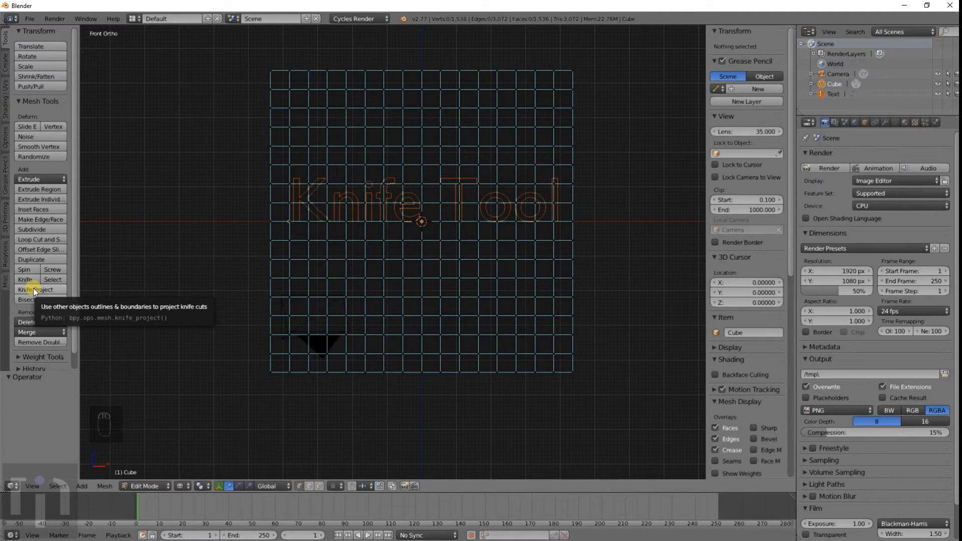
Knife-project the Knife Tool lettering onto the cube's front face and delete the text object
left_click(39, 289)
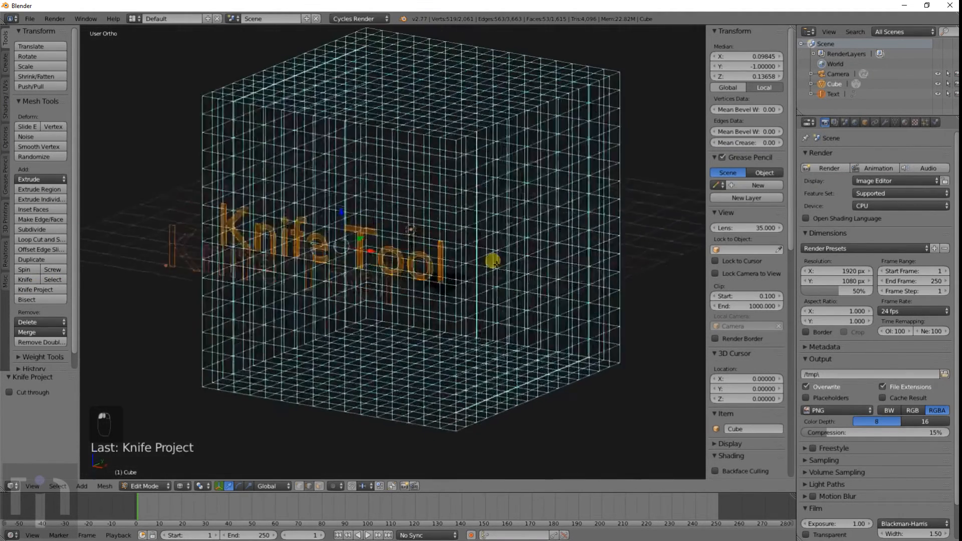
key("z")
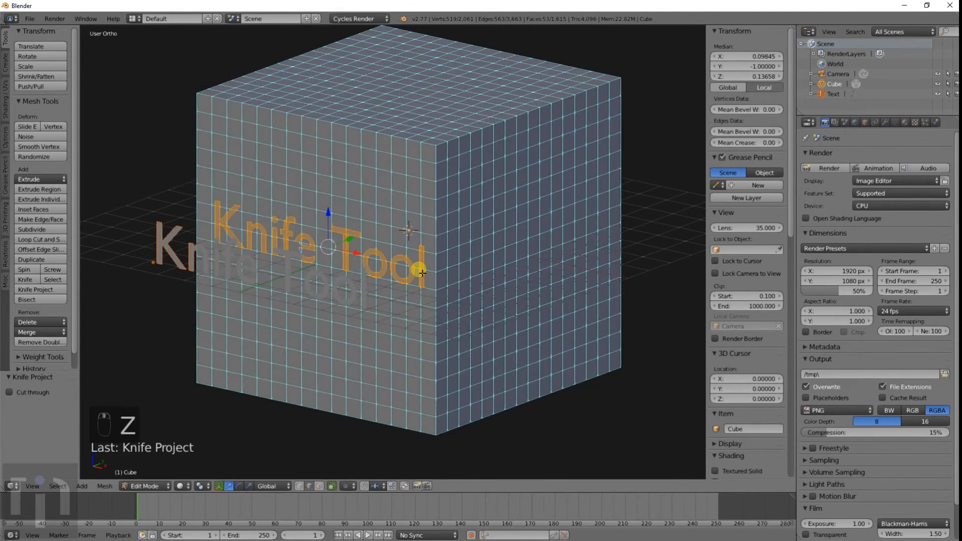
key("Tab")
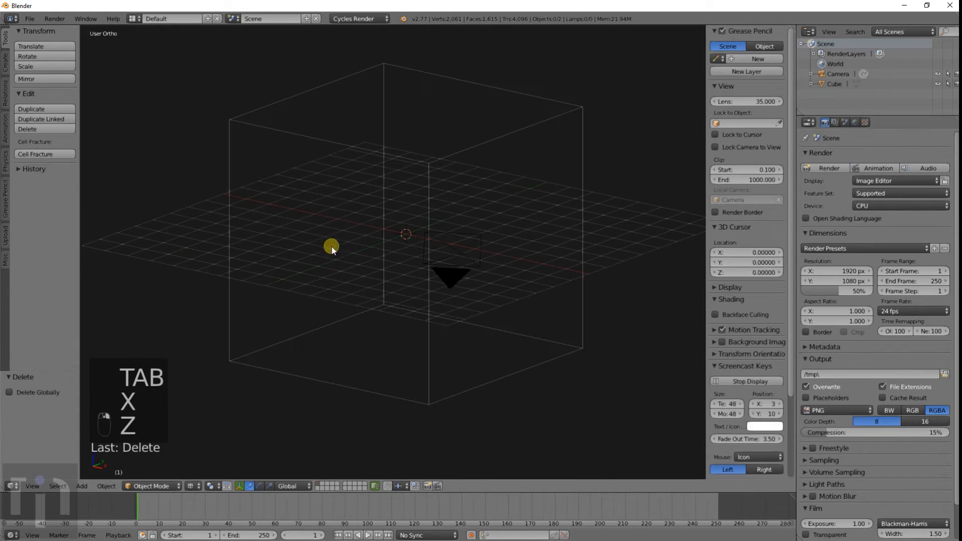
key("Tab")
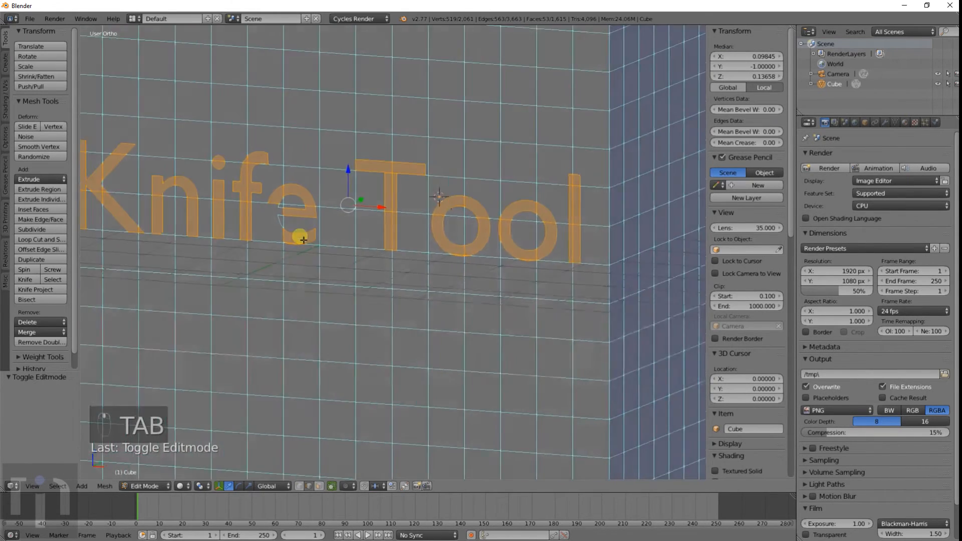
scroll("up", 3)
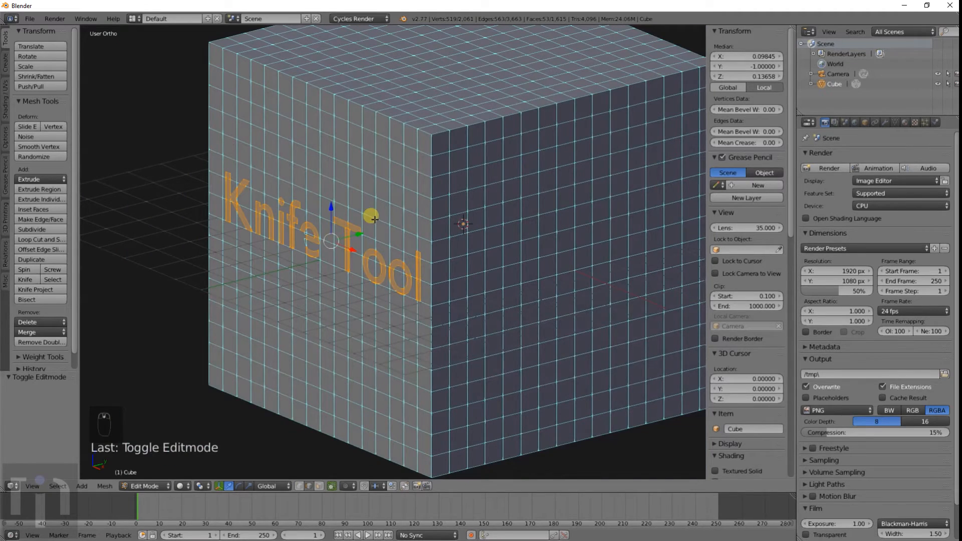
Extrude the letter faces into 3D lettering, check it in wireframe and move the faces along depth
key("e")
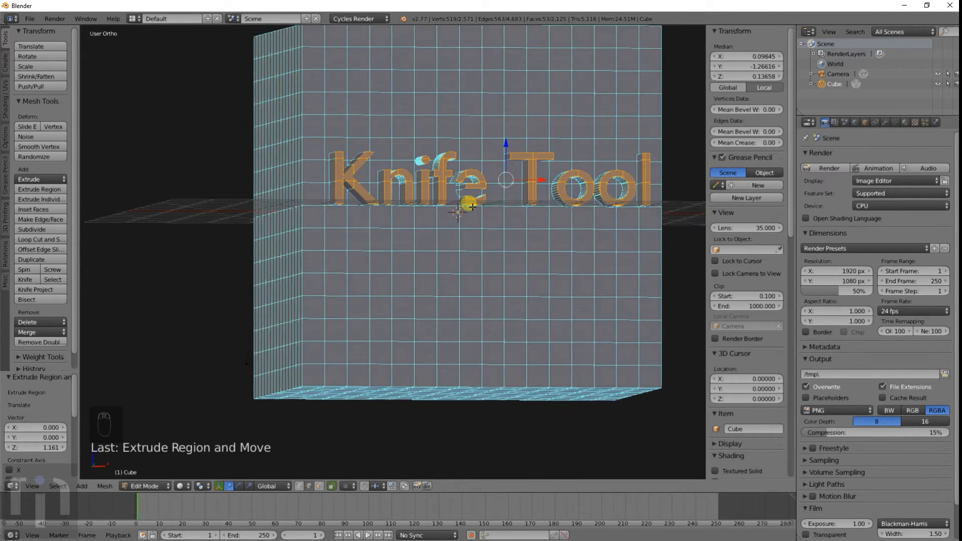
key("Tab")
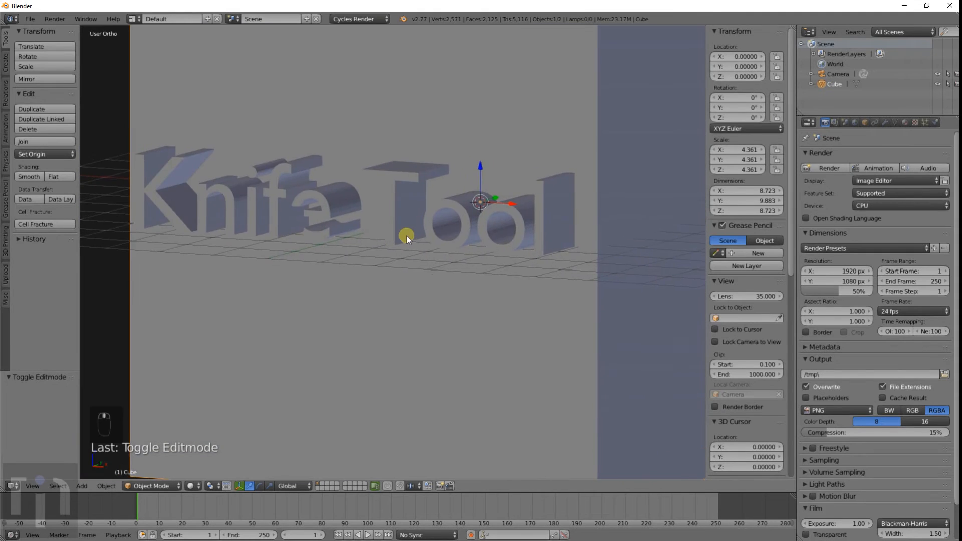
key("z")
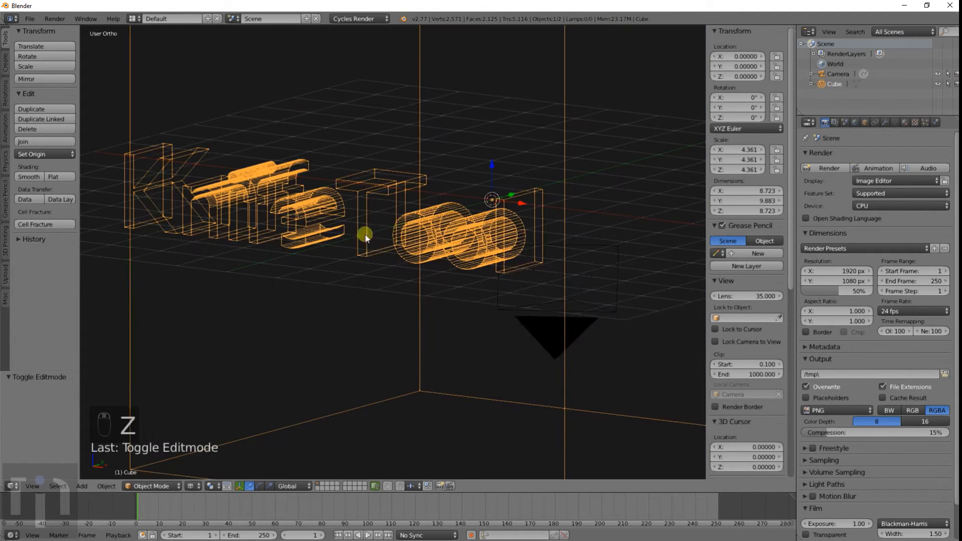
key("Tab")
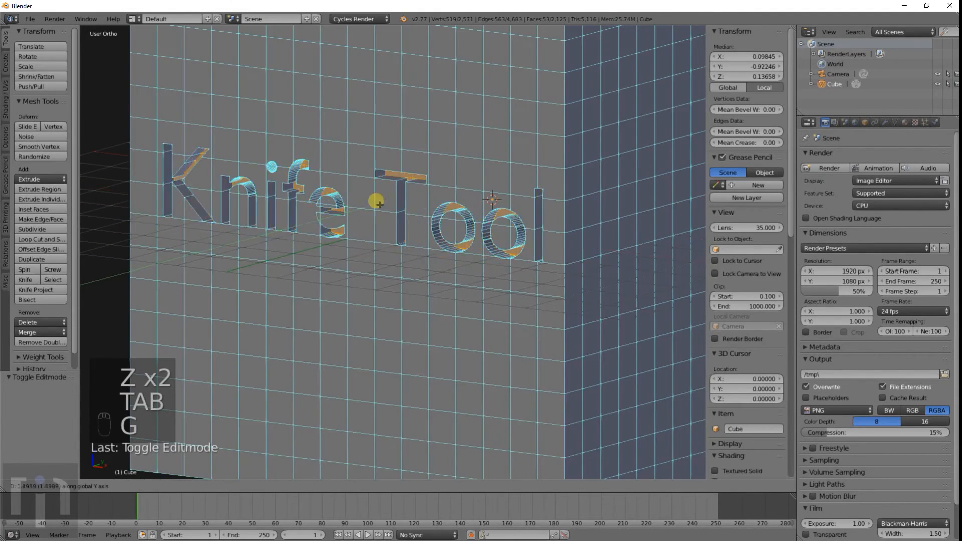
key("Tab")
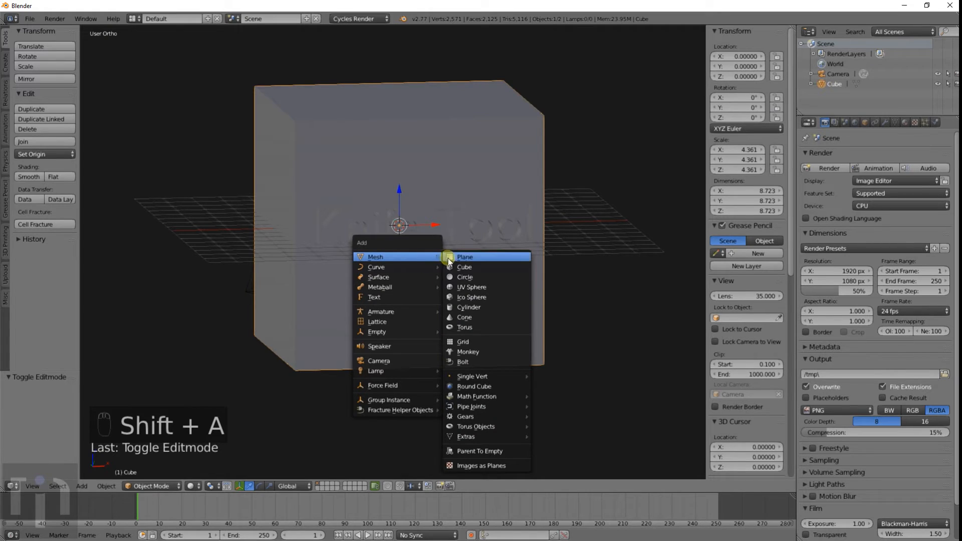
mouse_move(466, 276)
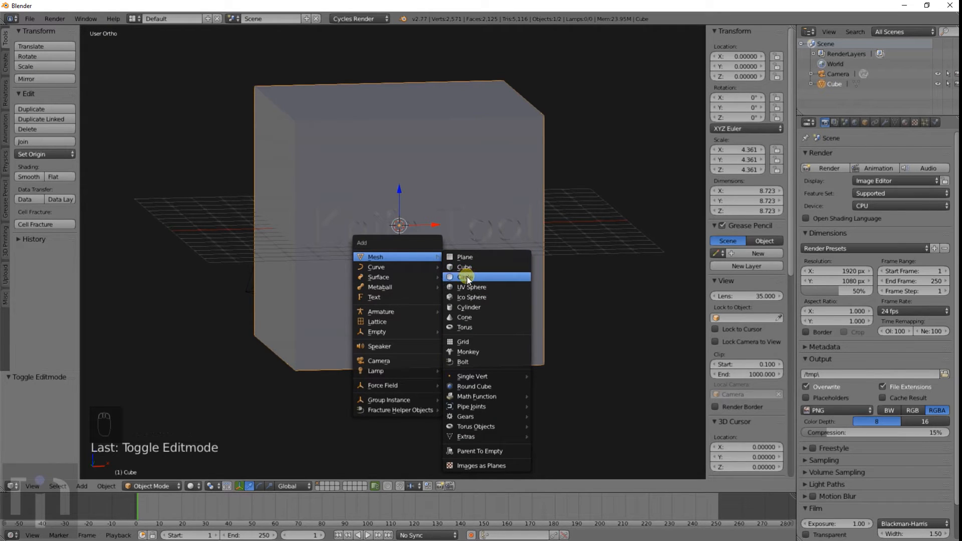
Add an upright circle mesh moved out in front of the cube, viewed from the front
left_click(465, 276)
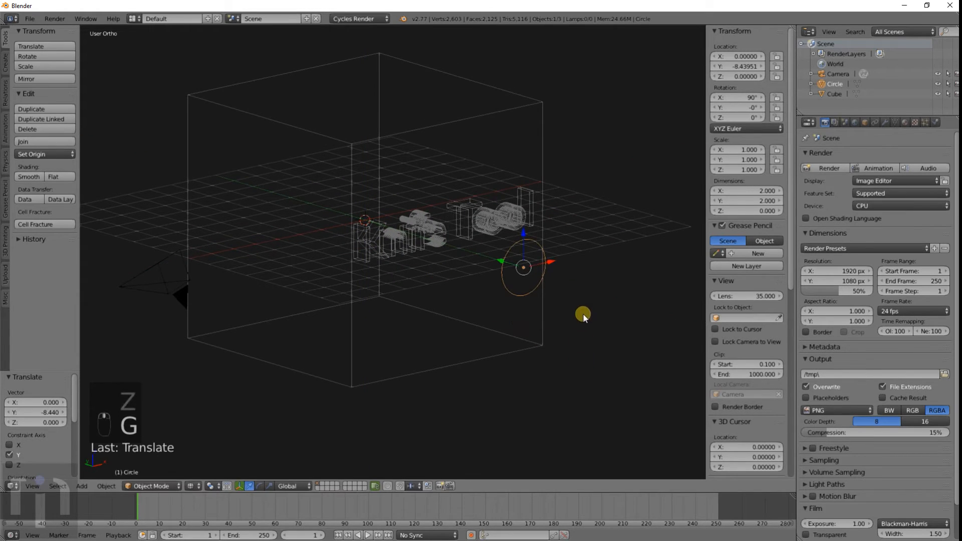
key("KP_1")
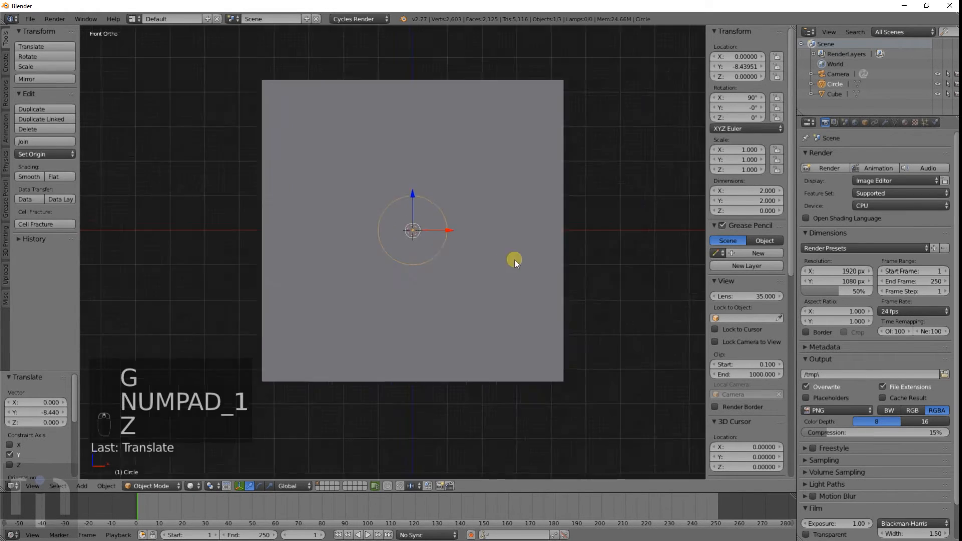
Drag individual circle vertices inward and outward to form a jagged, irregular outline
key("Tab")
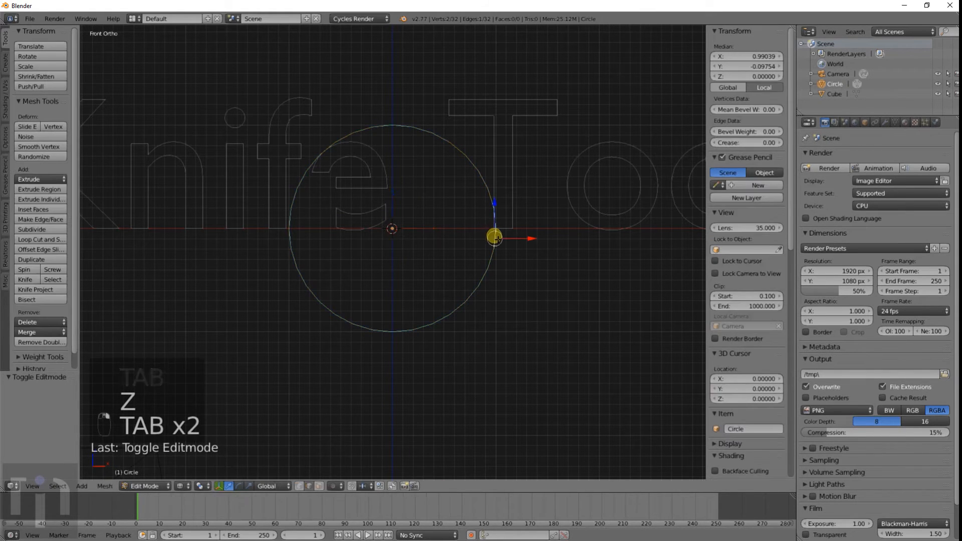
key("Tab")
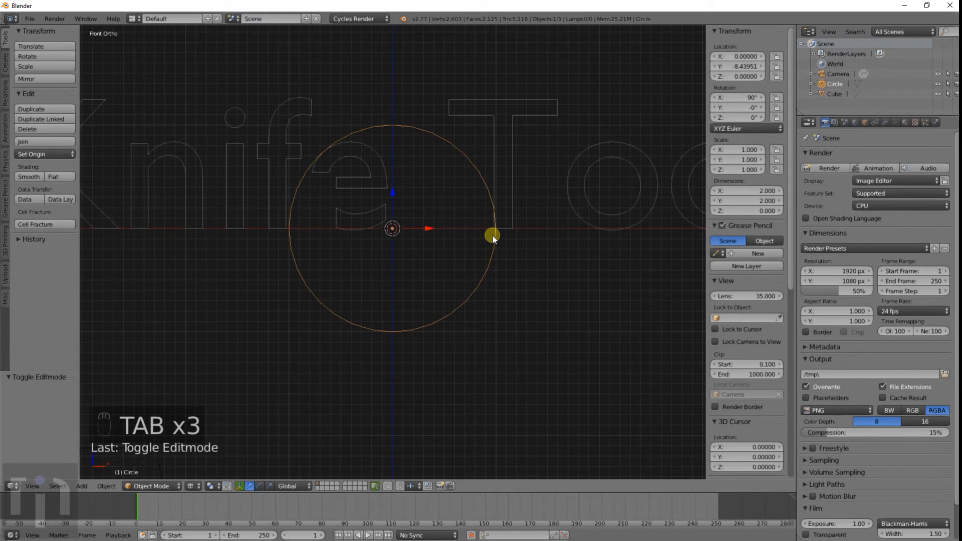
key("Tab")
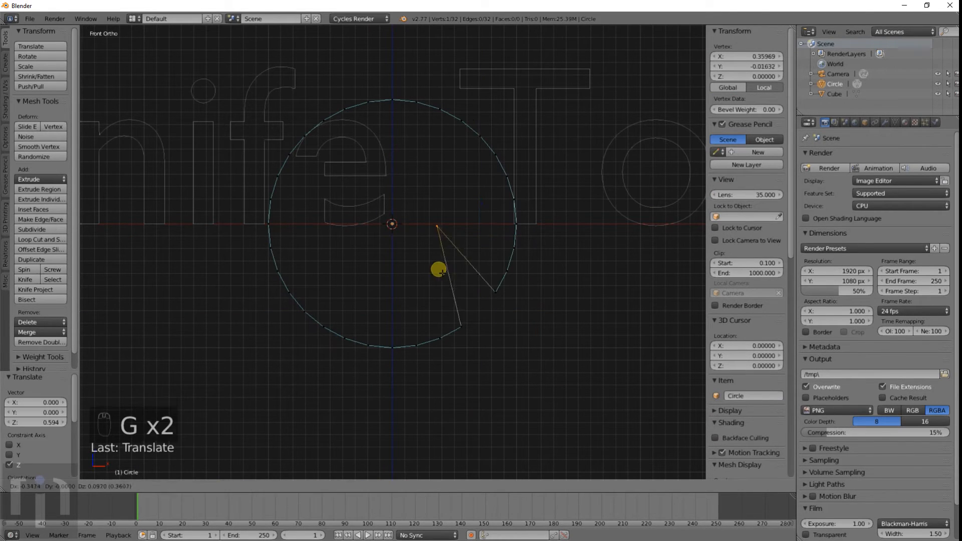
key("a")
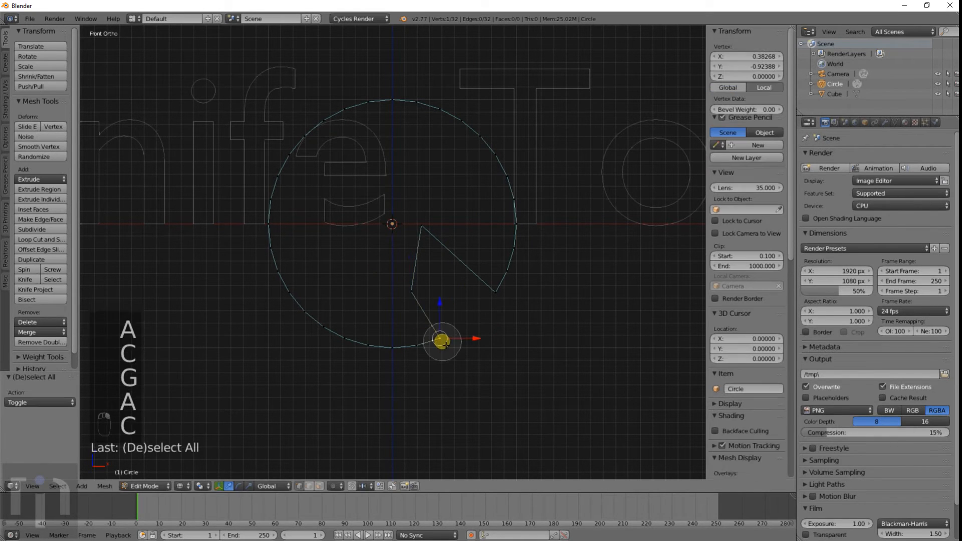
left_click_drag(441, 341, 379, 294)
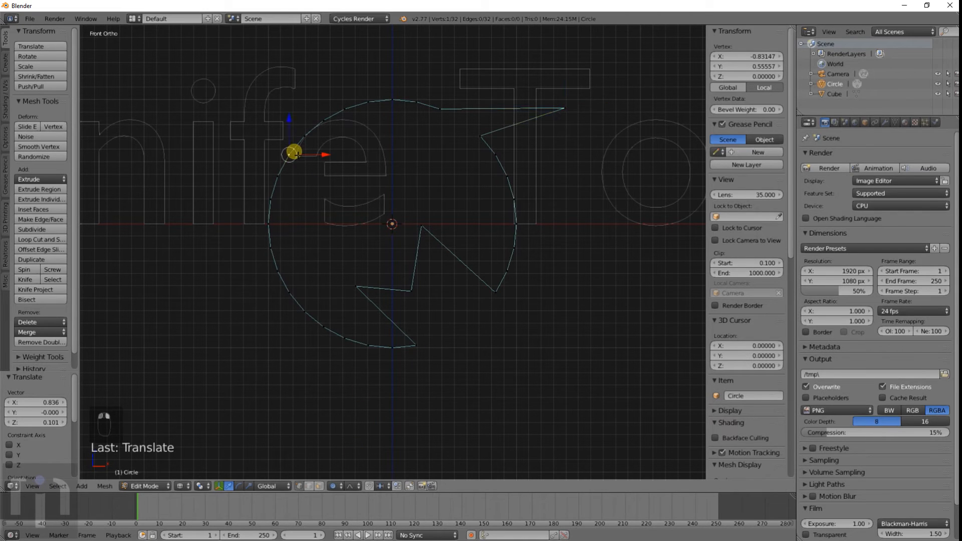
key("g")
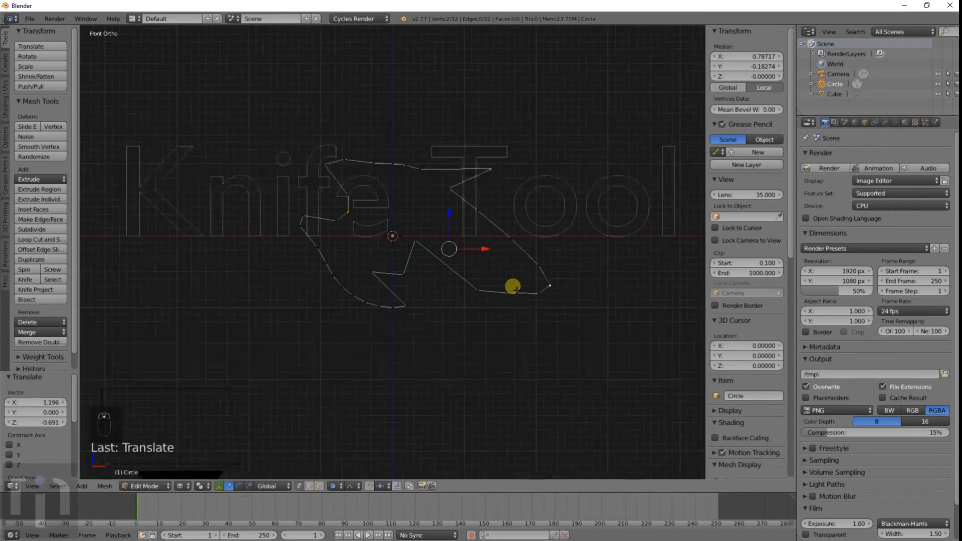
key("Tab")
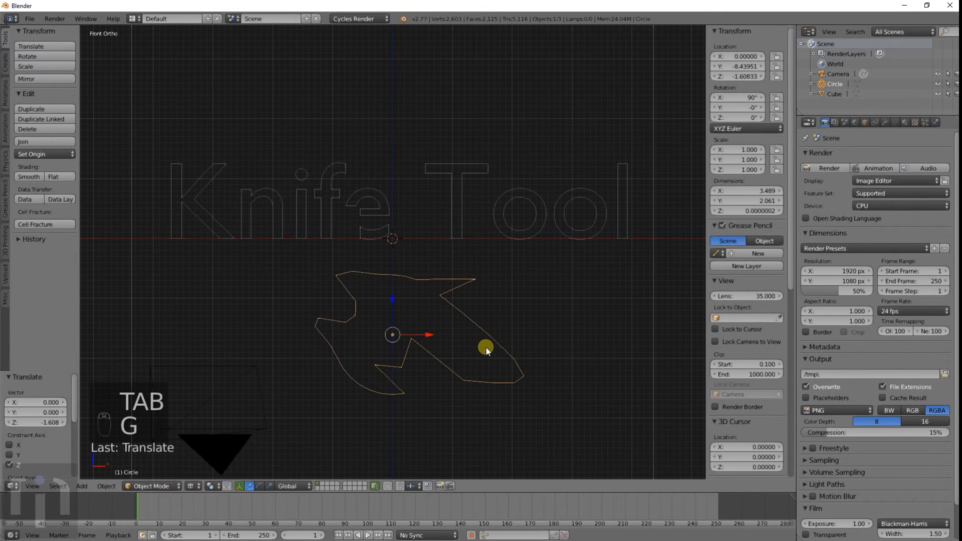
Delete the circle object and extrude the jagged cut shape out of the cube's face along depth
left_click_drag(487, 352, 565, 137)
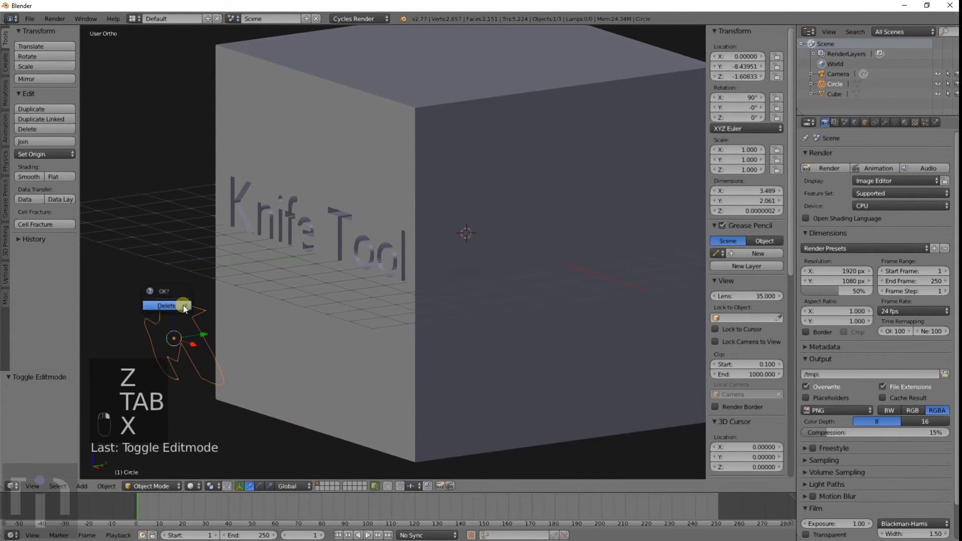
left_click(164, 305)
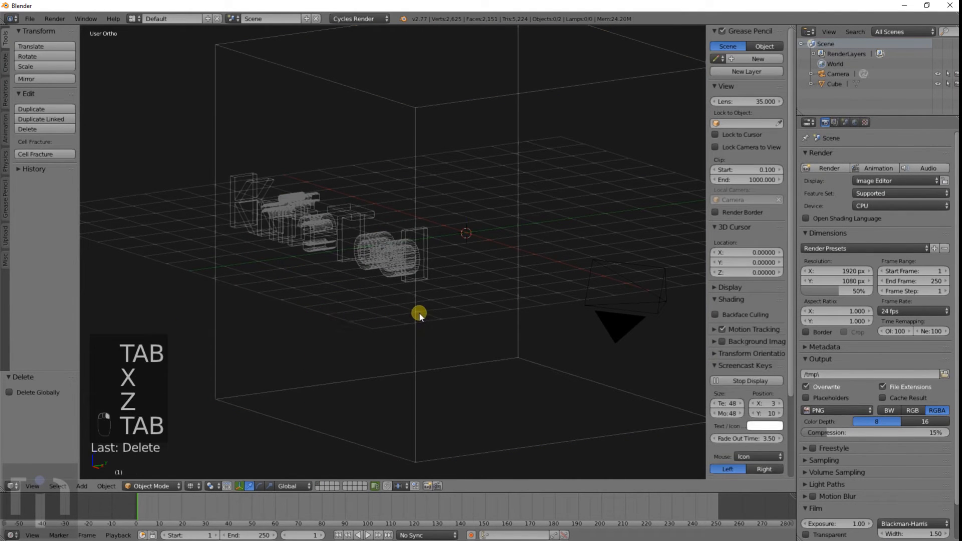
key("Tab")
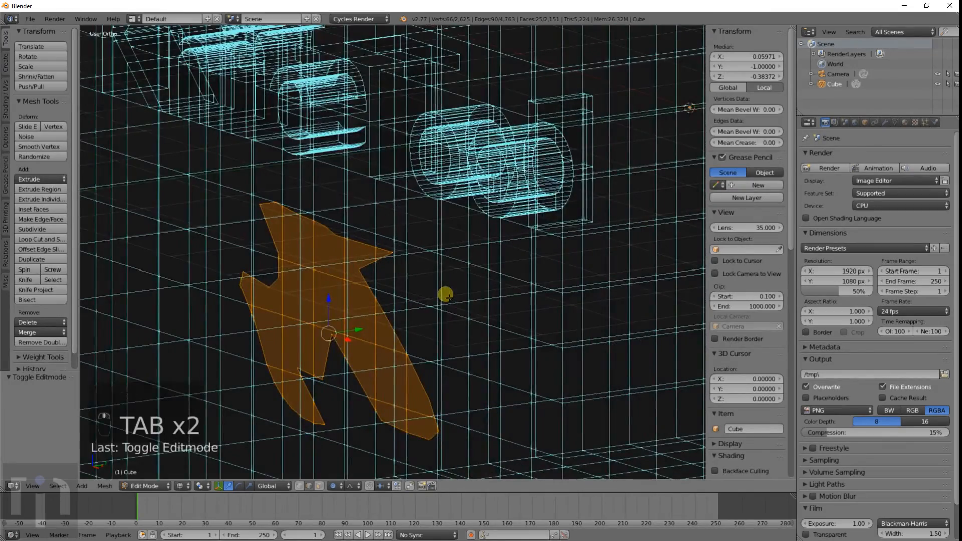
key("e")
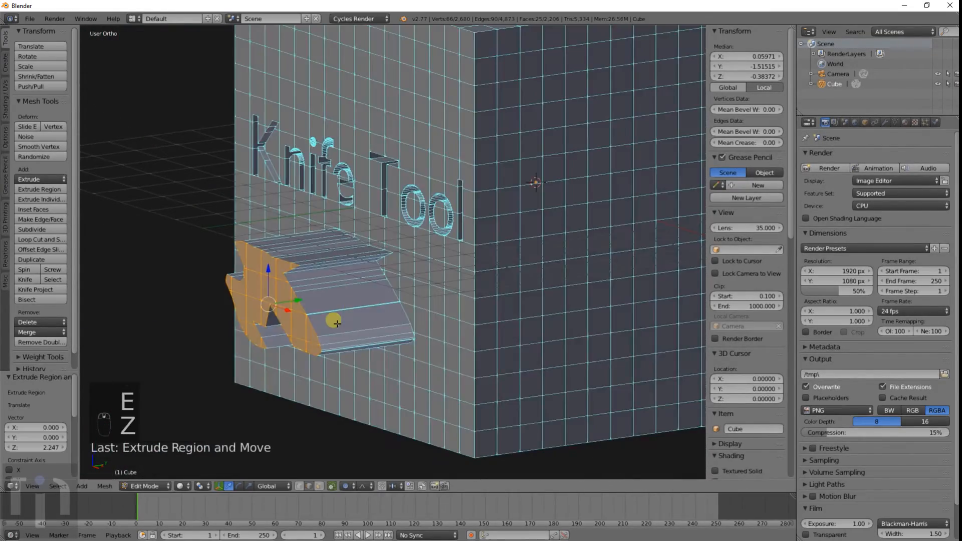
key("Tab")
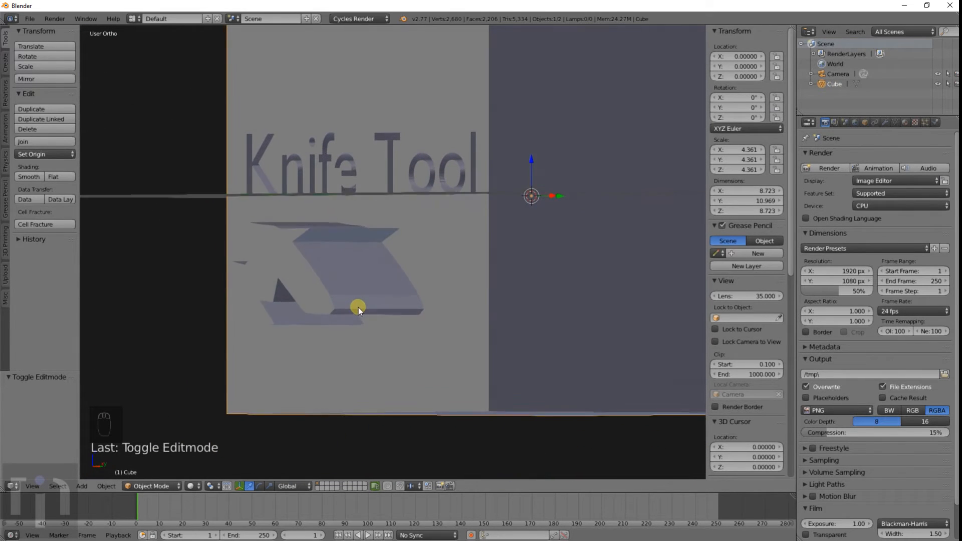
Undo back to the outline, rotate it, lower it over the cube's corner and select the cube too
key("ctrl+z")
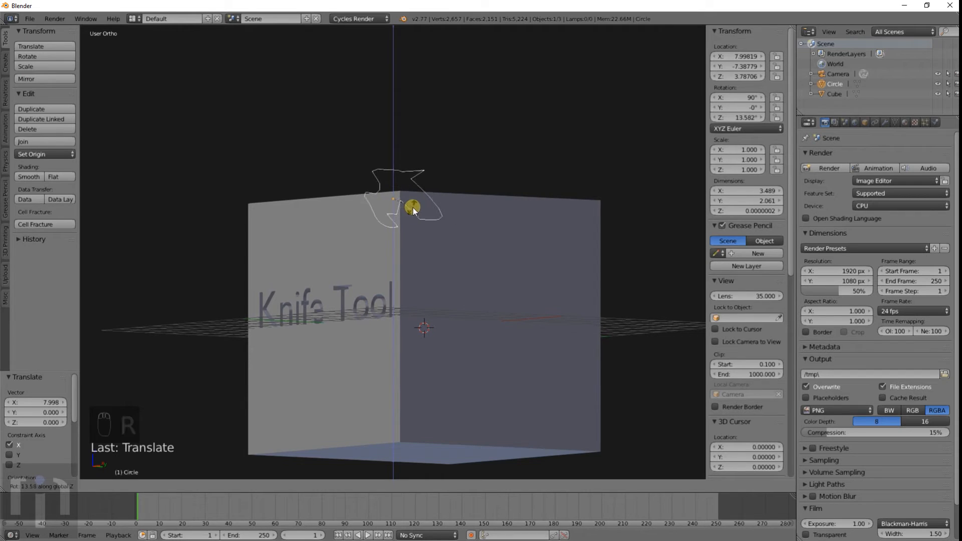
key("r")
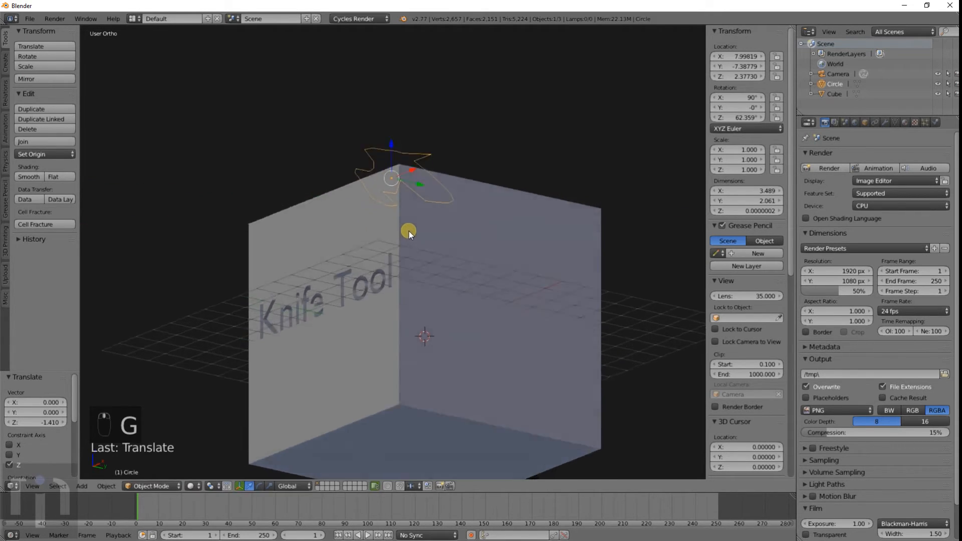
key("KP_5")
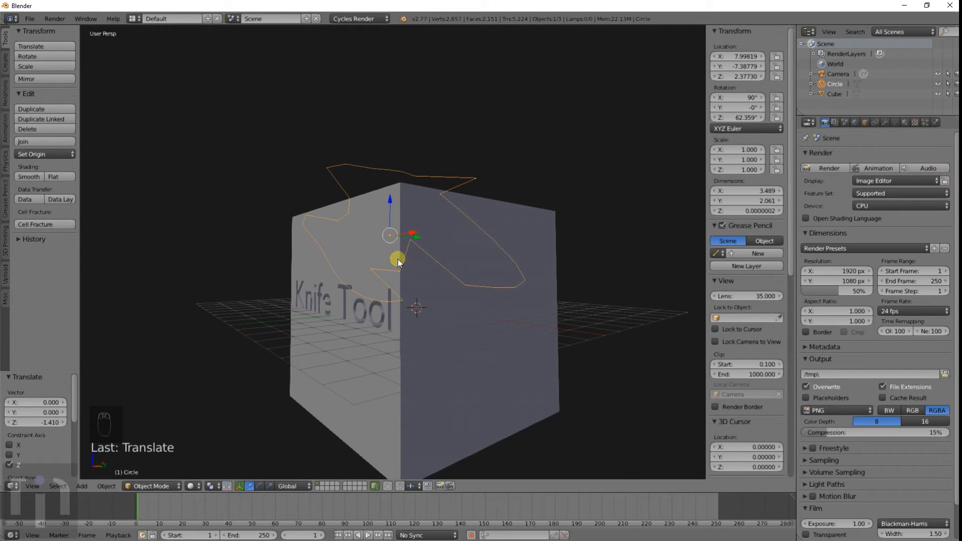
key("shift+a")
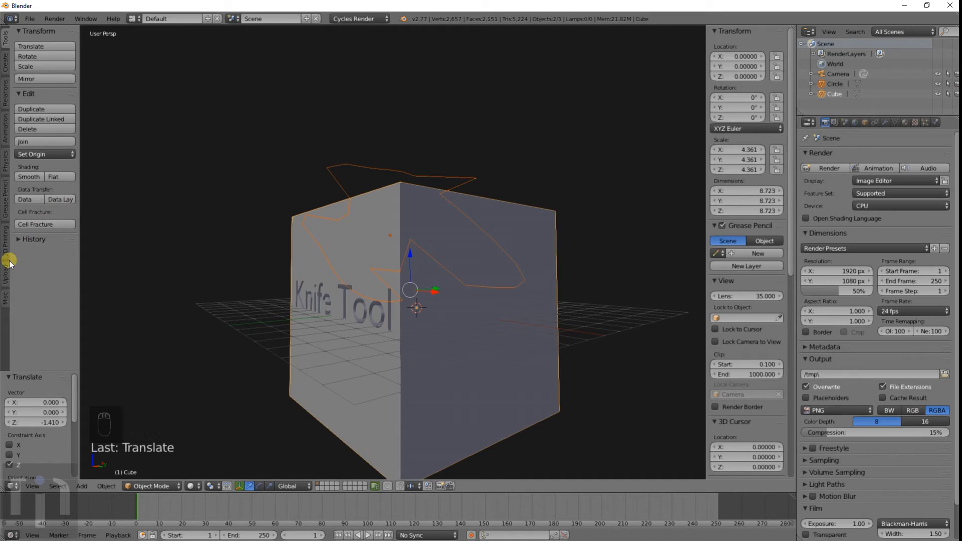
Knife-project the jagged outline onto the cube's corner from the front view and remove the outline
key("Tab")
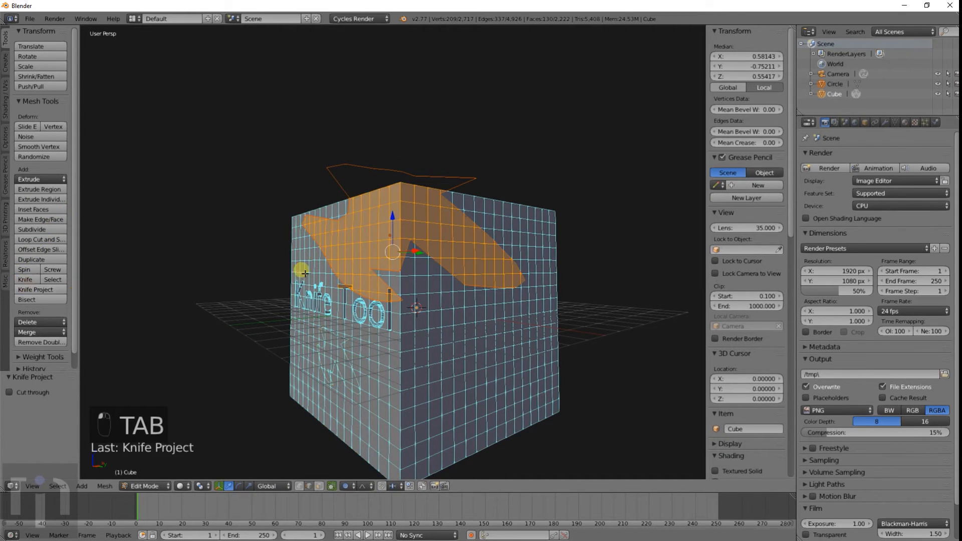
key("Tab")
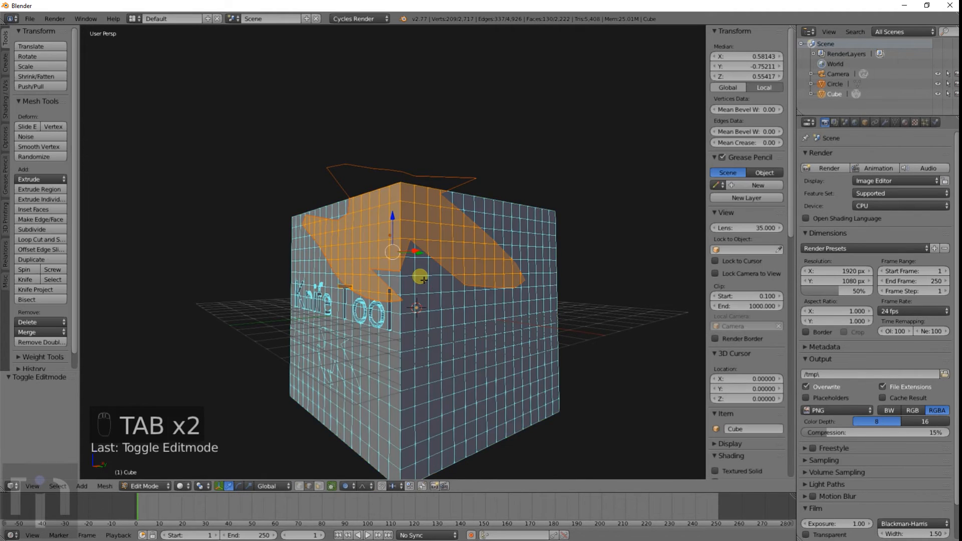
key("numpad_5")
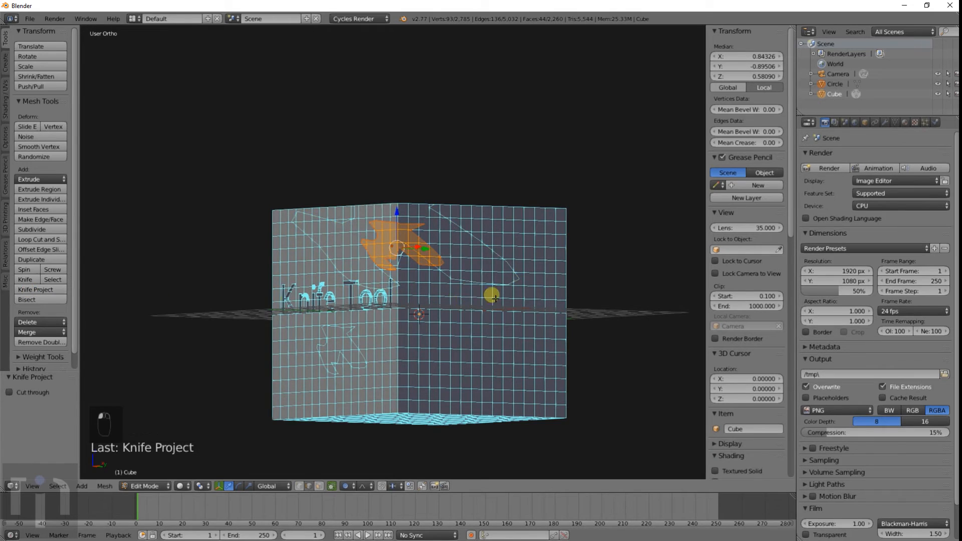
key("Tab")
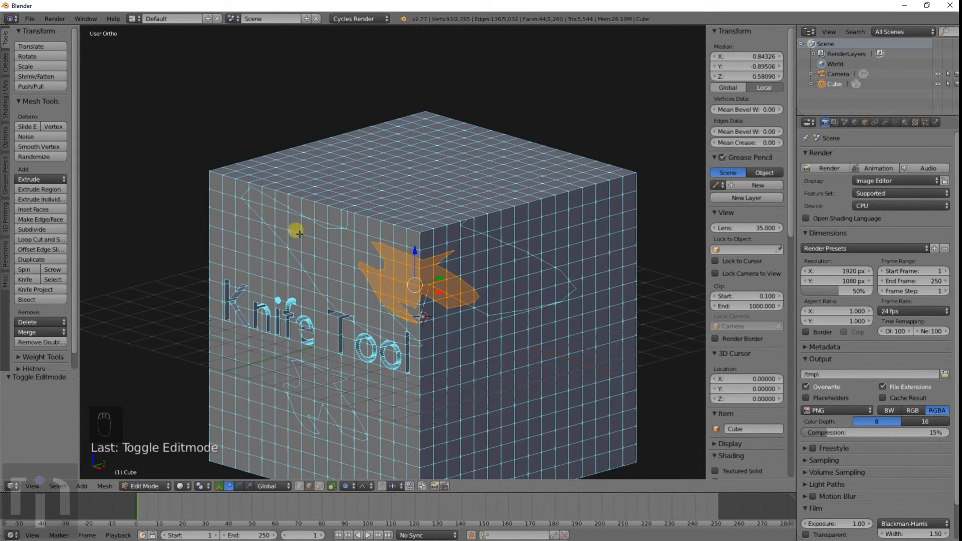
key("Tab")
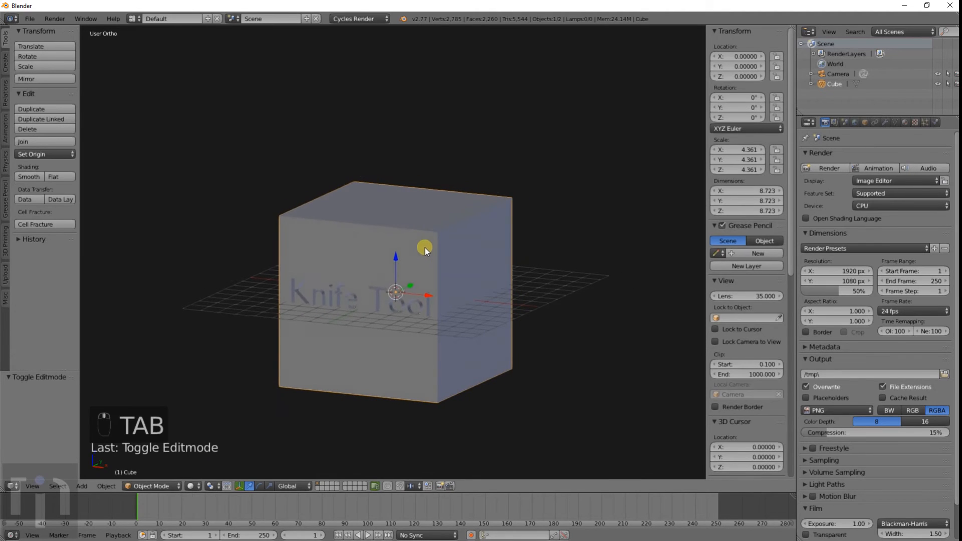
Add a cylinder mesh to the scene near the cube's lower front edge
key("shift+a")
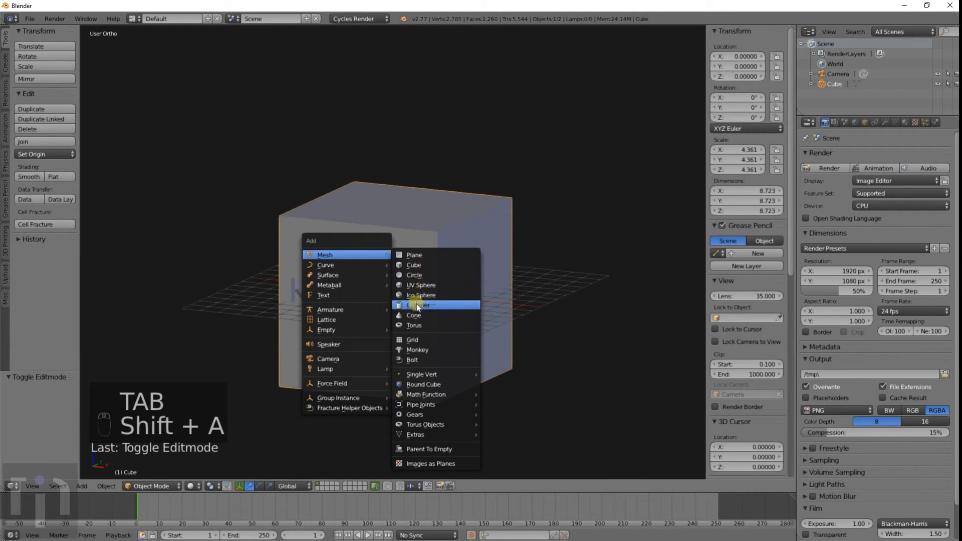
left_click(420, 304)
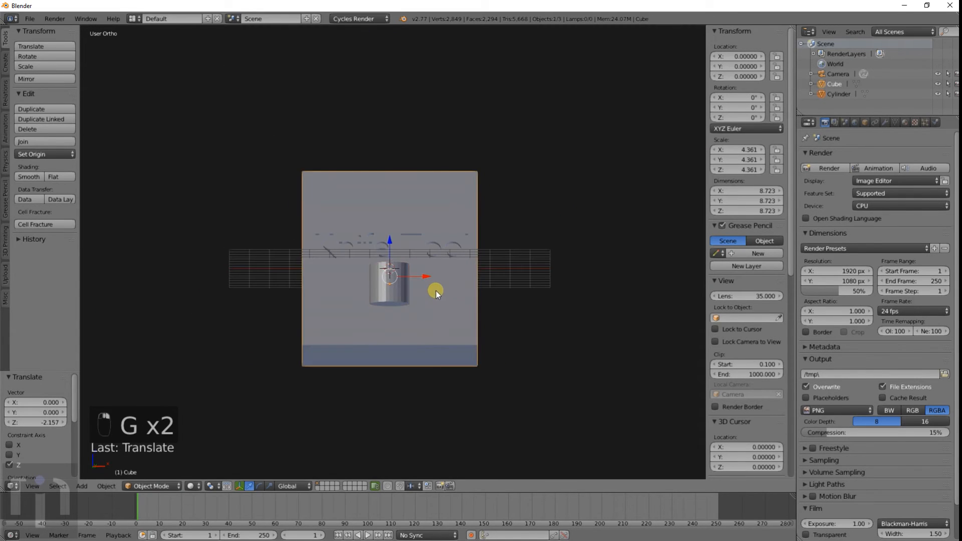
scroll("up", 3)
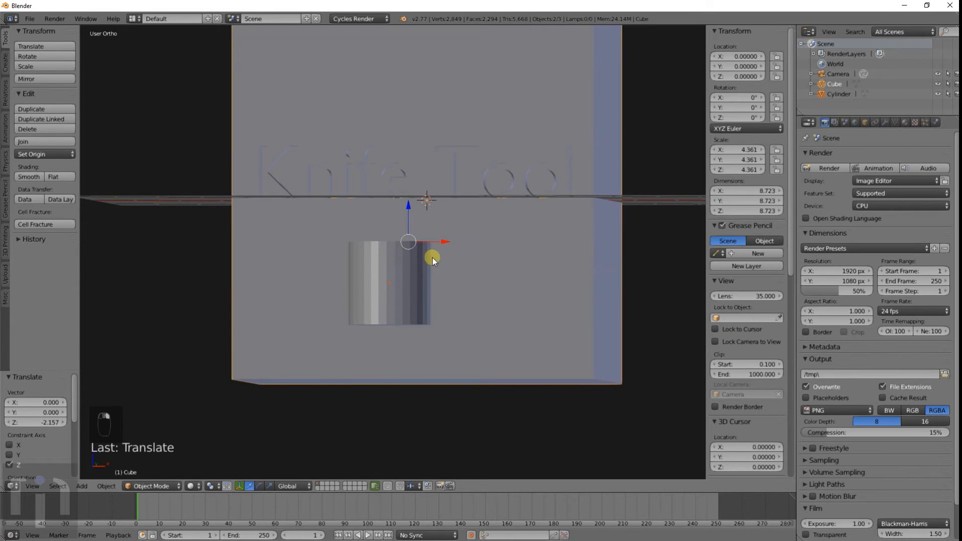
Attempt Knife Project of the cylinder onto the cube, then rotate the cylinder to face the cube's front
key("Tab")
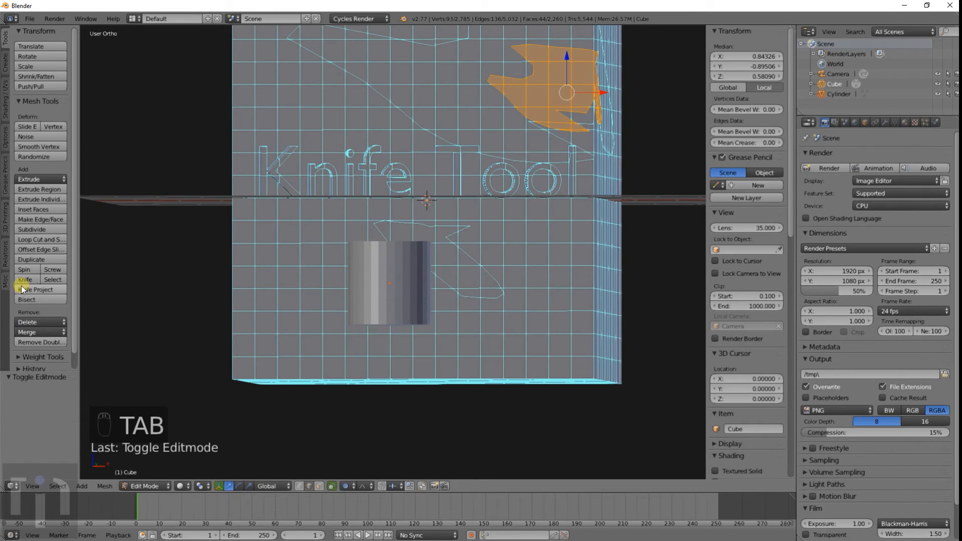
left_click(38, 288)
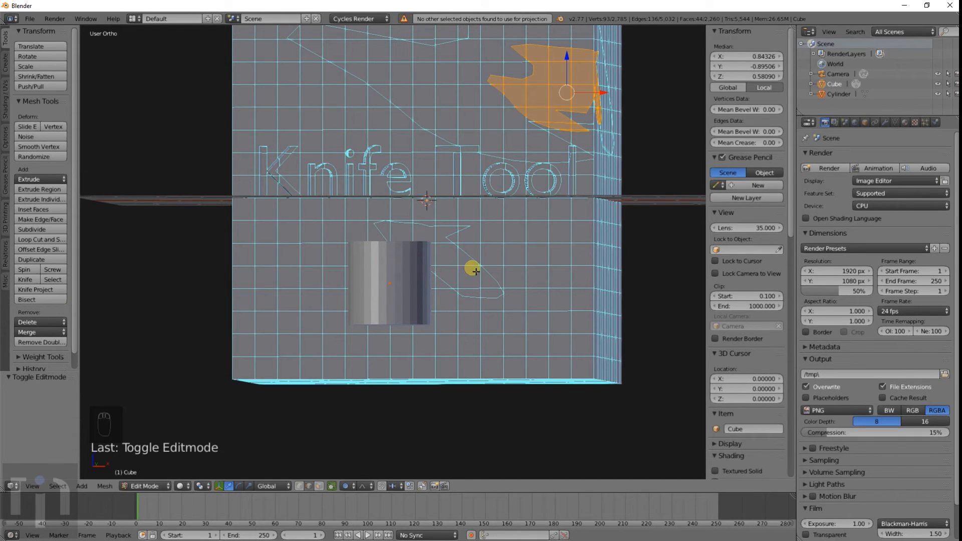
key("r")
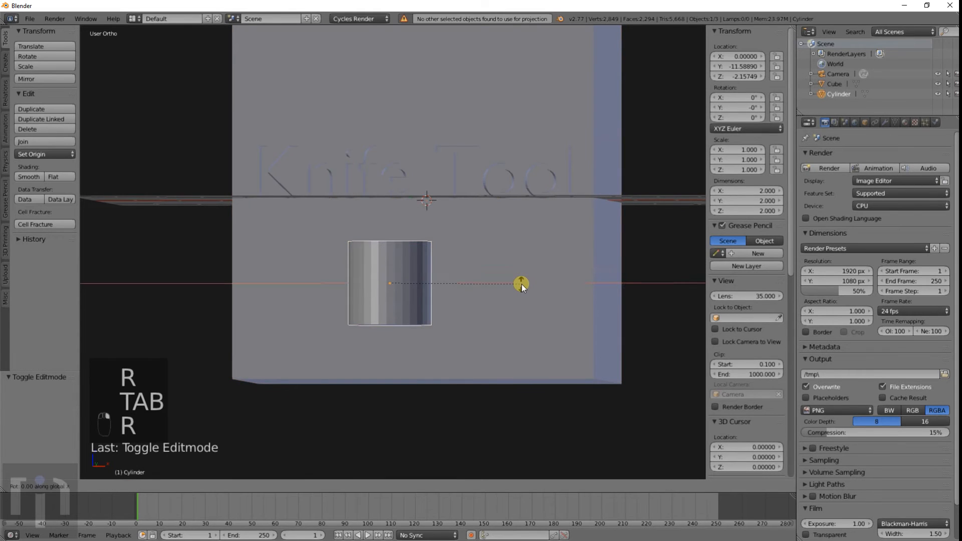
key("Tab")
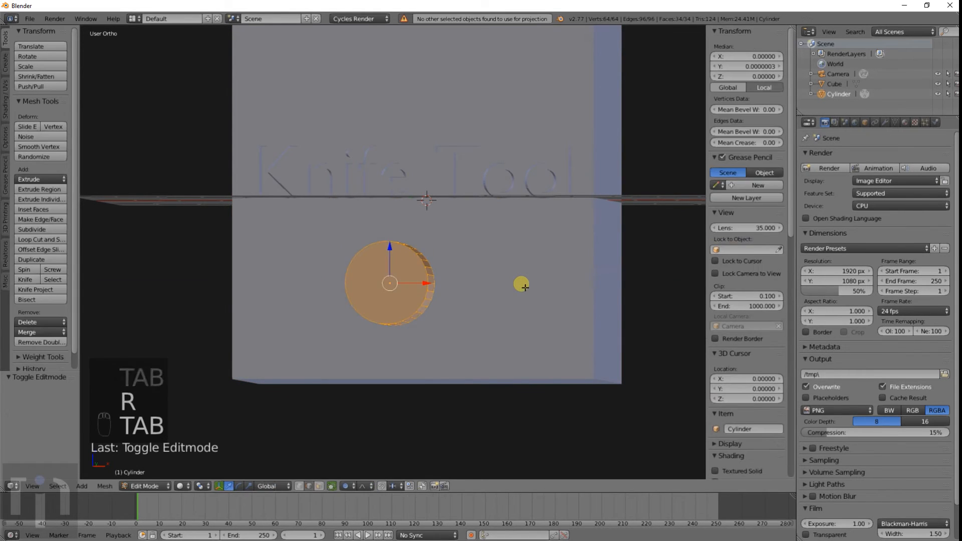
Toggle the cube in and out of Edit Mode retrying the projection, which still fails
key("Tab")
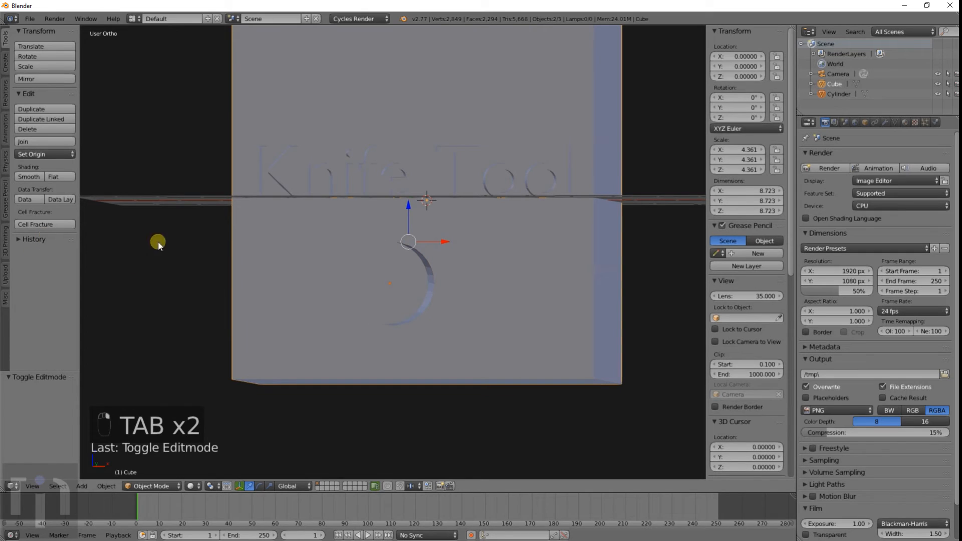
key("Tab")
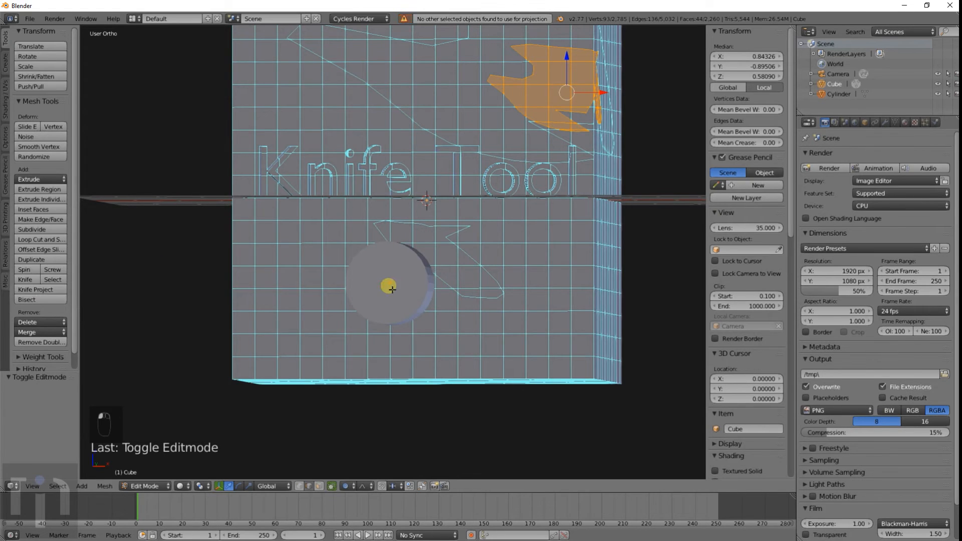
key("Tab")
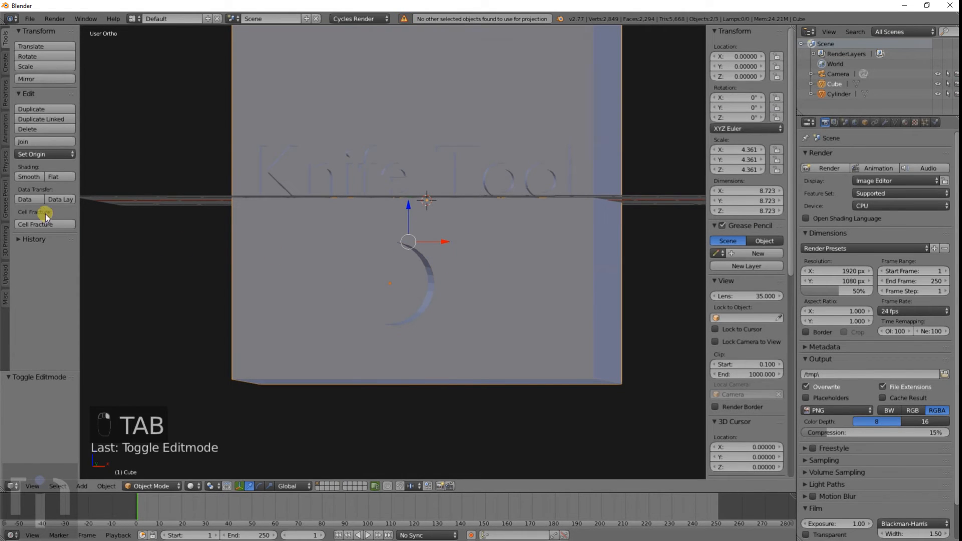
key("Tab")
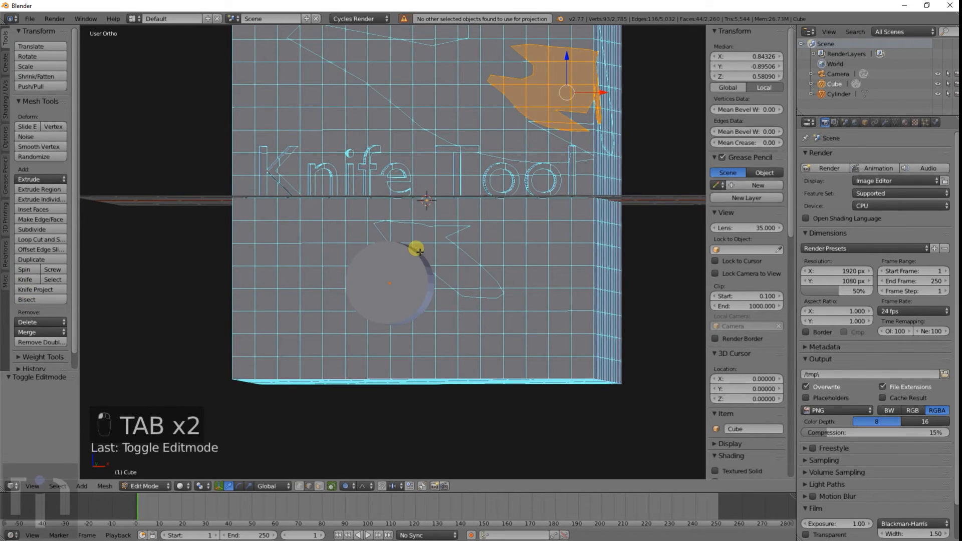
key("Tab")
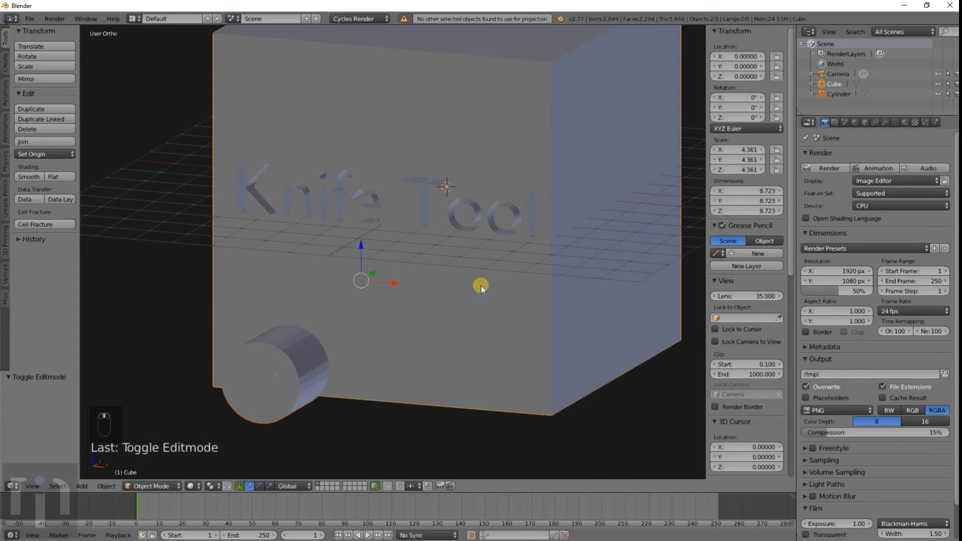
Delete the cylinder and begin tracing a freehand knife outline on the cube's gridded front face
key("x")
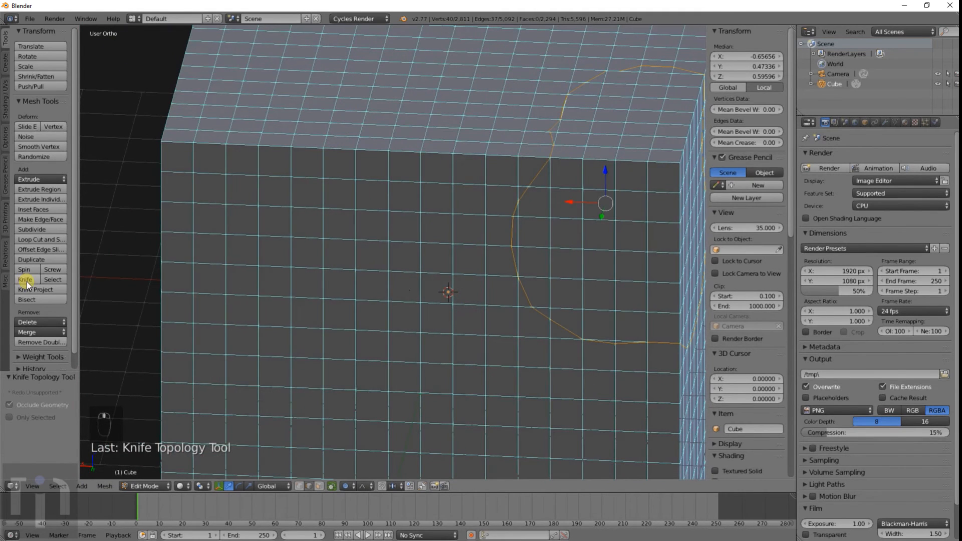
left_click(24, 279)
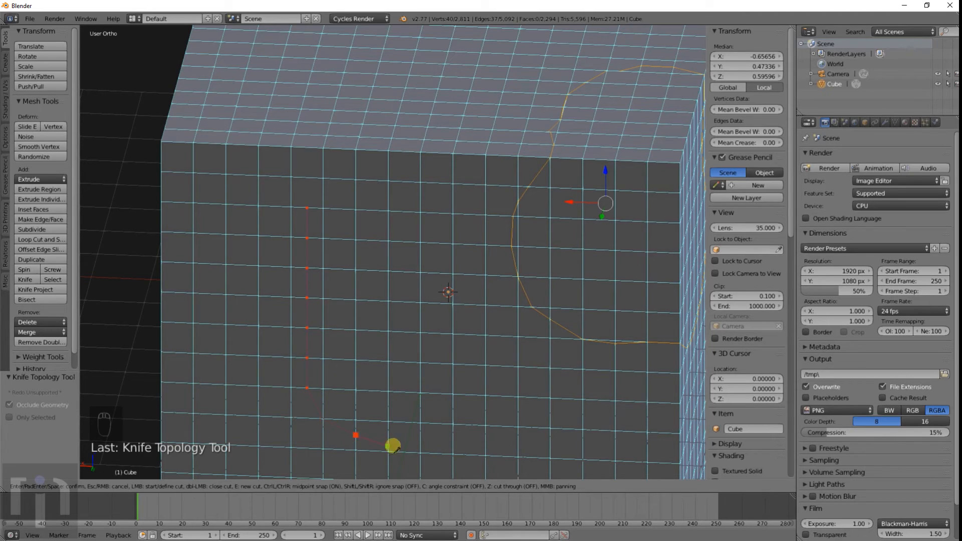
left_click(430, 193)
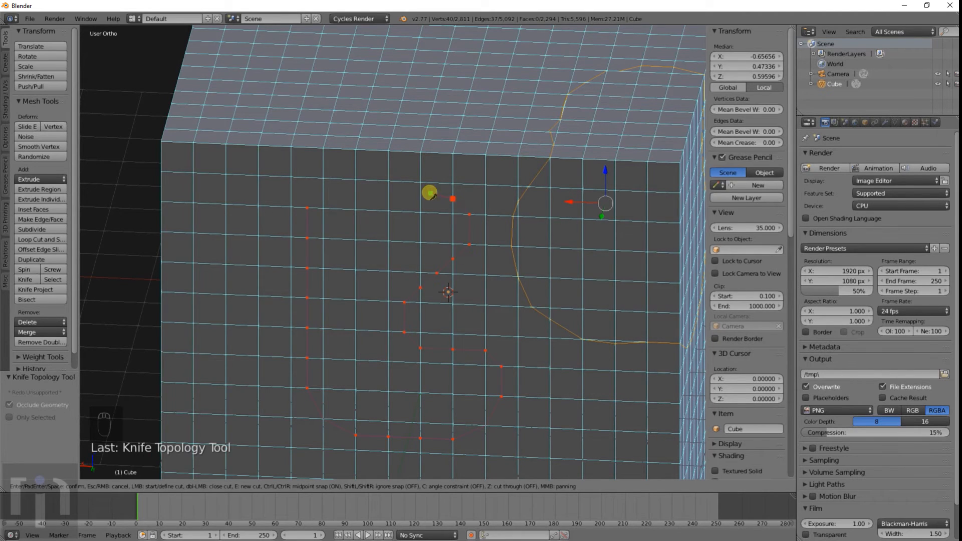
mouse_move(356, 152)
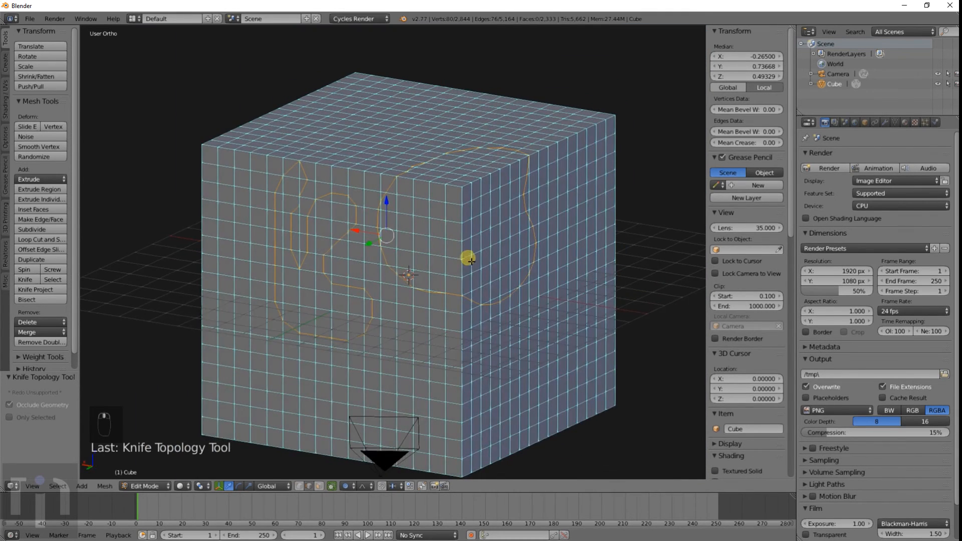
Replace the dense subdivided cube with a plain eight-vertex cube
key("Tab")
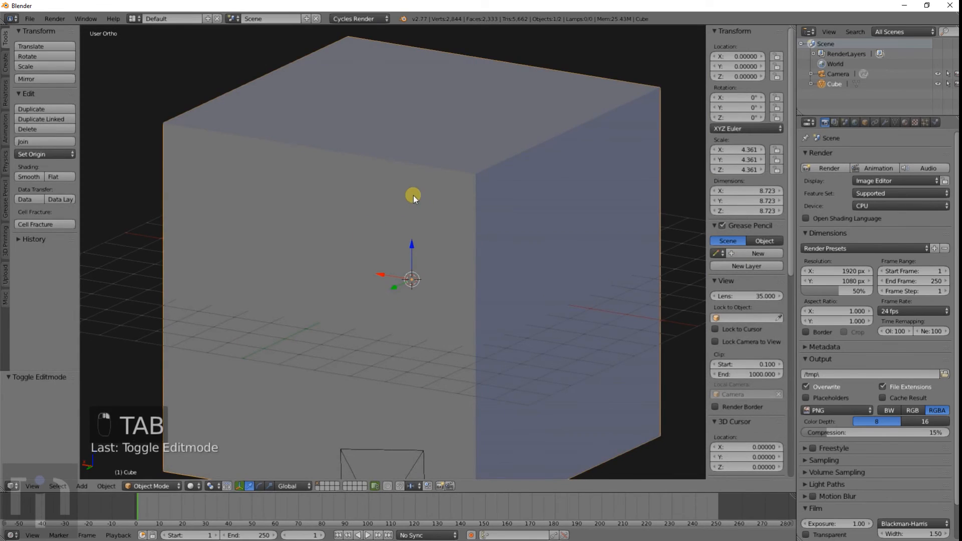
key("shift+a")
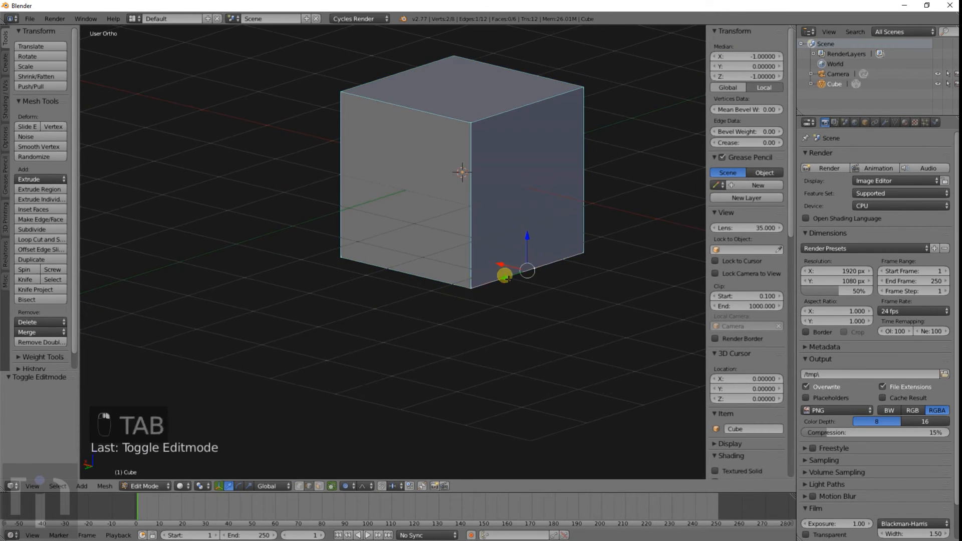
key("Tab")
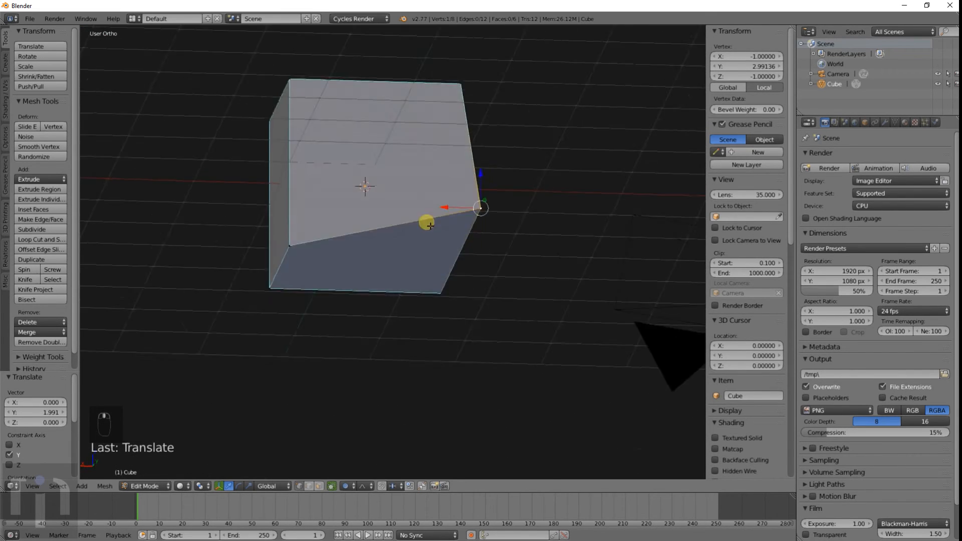
Stretch one cube edge outward into a tapered wedge, undoing an extra face fill
left_click_drag(430, 224, 485, 171)
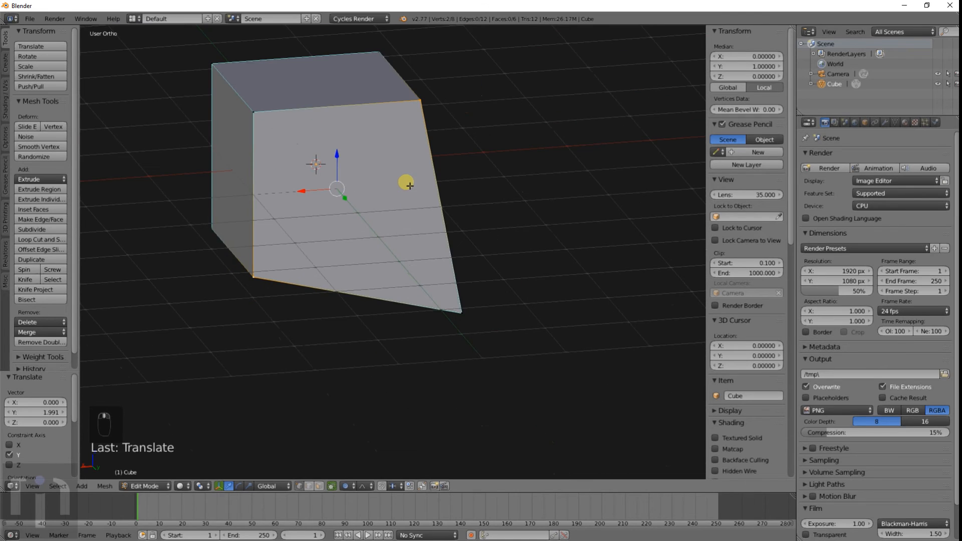
key("f")
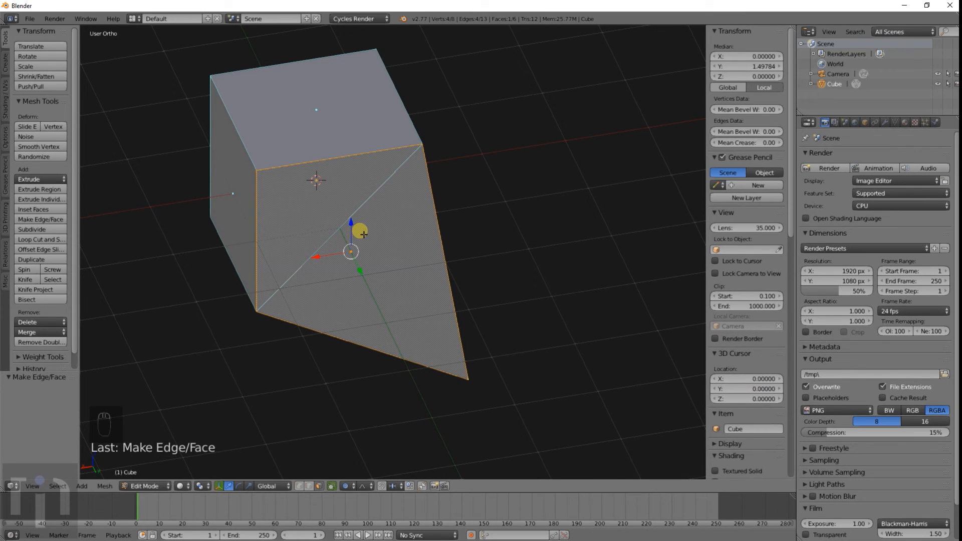
key("ctrl+z")
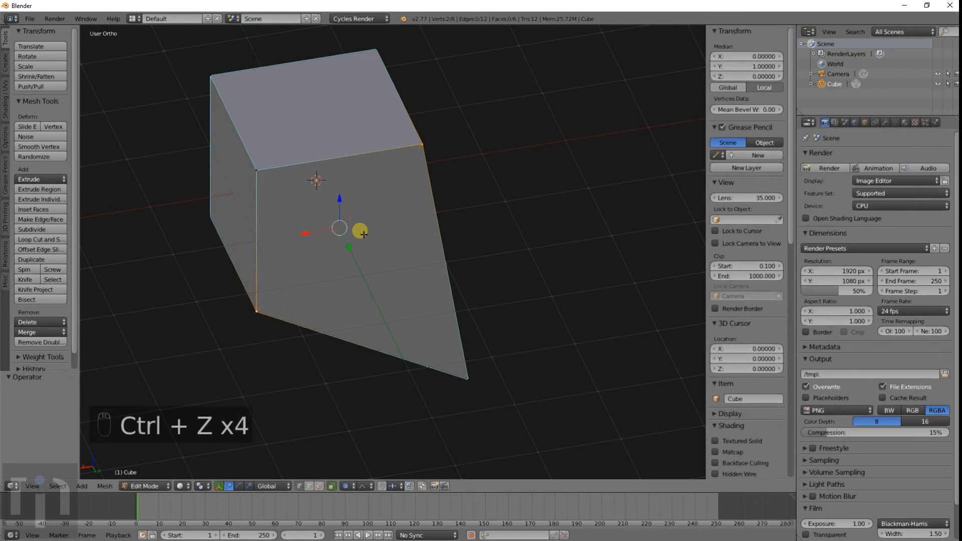
Knife-cut a diagonal across the wedge's slanted face into two triangles, then undo it
left_click(24, 279)
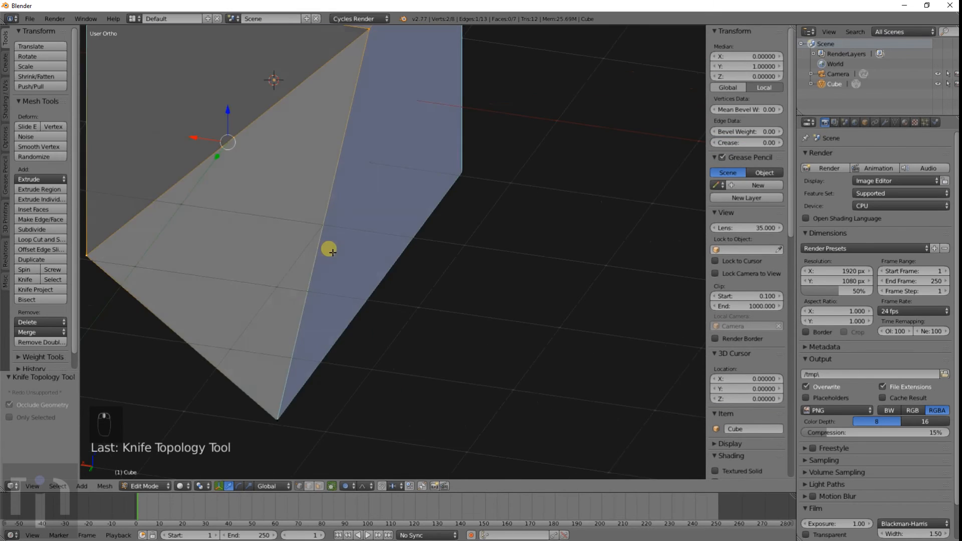
left_click_drag(331, 250, 433, 255)
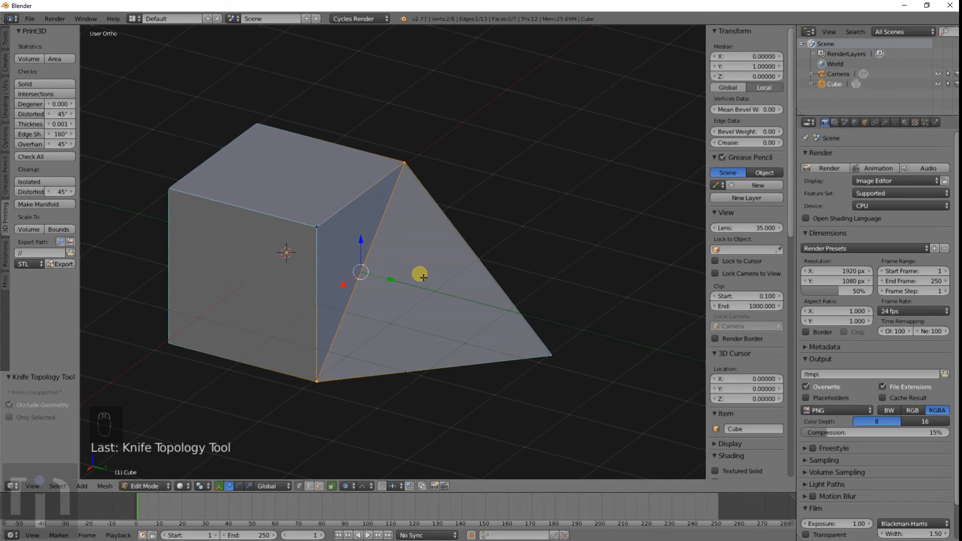
key("ctrl+z")
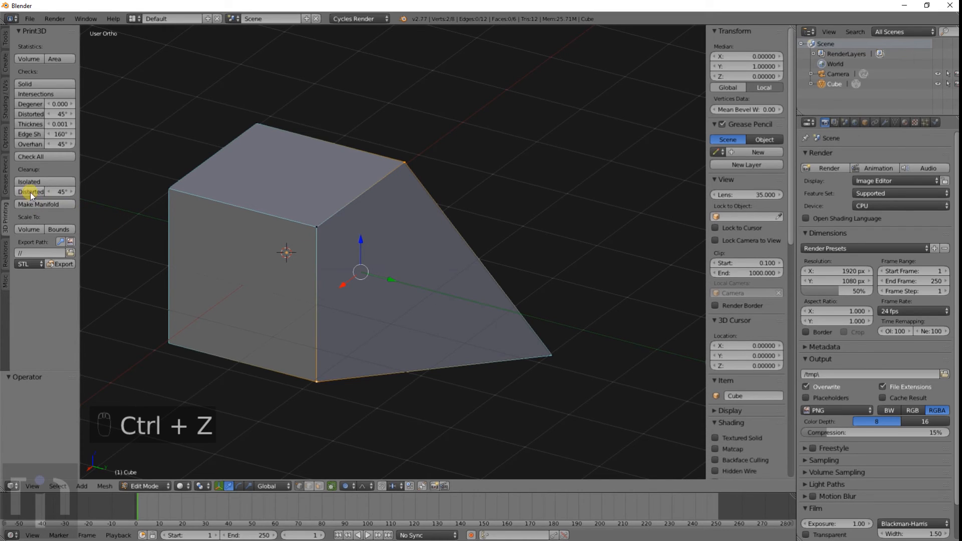
mouse_move(29, 181)
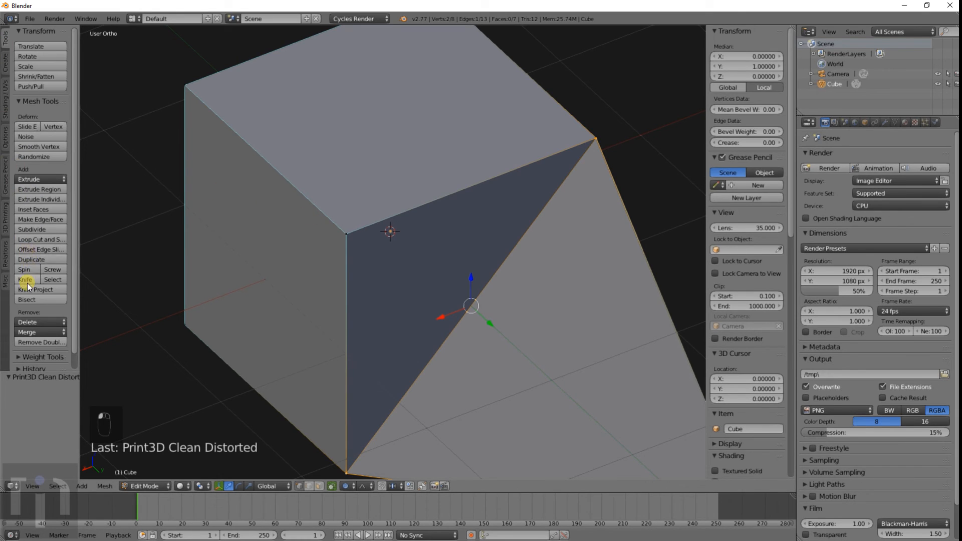
Knife-cut a triangle around the block's front corner vertex
left_click(24, 280)
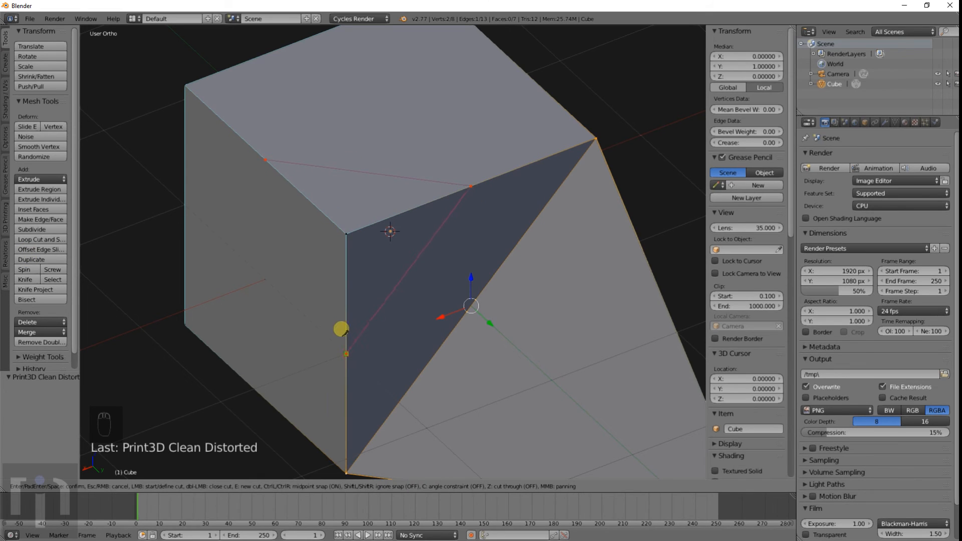
left_click_drag(341, 328, 264, 160)
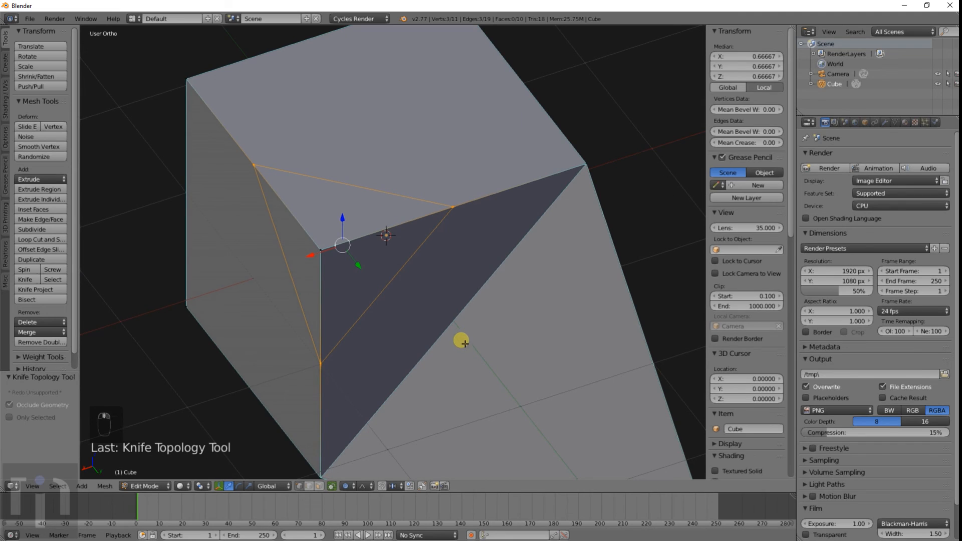
key("r")
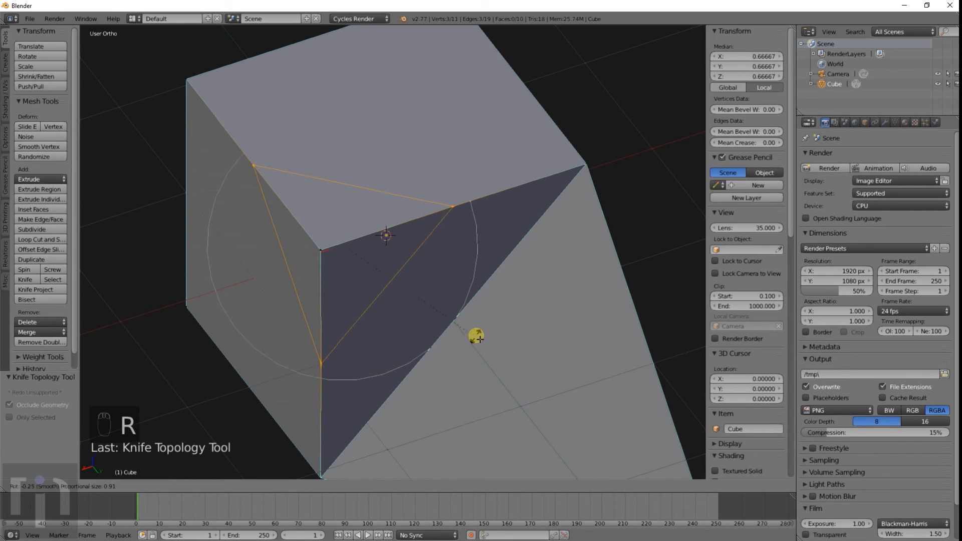
left_click_drag(477, 337, 344, 357)
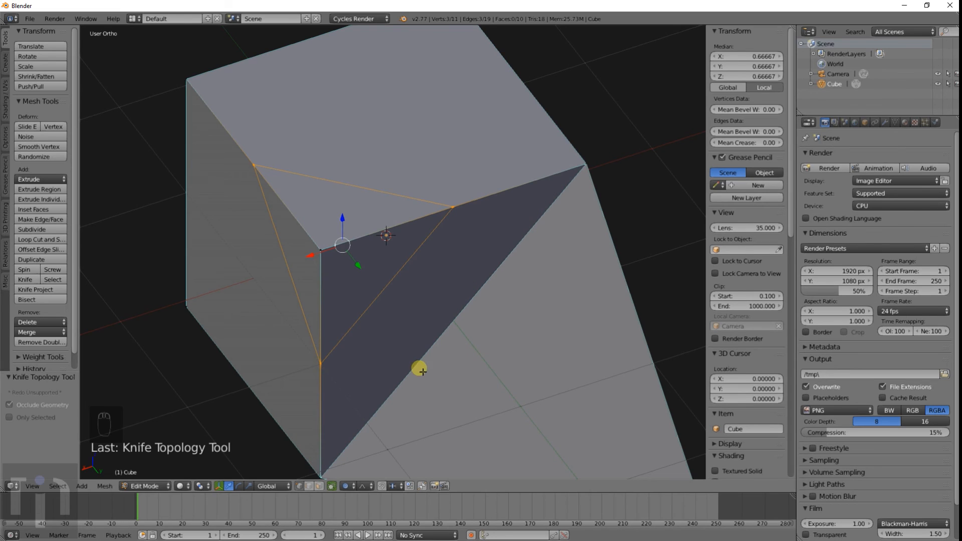
mouse_move(428, 375)
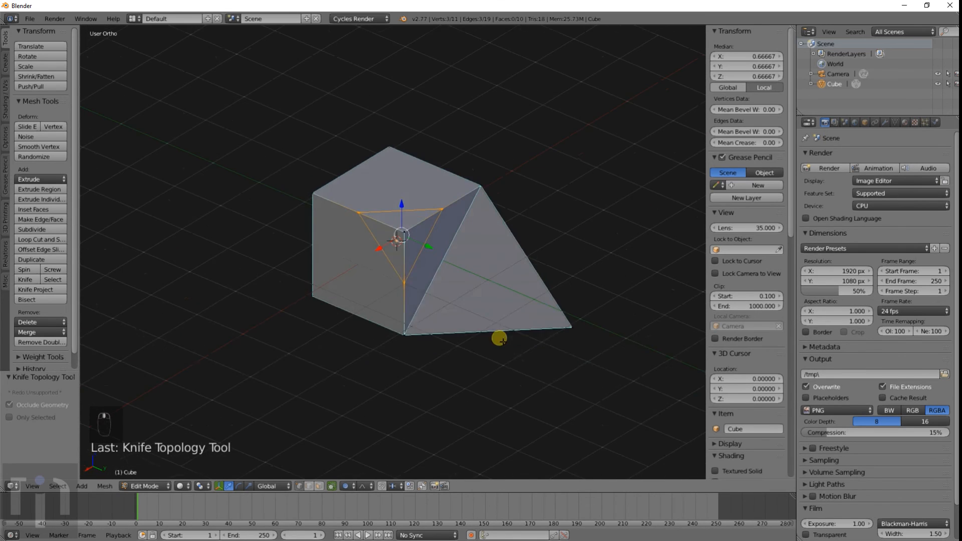
Extrude the triangular corner region inward, carving a V-shaped notch into the block
key("e")
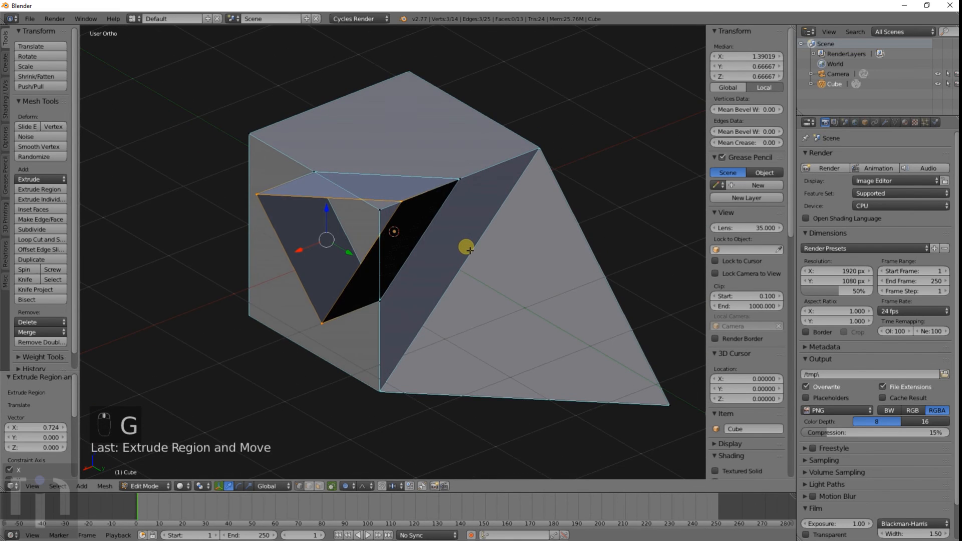
key("ctrl+z")
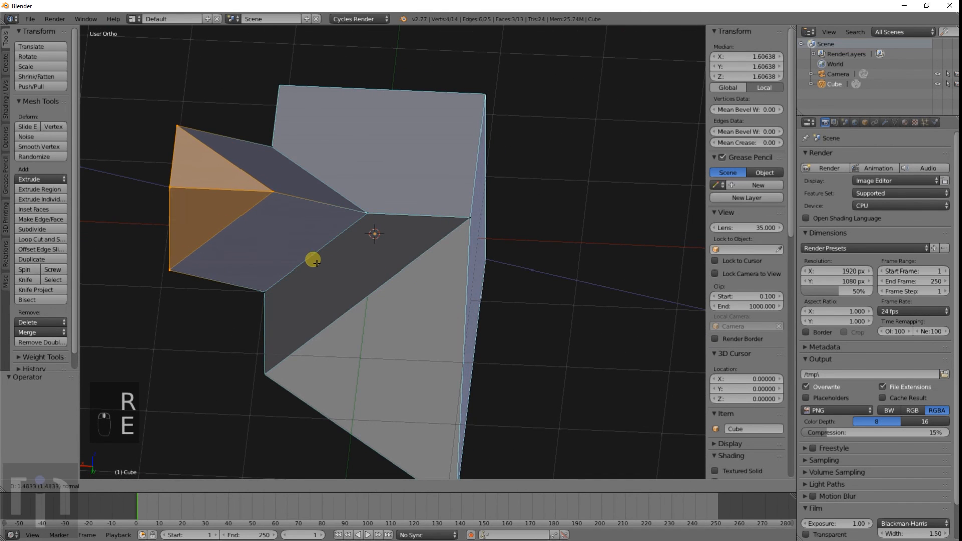
key("Tab")
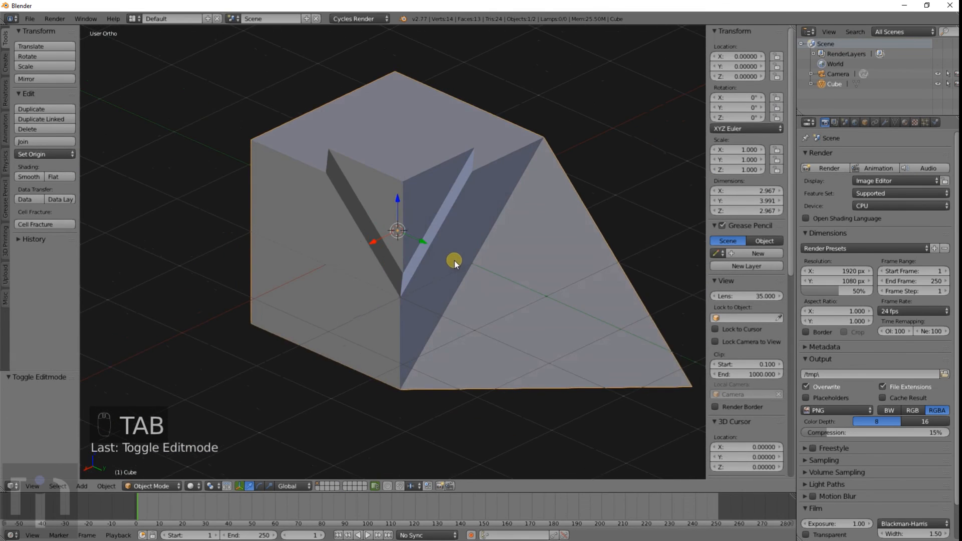
Pull the column's corner vertex outward from the notched block
key("Tab")
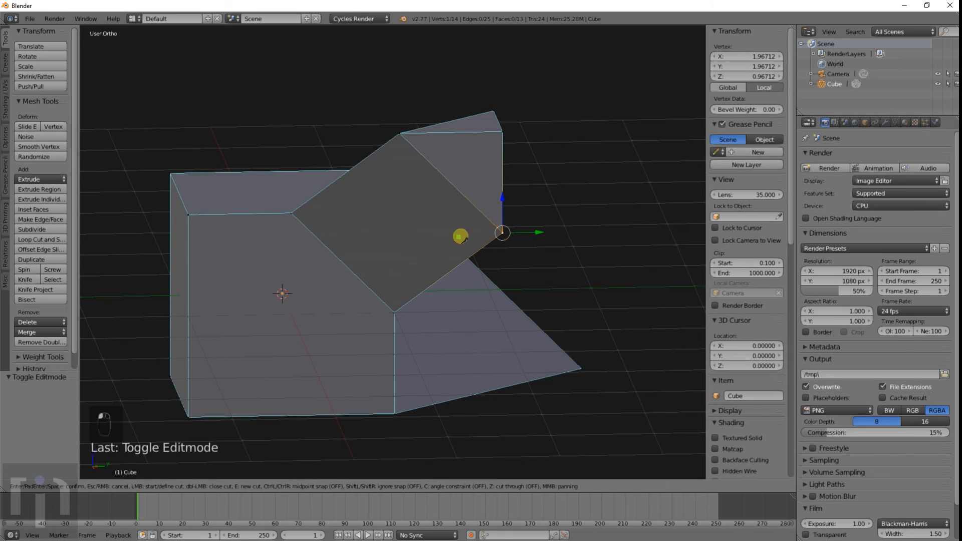
left_click_drag(460, 237, 300, 207)
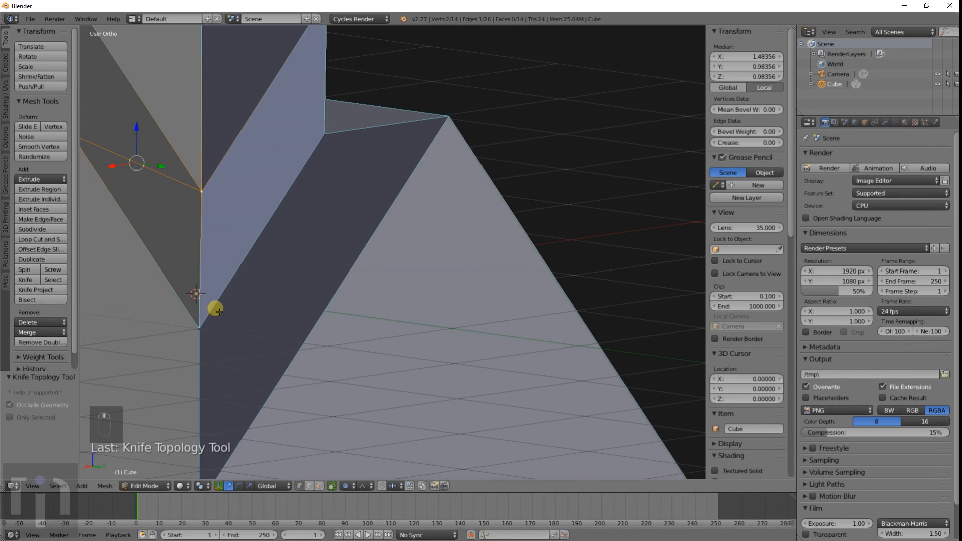
mouse_move(21, 281)
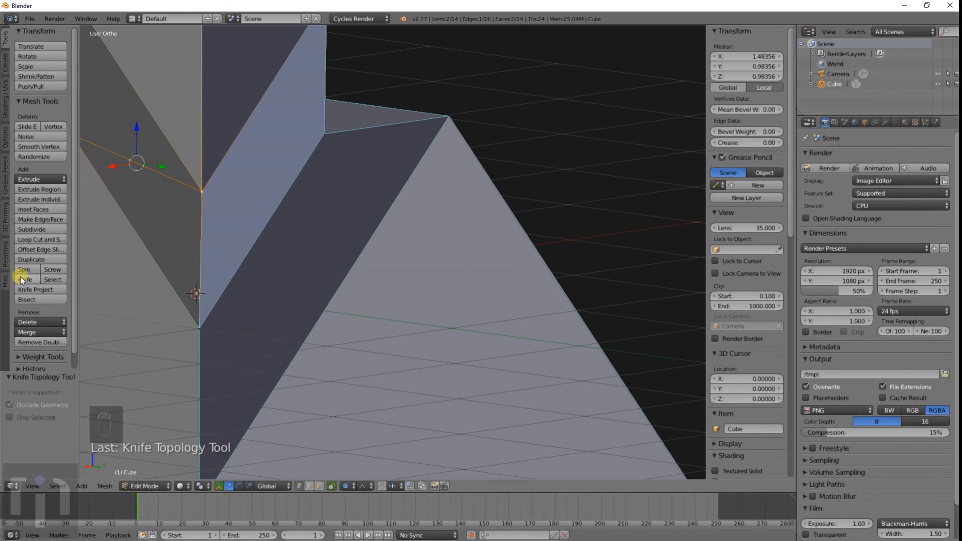
left_click(24, 280)
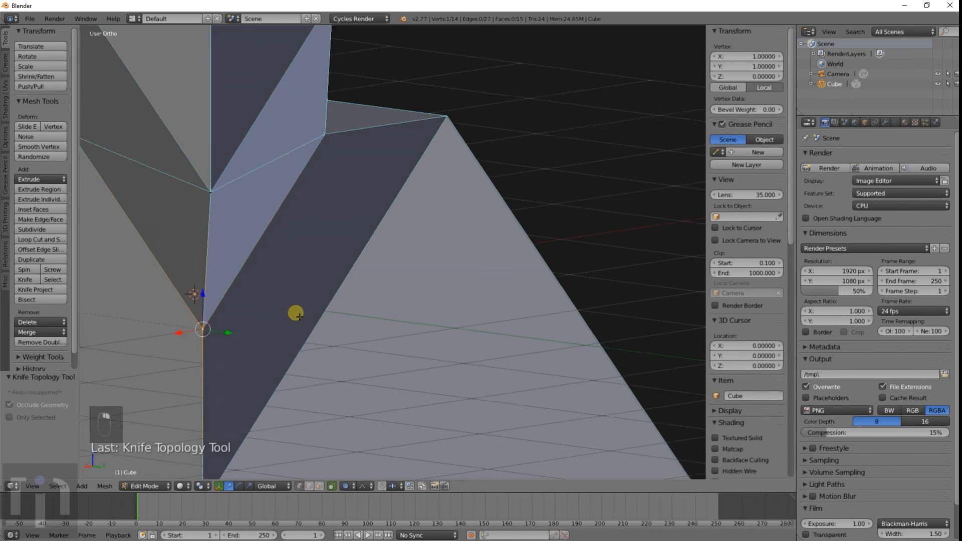
Add a knife edge across the notch face and raise a vertex along Z to form the tilted column
key("g")
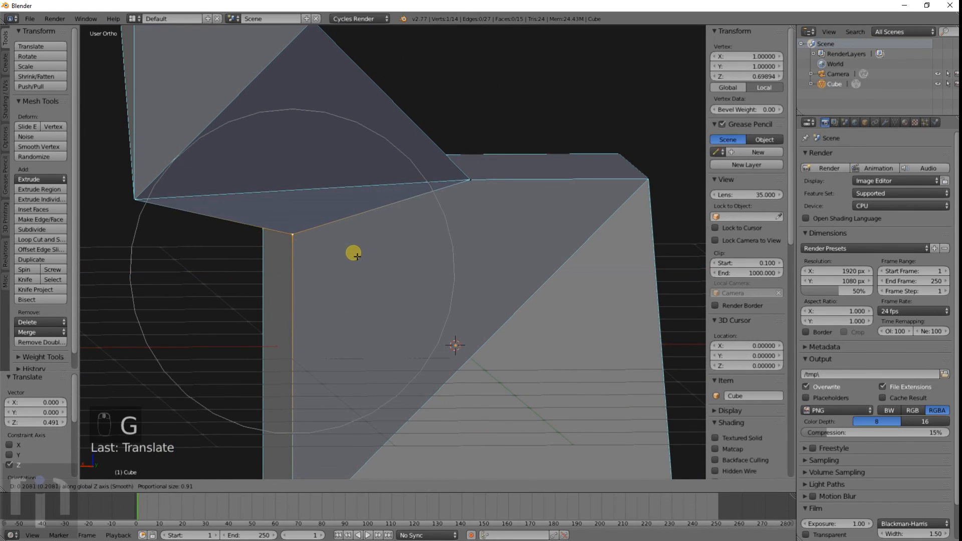
key("Tab")
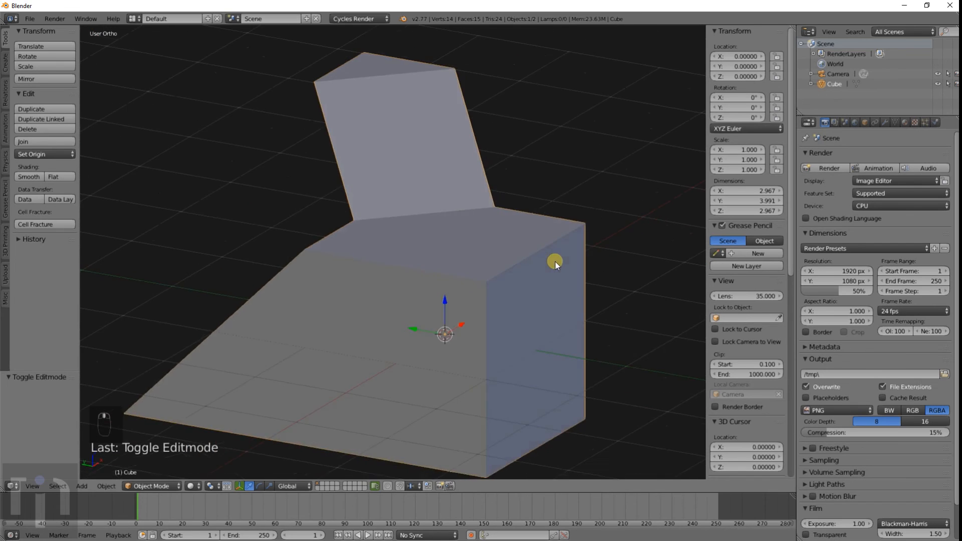
left_click_drag(555, 264, 437, 273)
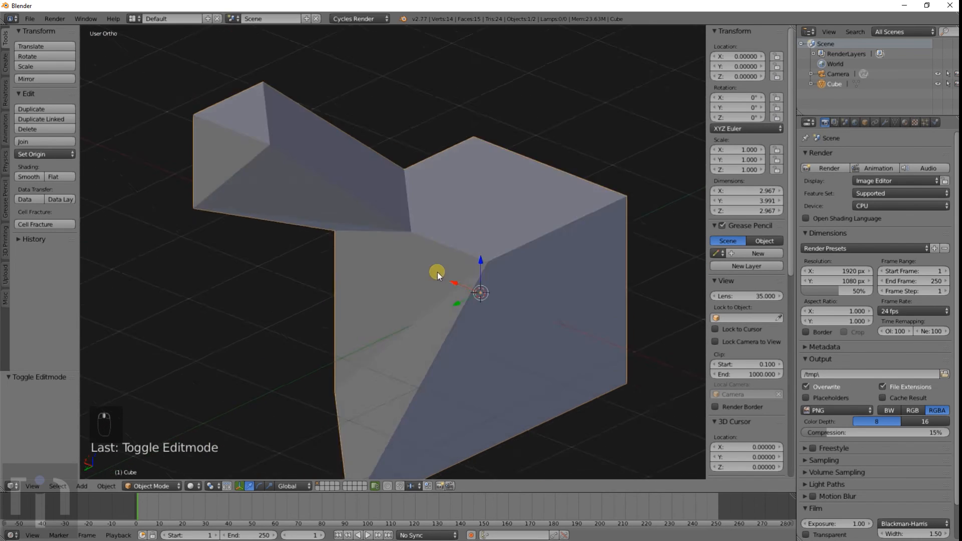